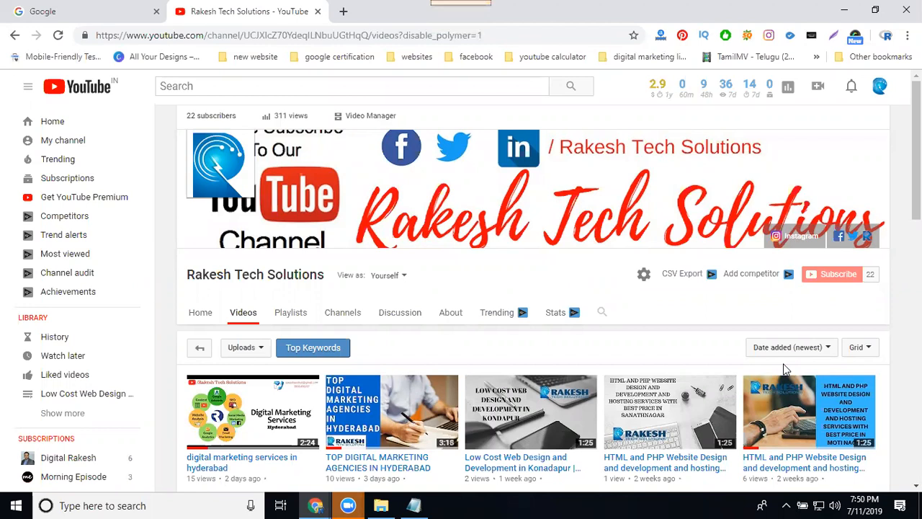
pyautogui.moveTo(858, 26)
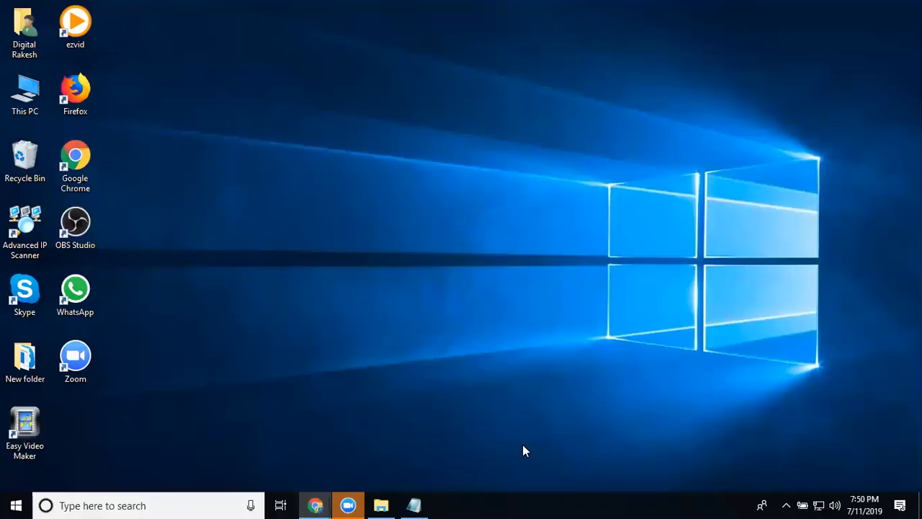
# Browse into rts services 2019 > rts video images > hyderabad > dm to reach the numbered slide images
pyautogui.click(381, 504)
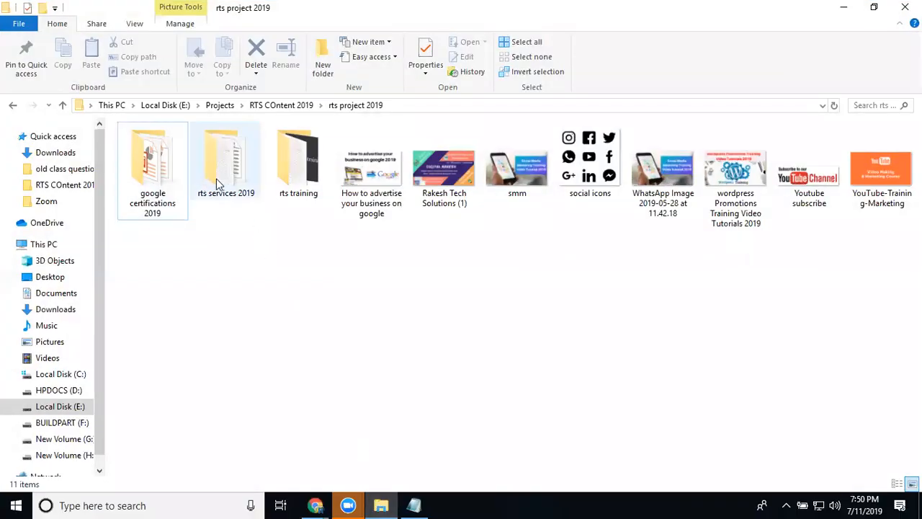
pyautogui.doubleClick(225, 161)
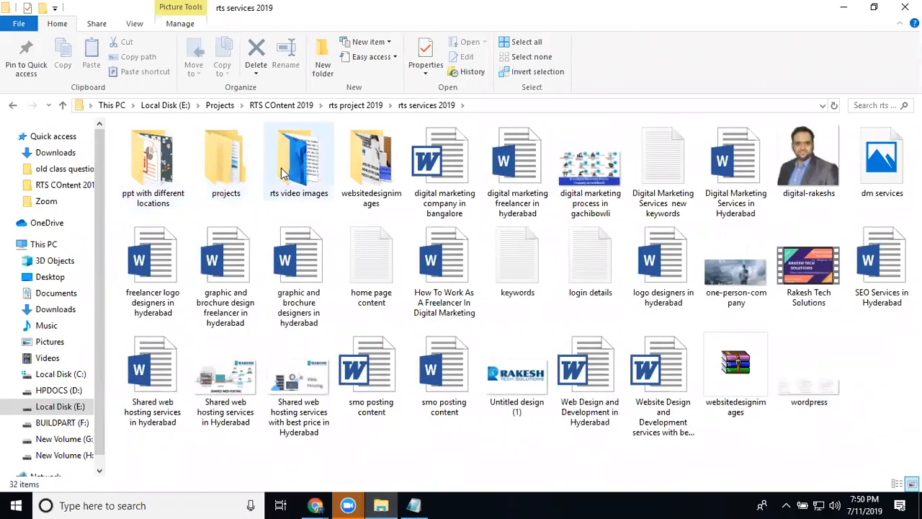
pyautogui.doubleClick(298, 159)
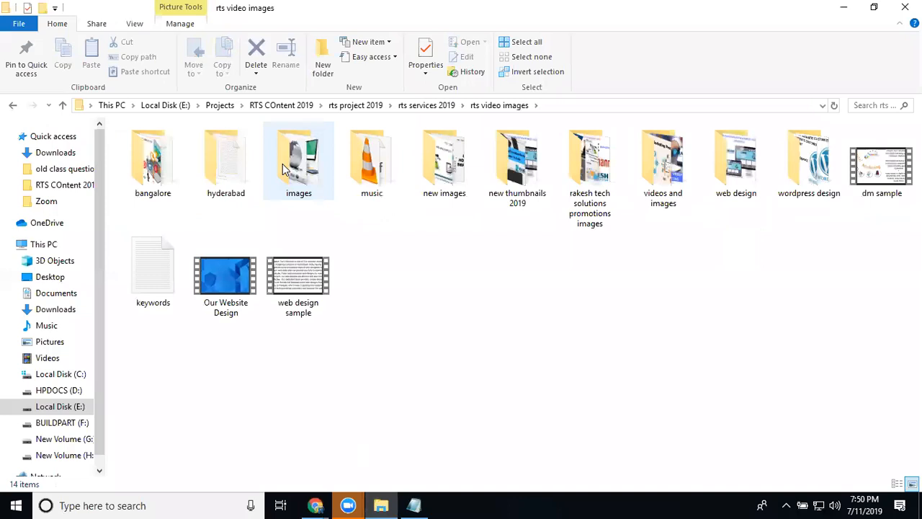
pyautogui.doubleClick(225, 158)
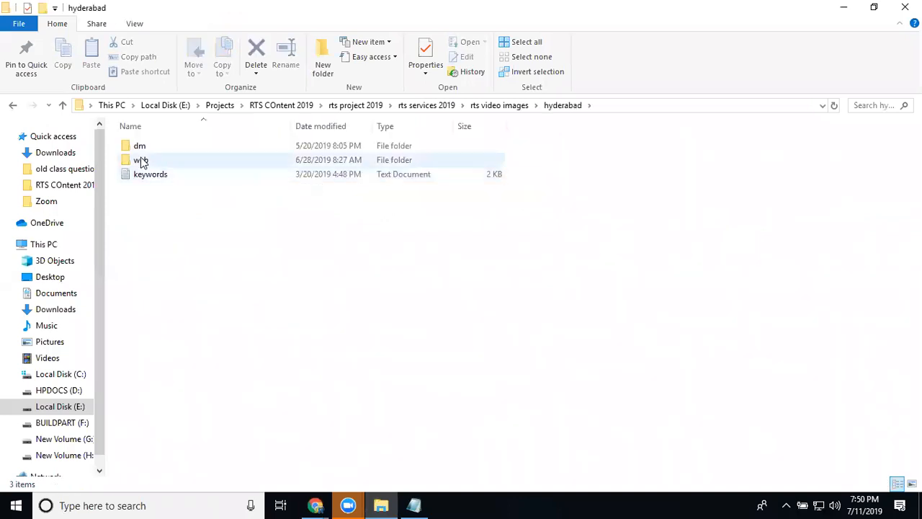
pyautogui.doubleClick(139, 145)
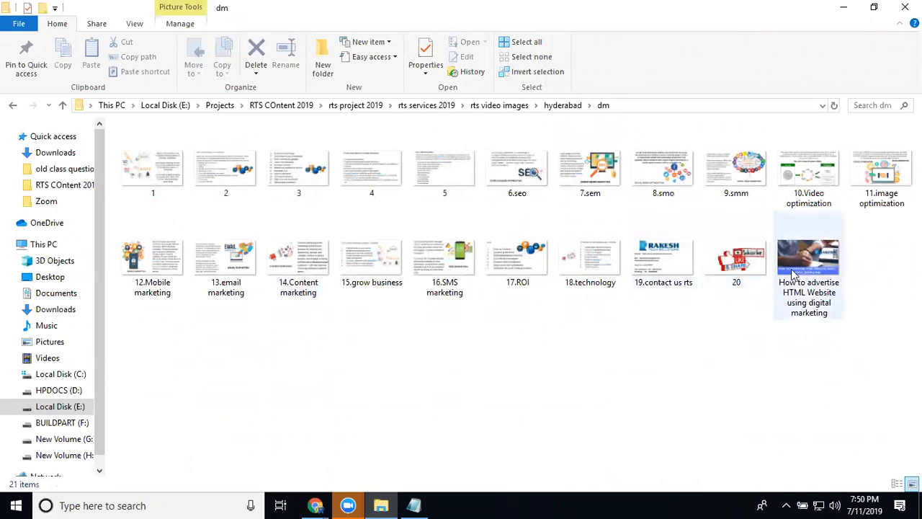
pyautogui.moveTo(809, 260)
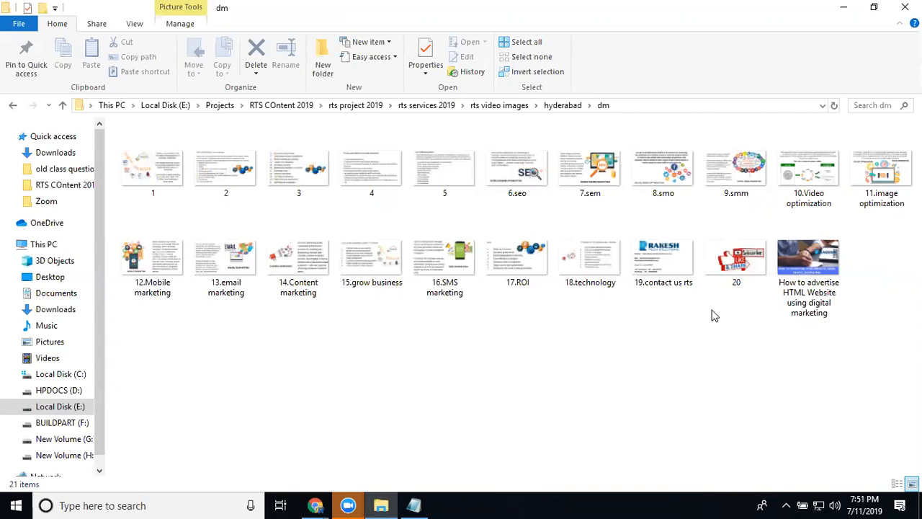
pyautogui.moveTo(744, 320)
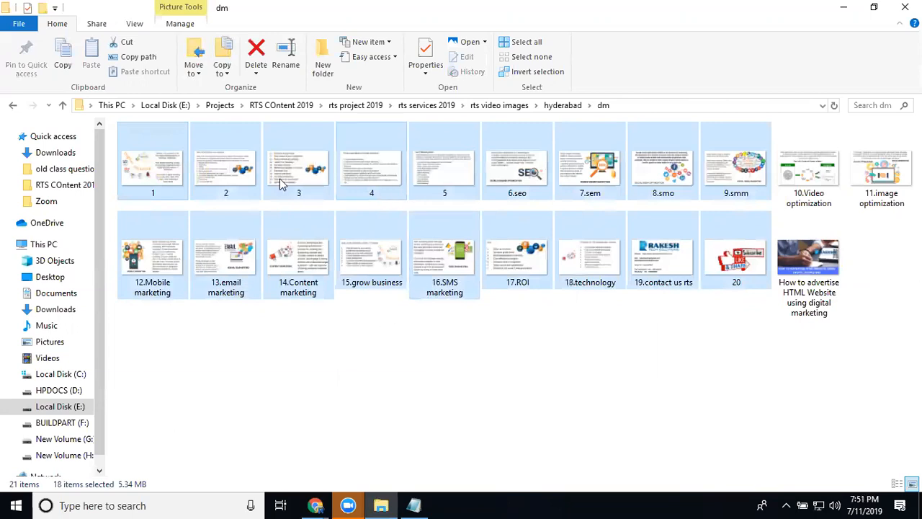
pyautogui.moveTo(394, 263)
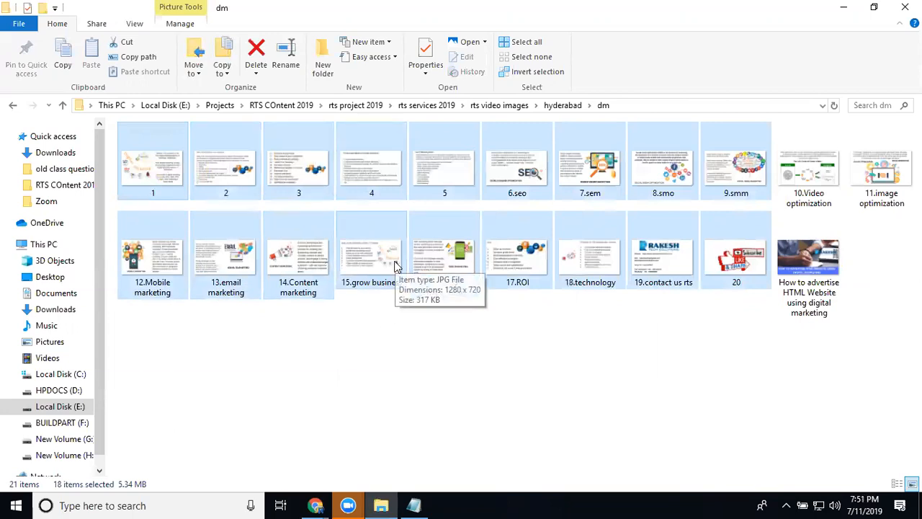
pyautogui.moveTo(316, 504)
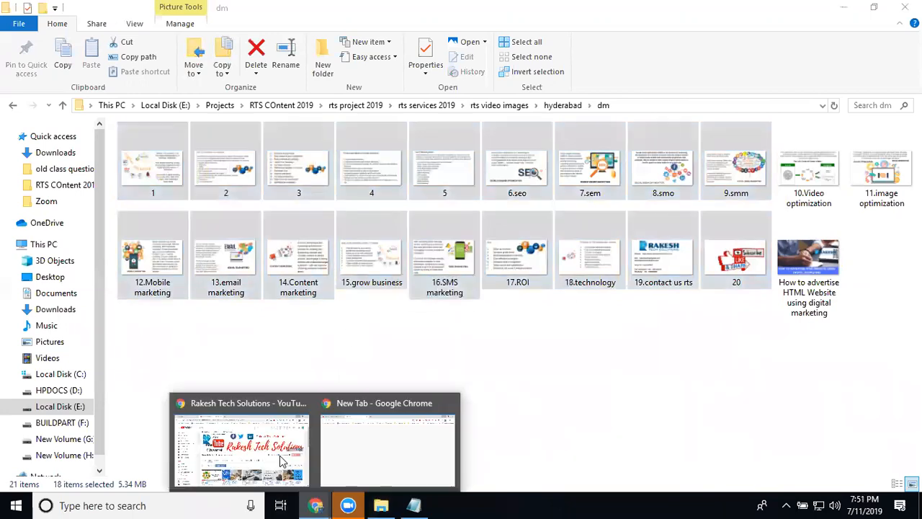
# Reach imagetovideo.com's Sequence to Video page in a new Chrome tab, scrolled to the upload area
pyautogui.click(239, 447)
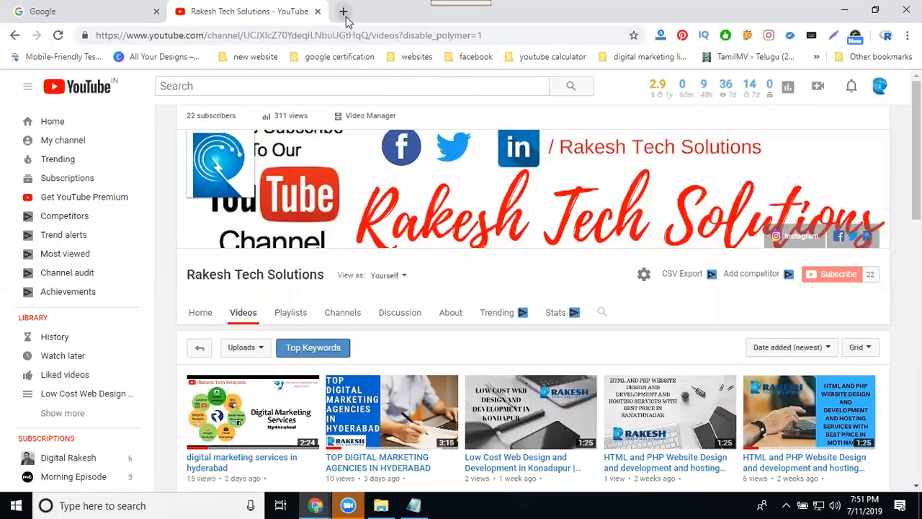
pyautogui.click(343, 12)
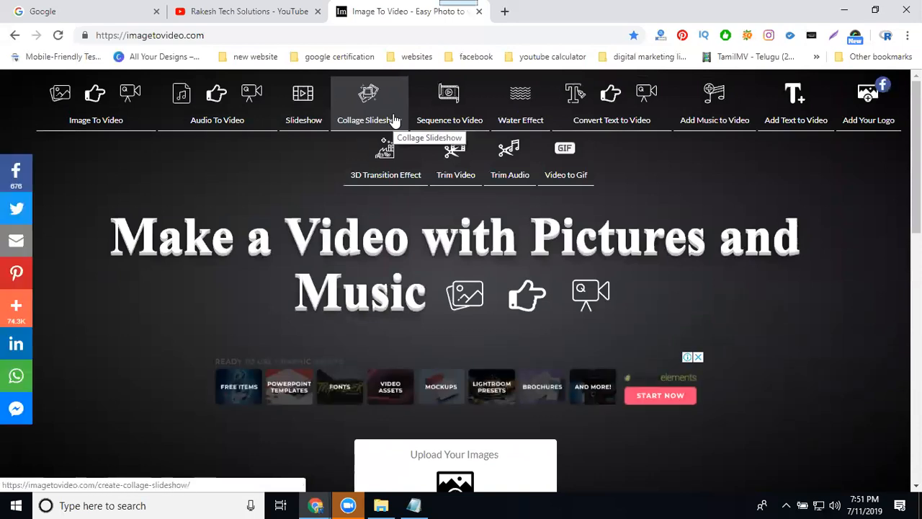
pyautogui.moveTo(450, 101)
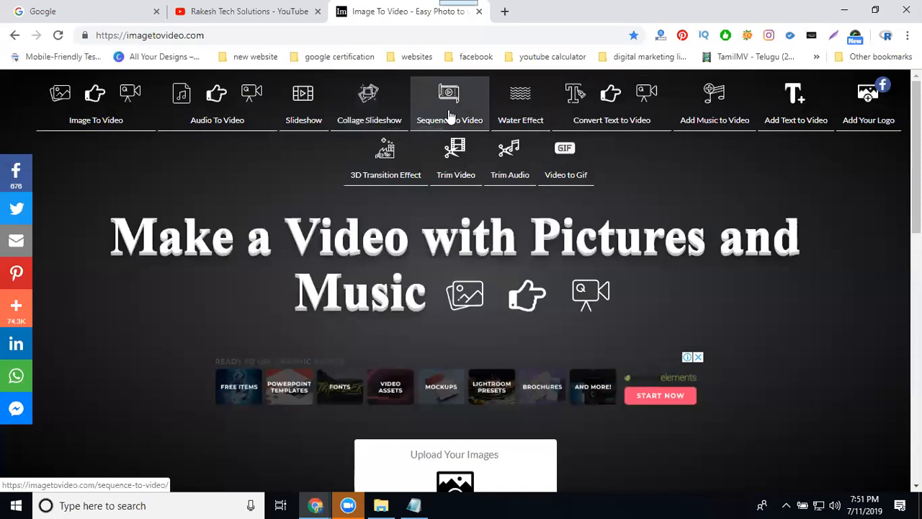
pyautogui.click(450, 104)
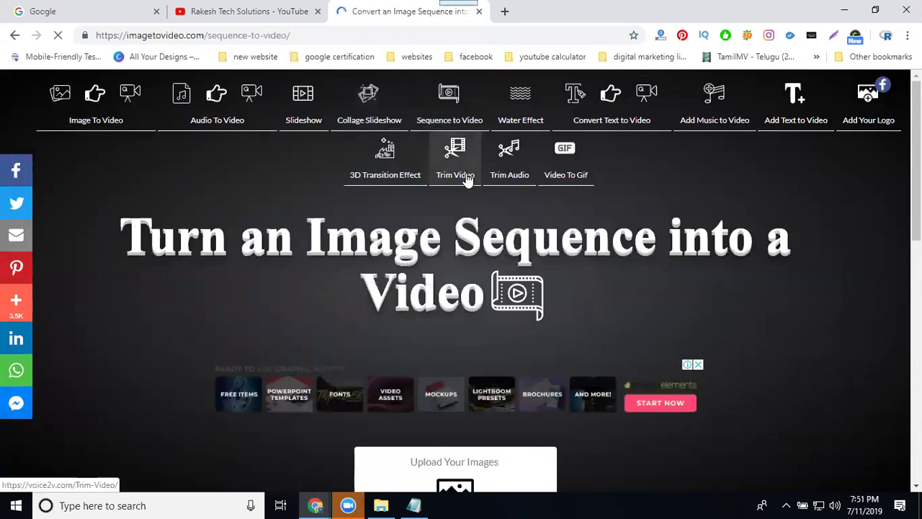
pyautogui.scroll(-3)
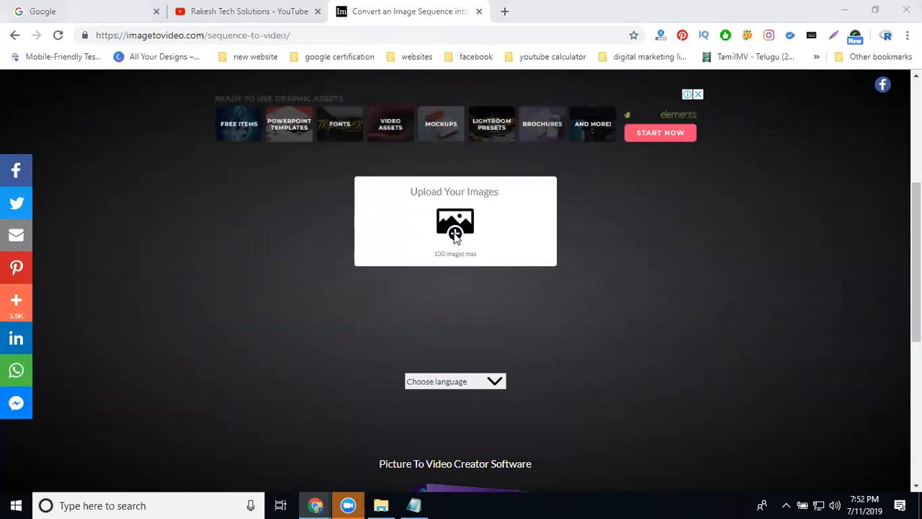
# Select every image in hyderabad > dm and upload them to imagetovideo.com
pyautogui.click(456, 229)
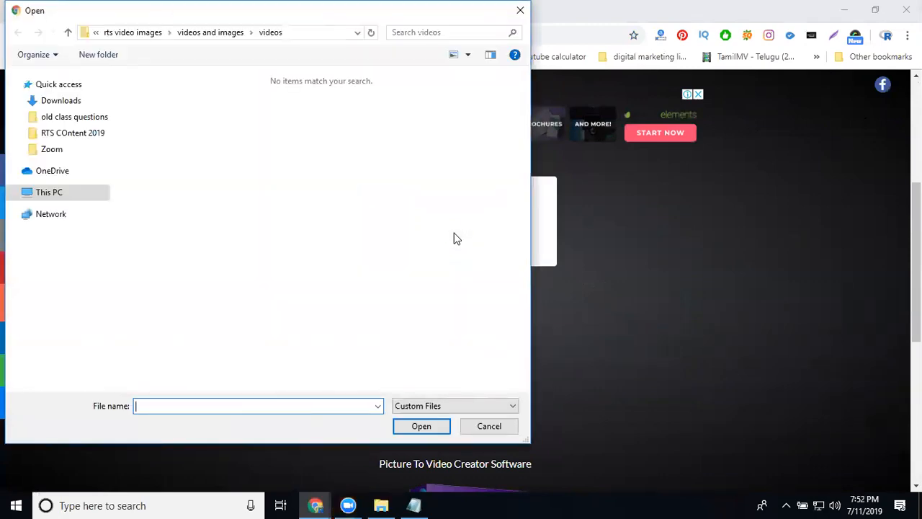
pyautogui.click(49, 192)
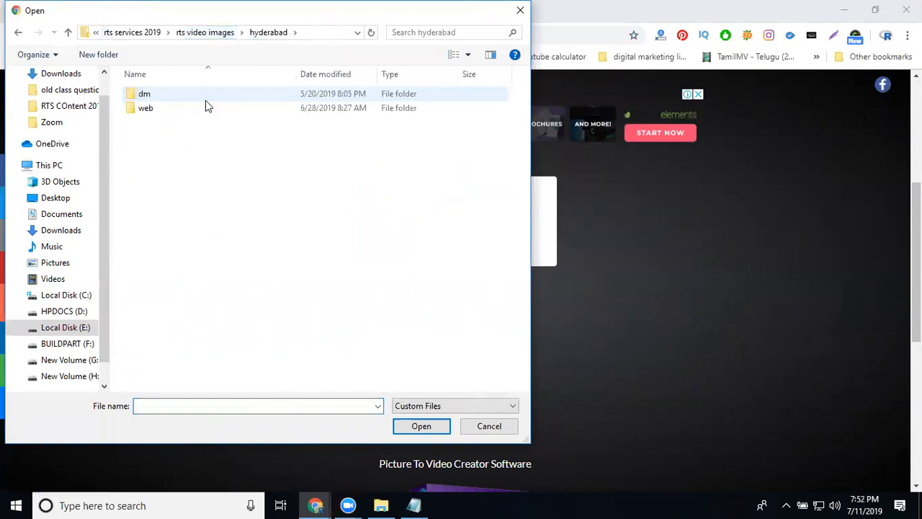
pyautogui.doubleClick(144, 94)
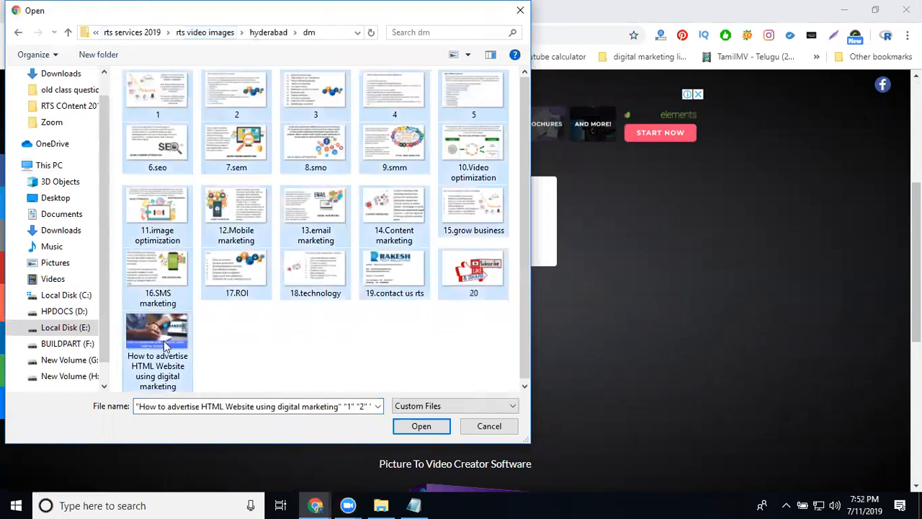
pyautogui.press('ctrl+a')
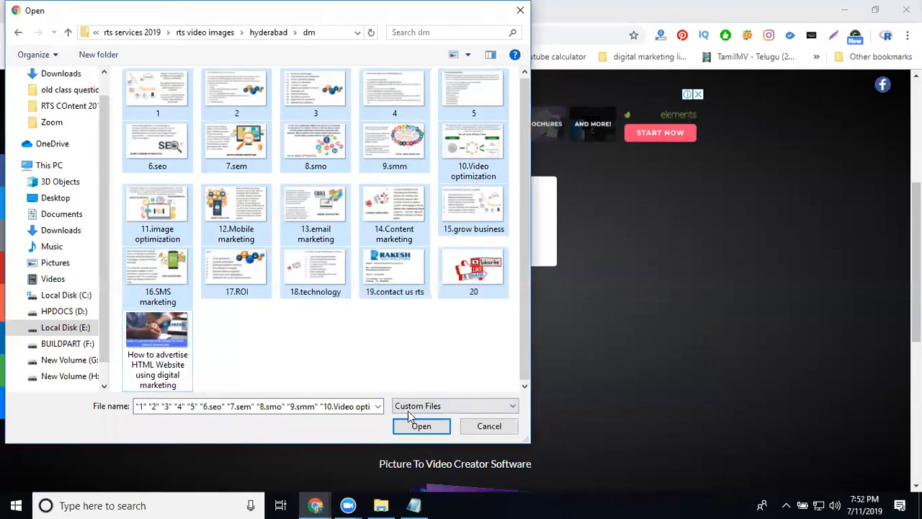
pyautogui.click(421, 427)
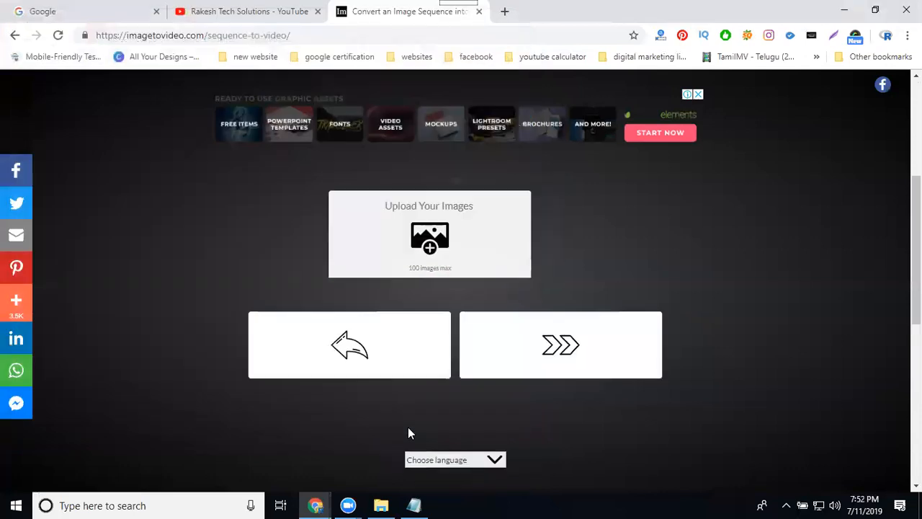
pyautogui.moveTo(703, 360)
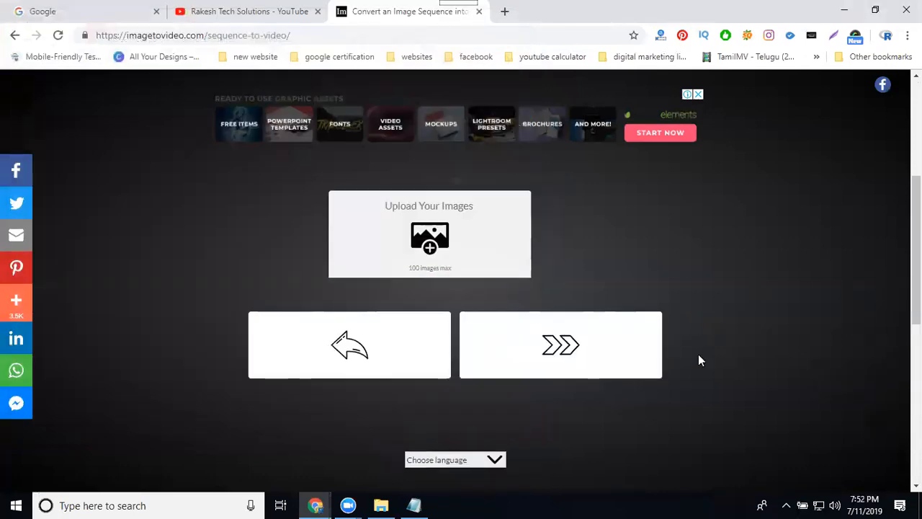
# Reorder the twenty thumbnails numerically, moving 4.jpg after 3.jpg, and continue to the audio step
pyautogui.click(430, 238)
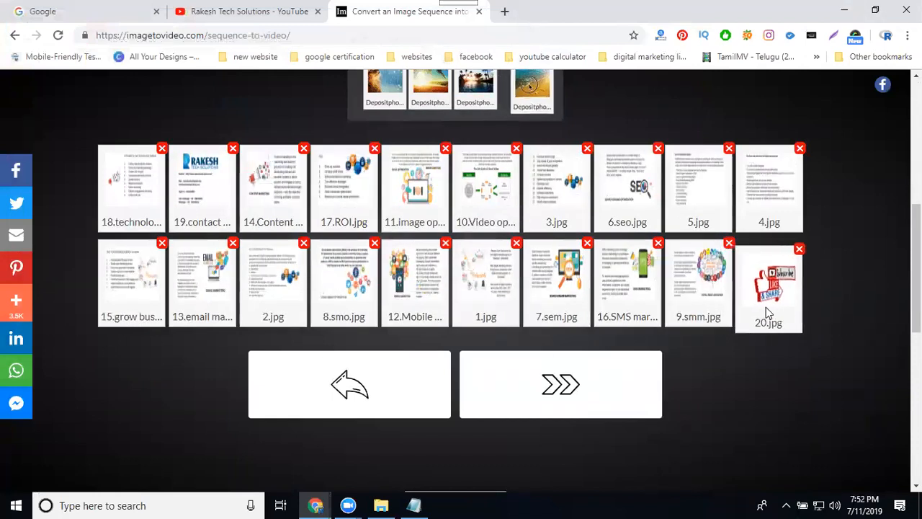
pyautogui.scroll(-3)
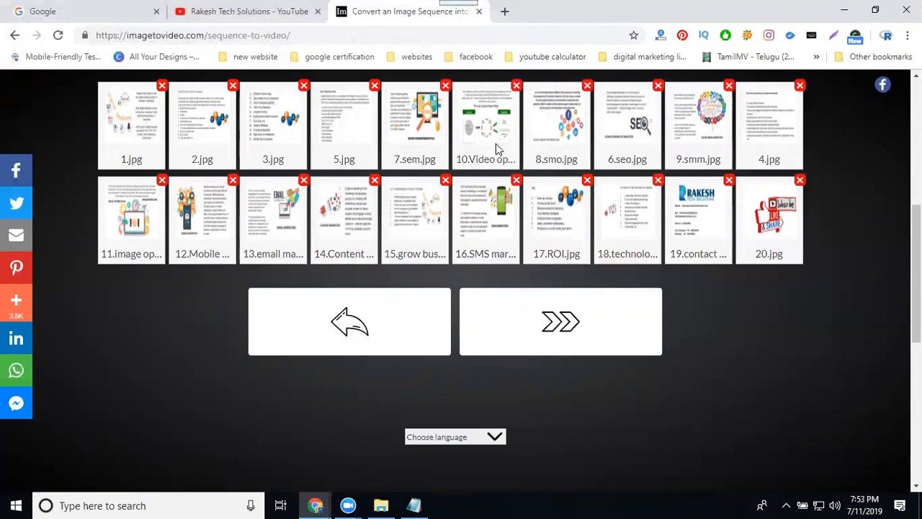
pyautogui.moveTo(530, 251)
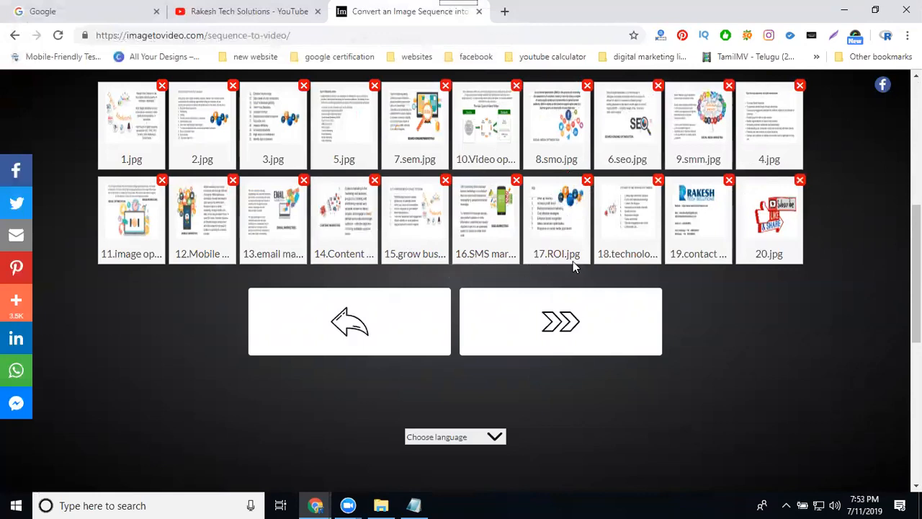
pyautogui.moveTo(314, 150)
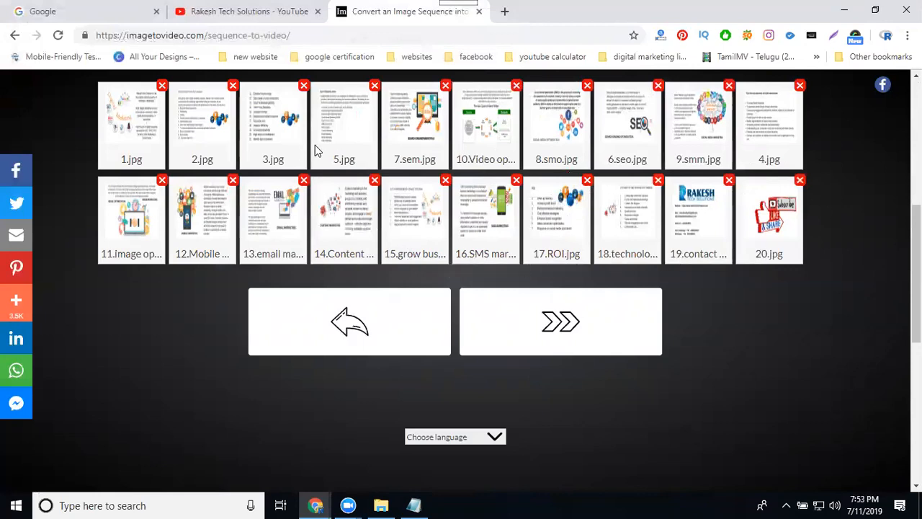
pyautogui.moveTo(770, 127); pyautogui.dragTo(343, 127)
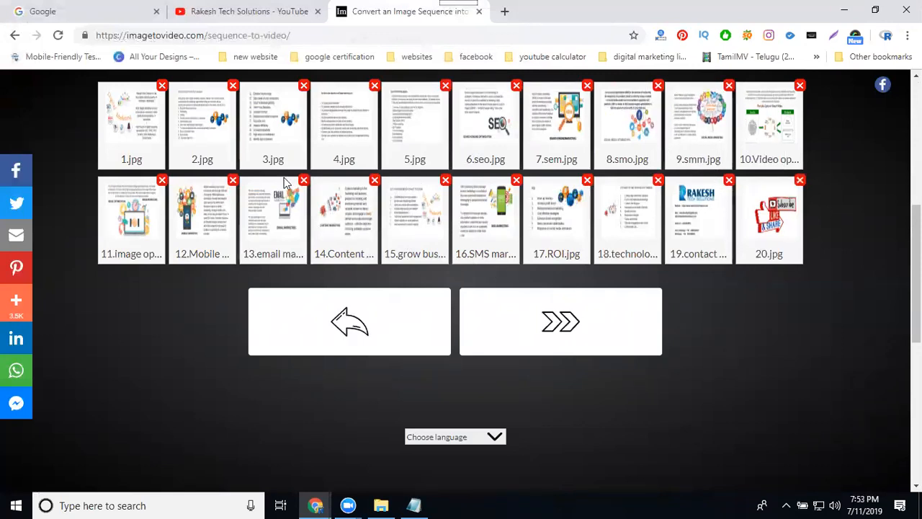
pyautogui.moveTo(764, 214)
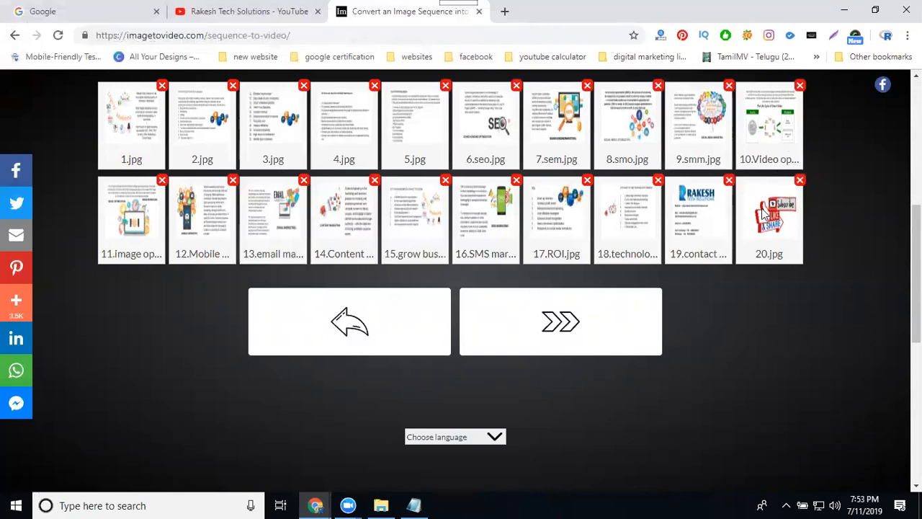
pyautogui.moveTo(767, 230)
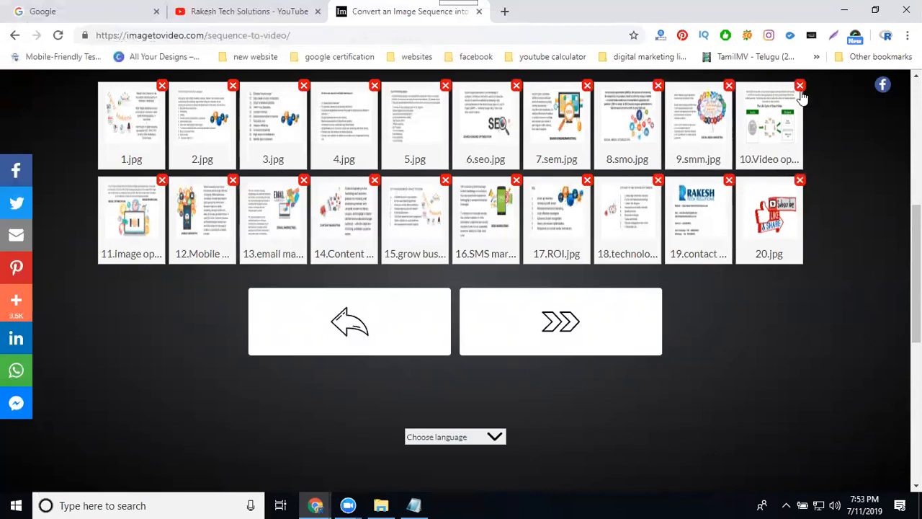
pyautogui.moveTo(803, 273)
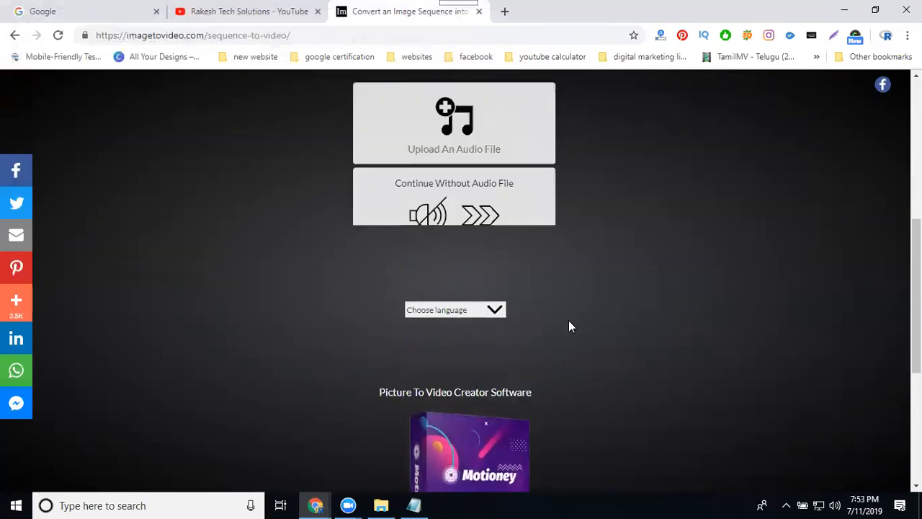
# Upload the Barely_Small track from Downloads > music as the background audio
pyautogui.click(454, 122)
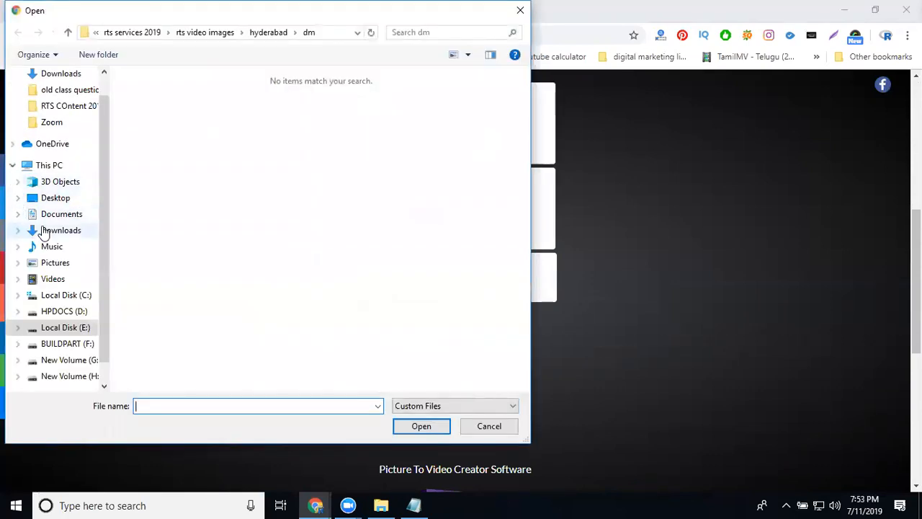
pyautogui.click(60, 231)
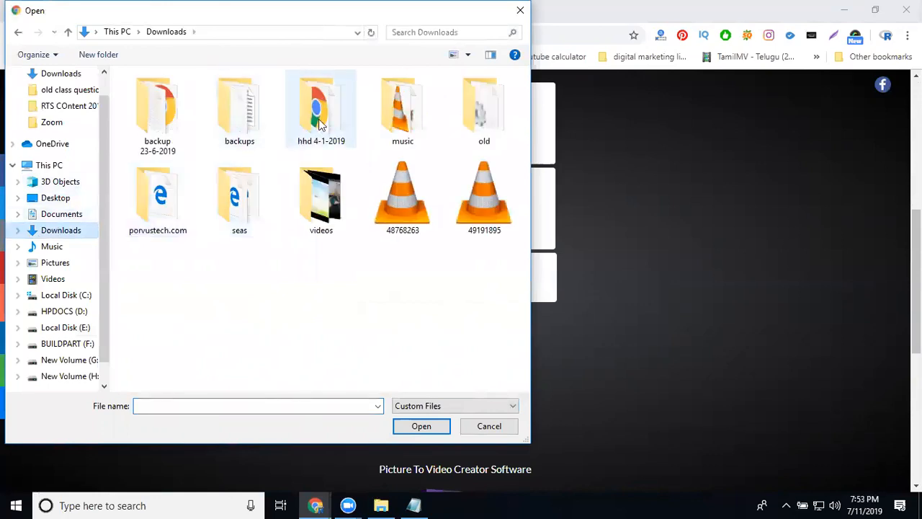
pyautogui.doubleClick(404, 108)
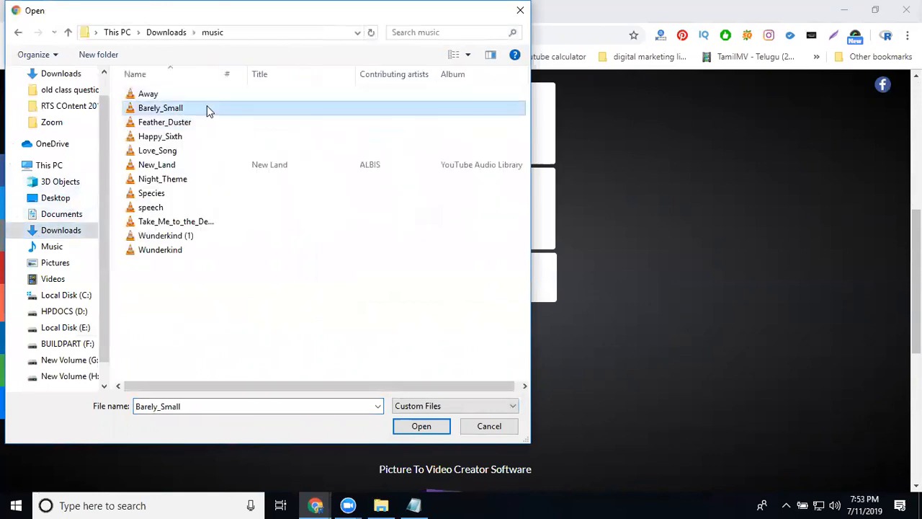
pyautogui.click(421, 426)
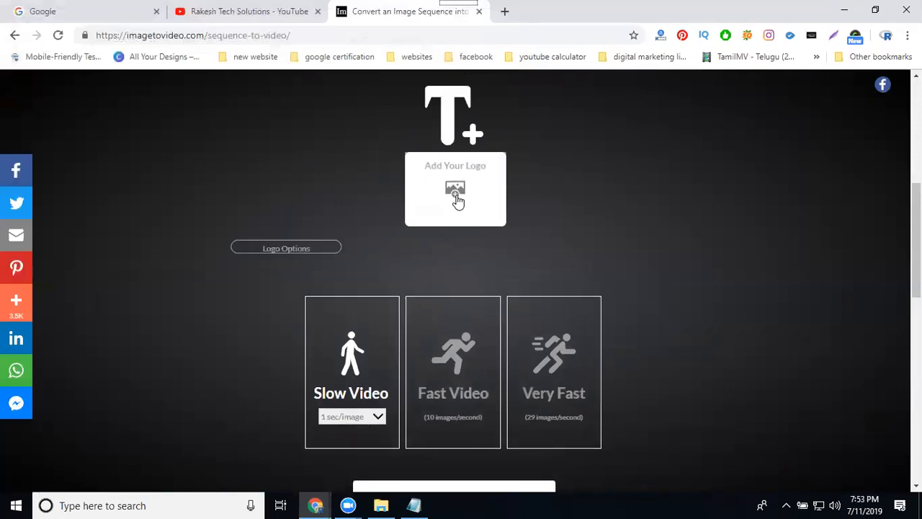
# Upload Untitled design (1) from E: > Projects > RTS COntent 2019 > rts project 2019 > rts services 2019 as the logo
pyautogui.click(455, 188)
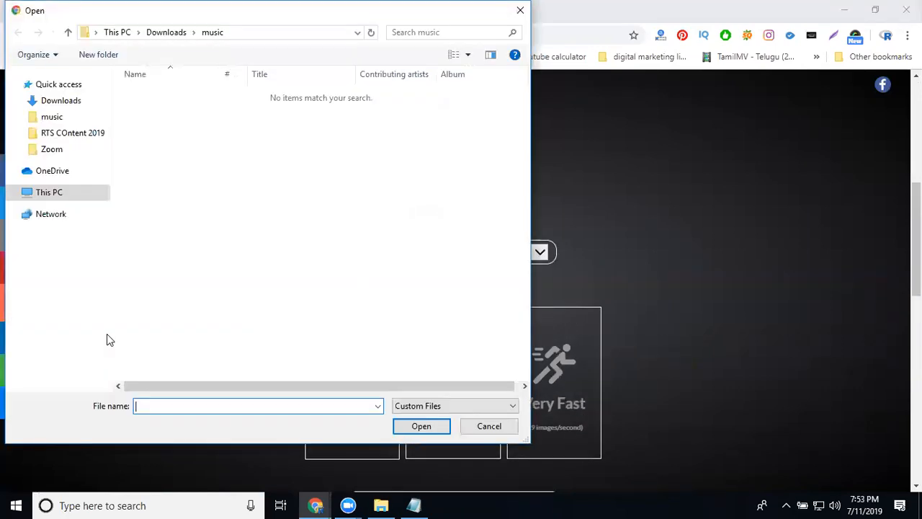
pyautogui.click(66, 327)
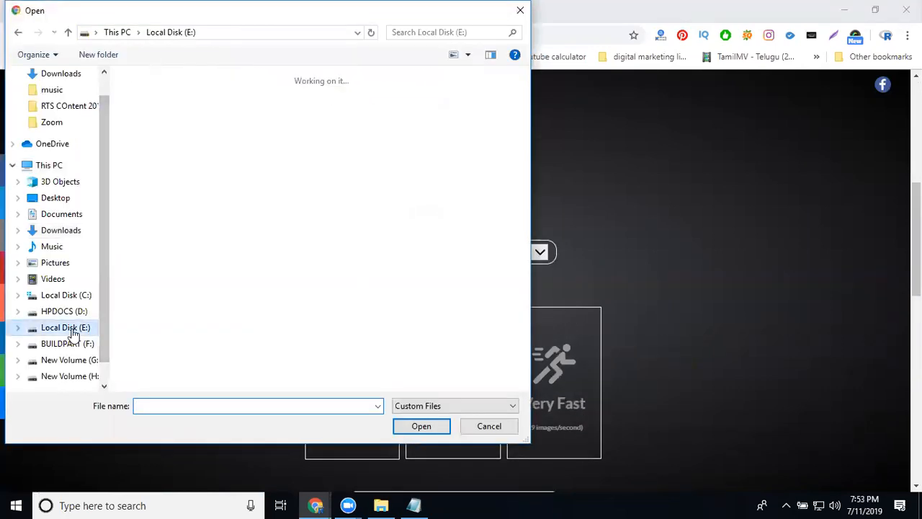
pyautogui.click(66, 327)
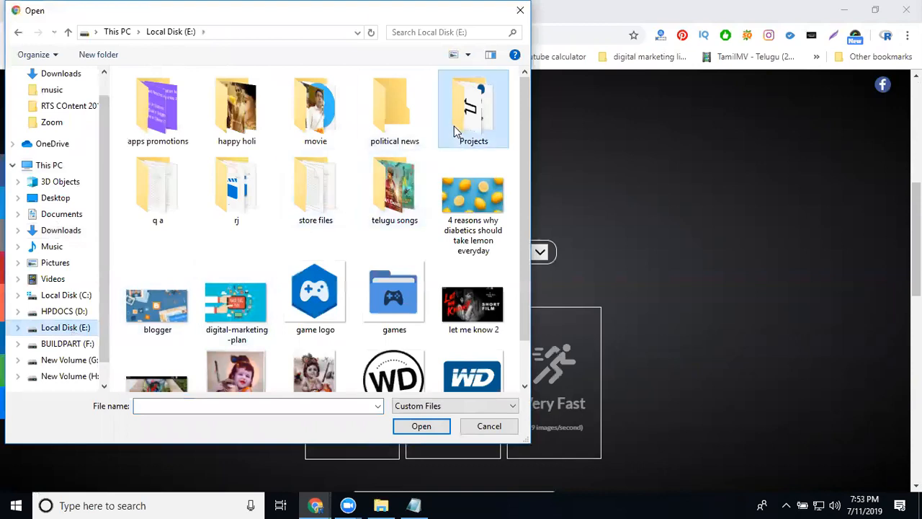
pyautogui.doubleClick(472, 108)
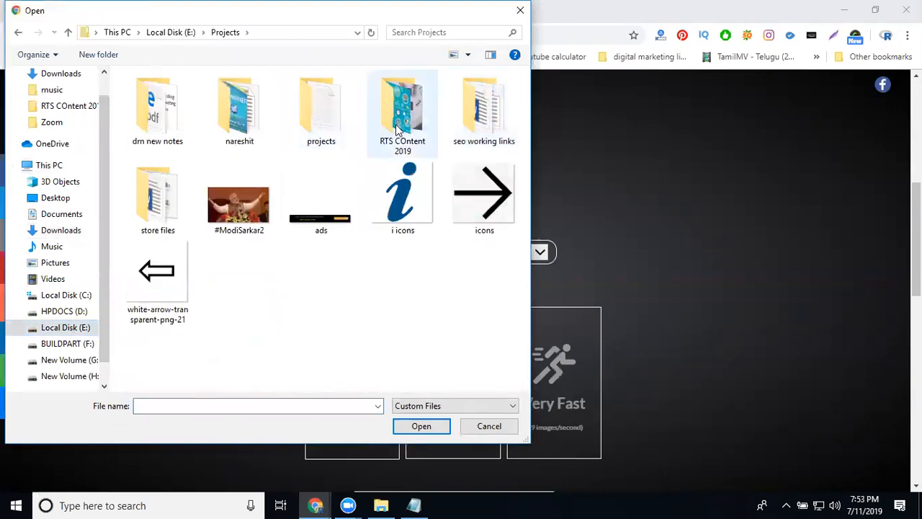
pyautogui.doubleClick(404, 108)
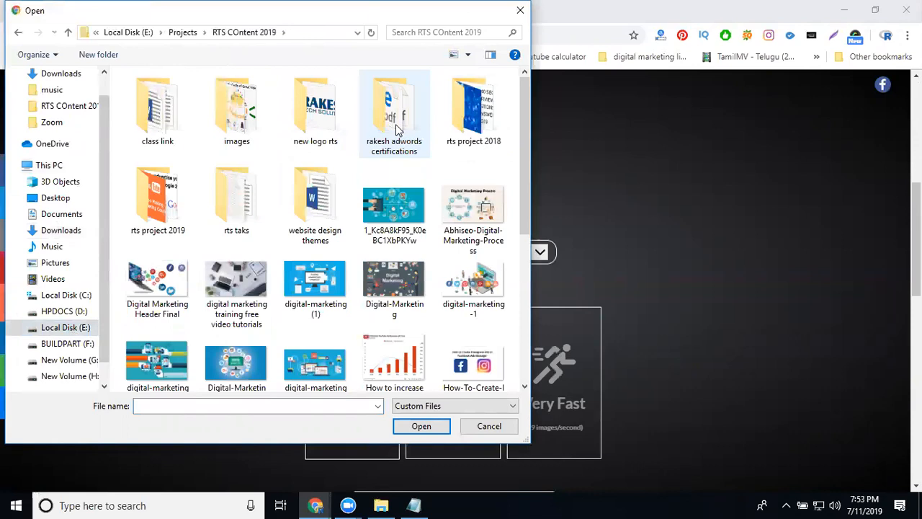
pyautogui.moveTo(456, 122)
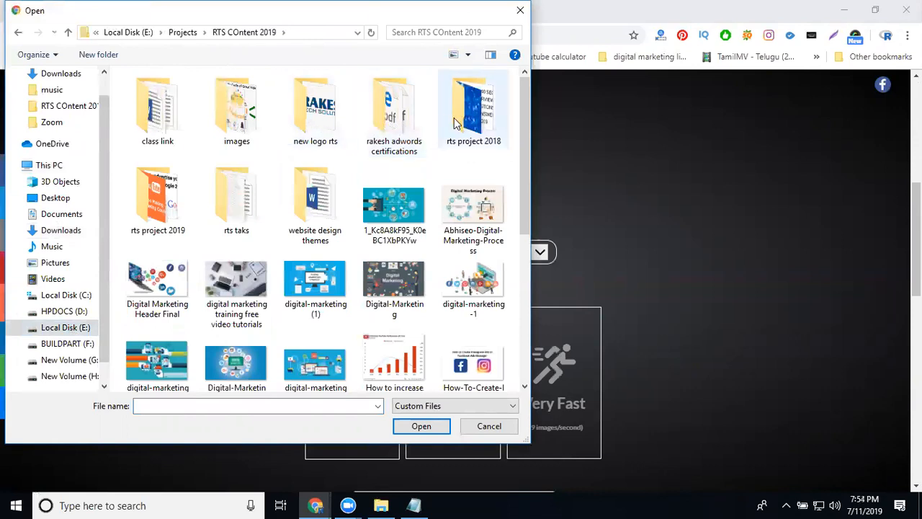
pyautogui.doubleClick(157, 195)
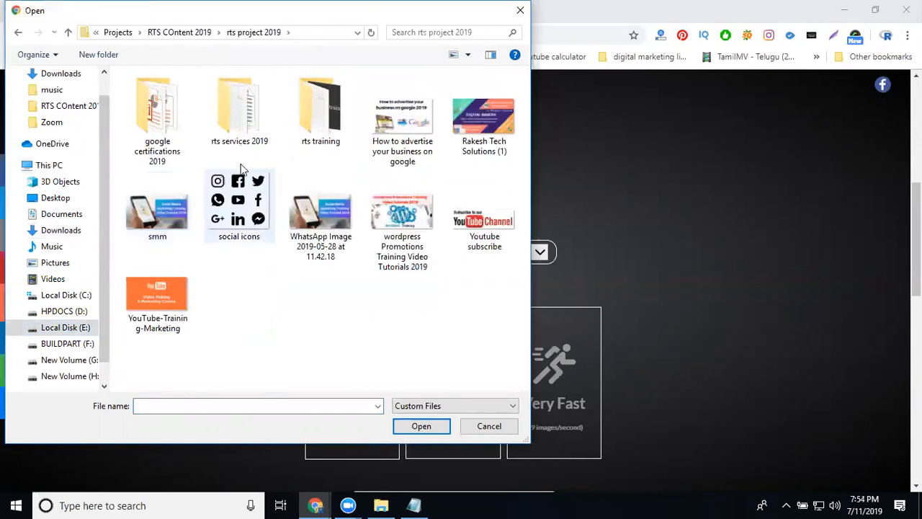
pyautogui.doubleClick(239, 108)
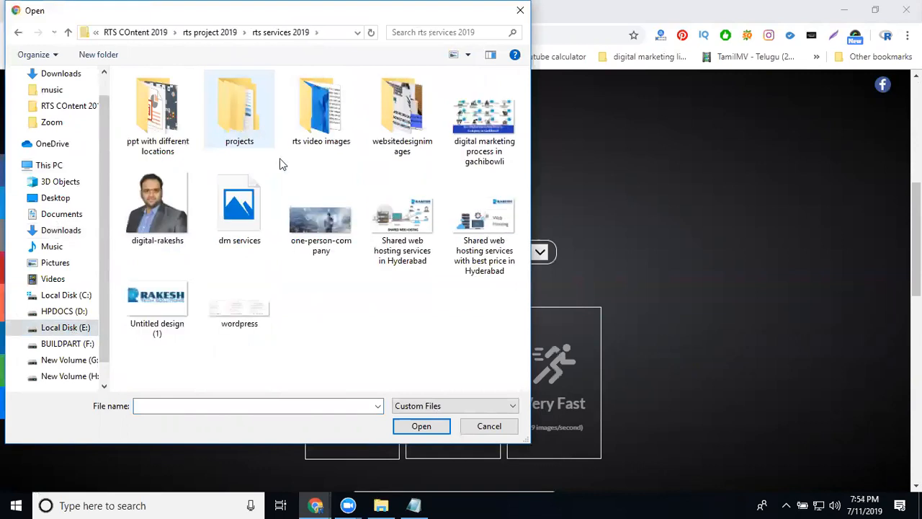
pyautogui.click(157, 298)
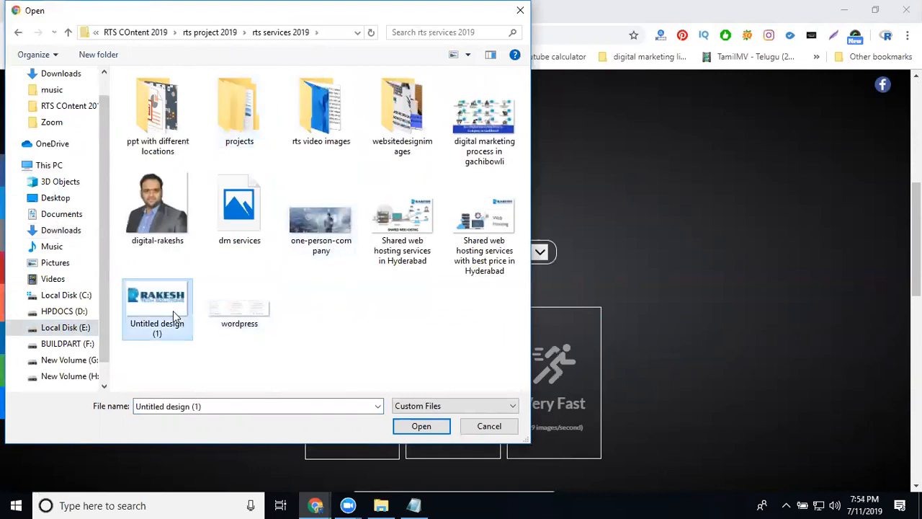
pyautogui.click(421, 427)
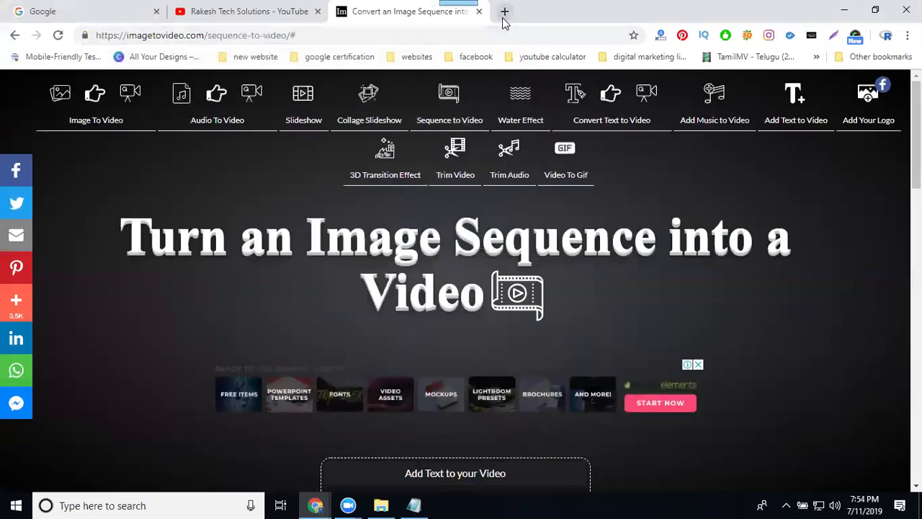
pyautogui.click(504, 12)
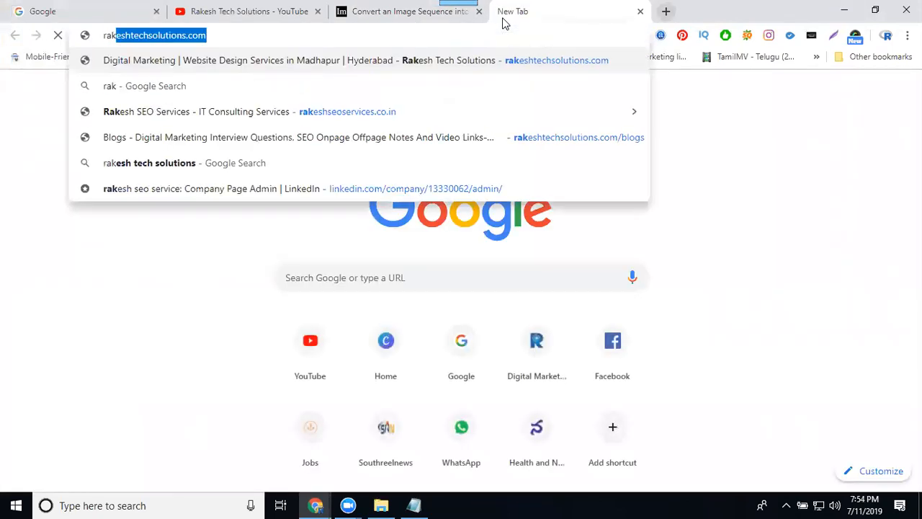
pyautogui.click(353, 61)
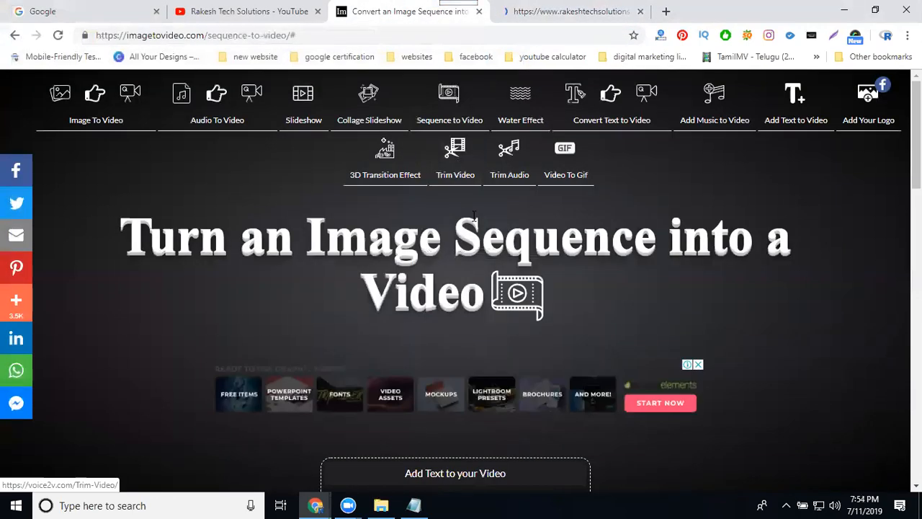
pyautogui.scroll(-3)
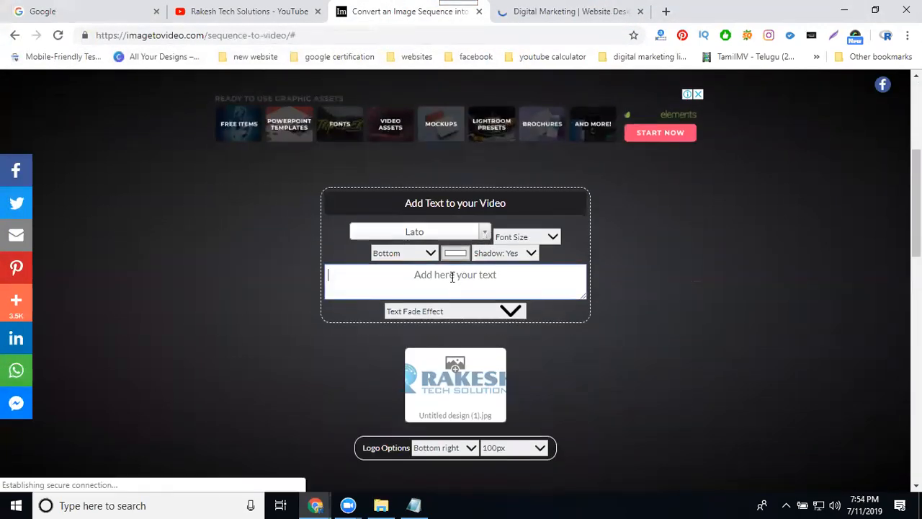
pyautogui.write('https://www.rakeshtechsolutions.com/')
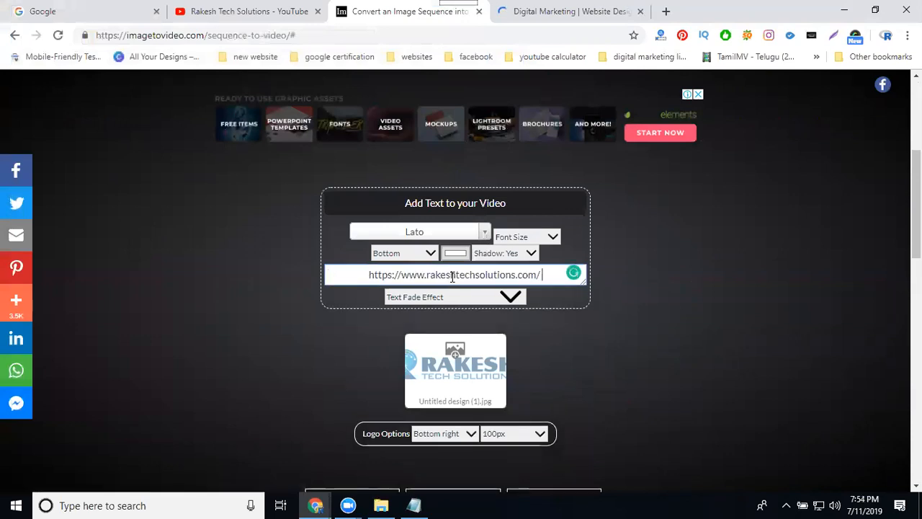
pyautogui.write('- call')
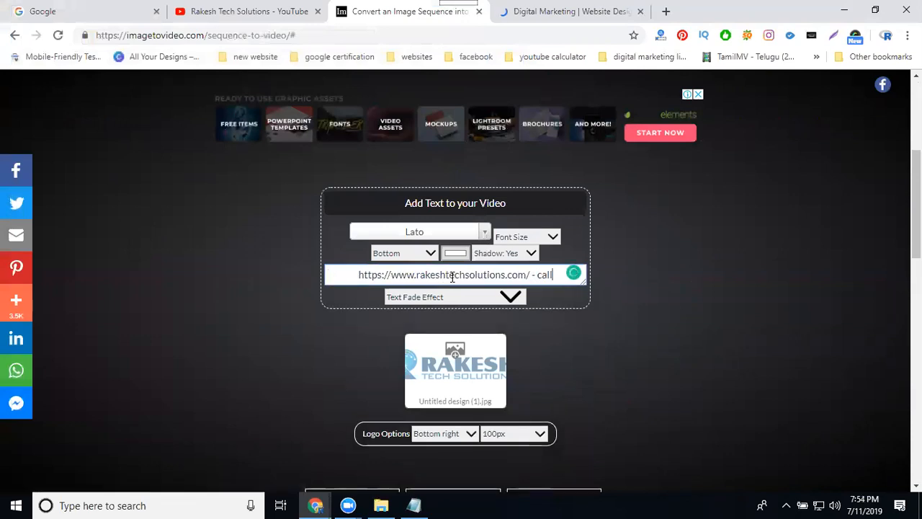
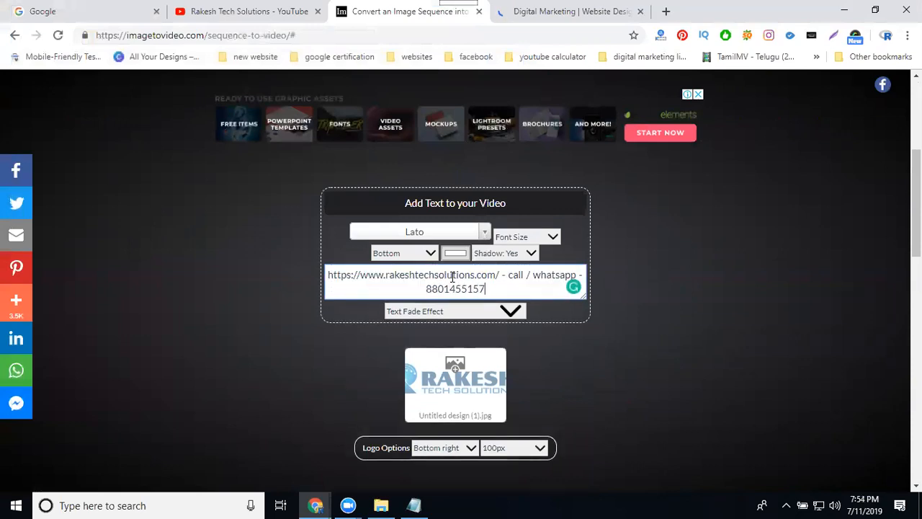
pyautogui.scroll(-3)
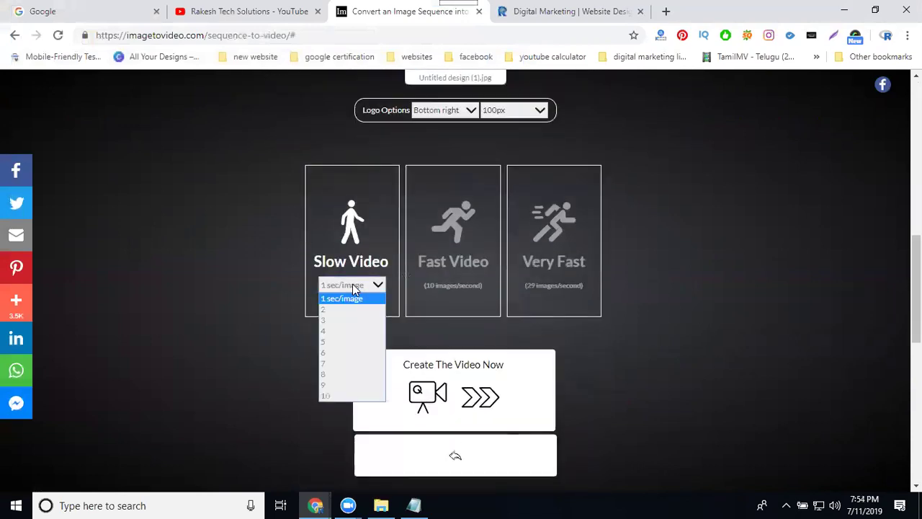
pyautogui.moveTo(340, 363)
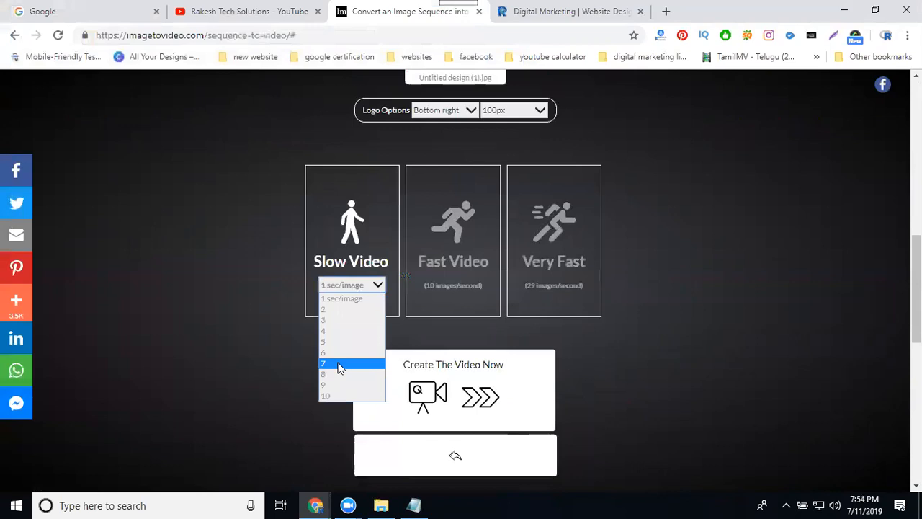
# Create the video at 7 sec/image, download the 2:20 MP4, and return to the YouTube tab
pyautogui.click(339, 363)
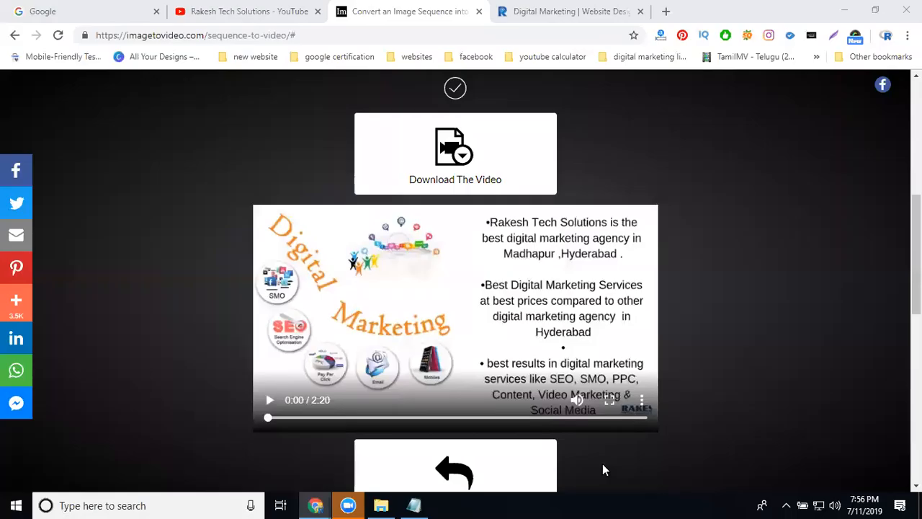
pyautogui.click(456, 179)
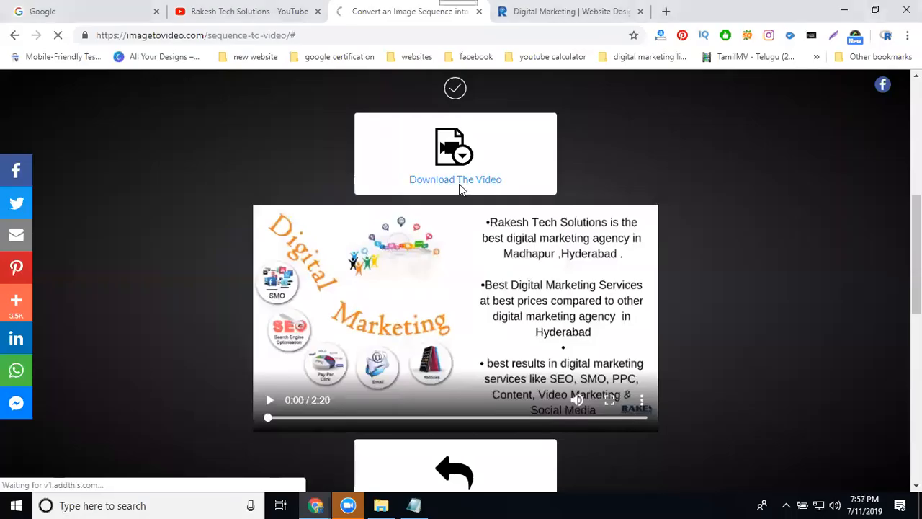
pyautogui.moveTo(456, 179)
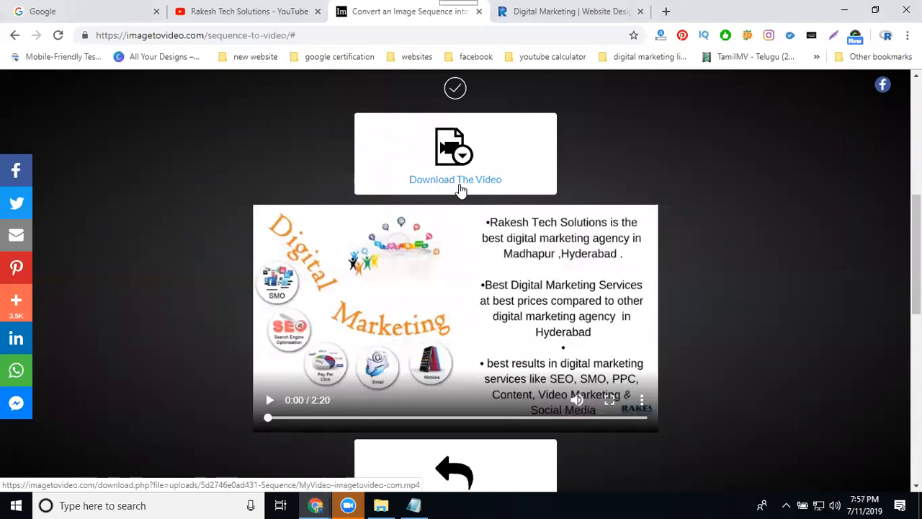
pyautogui.click(455, 178)
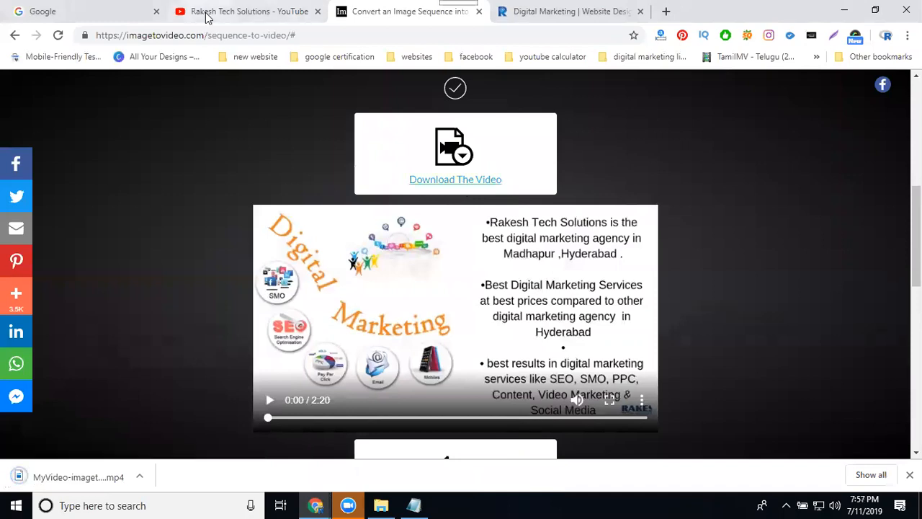
pyautogui.click(248, 11)
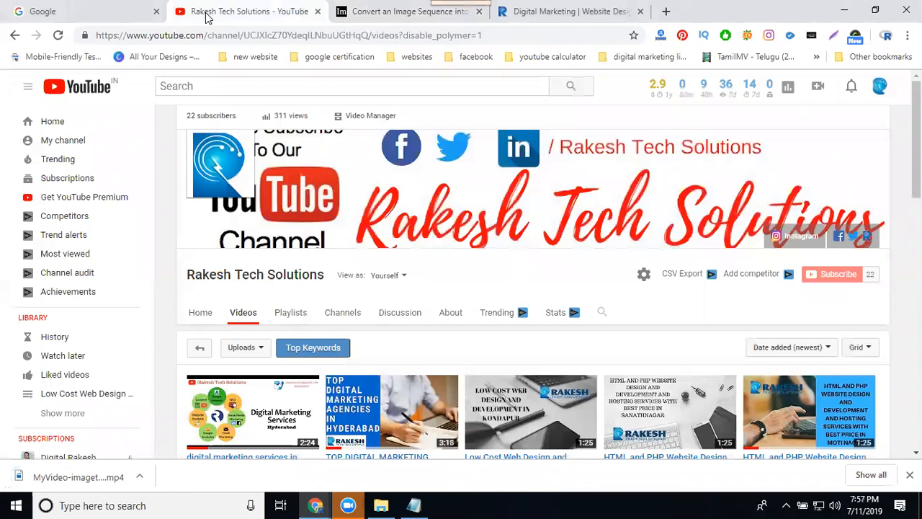
pyautogui.moveTo(829, 10)
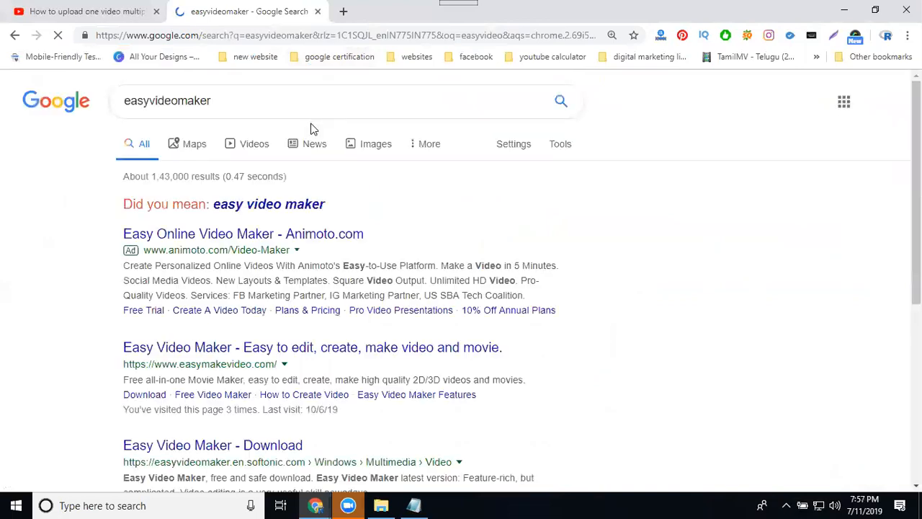
pyautogui.moveTo(291, 351)
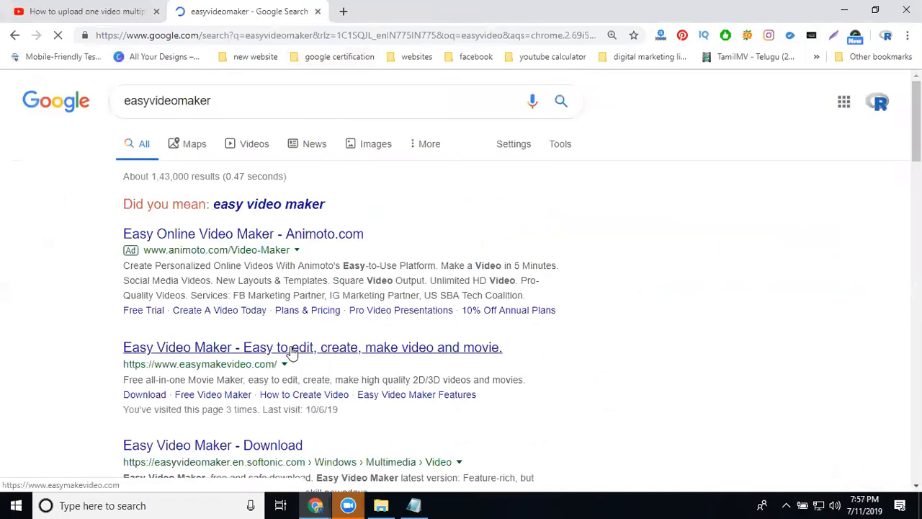
# Open the 'Easy Video Maker - Easy to edit, create, make video and movie.' result from the easyvideomaker search
pyautogui.click(311, 346)
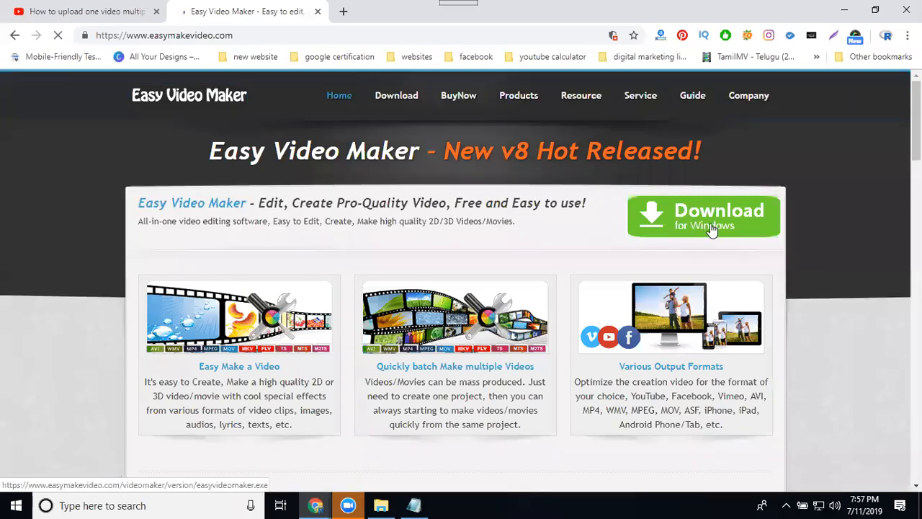
pyautogui.moveTo(694, 225)
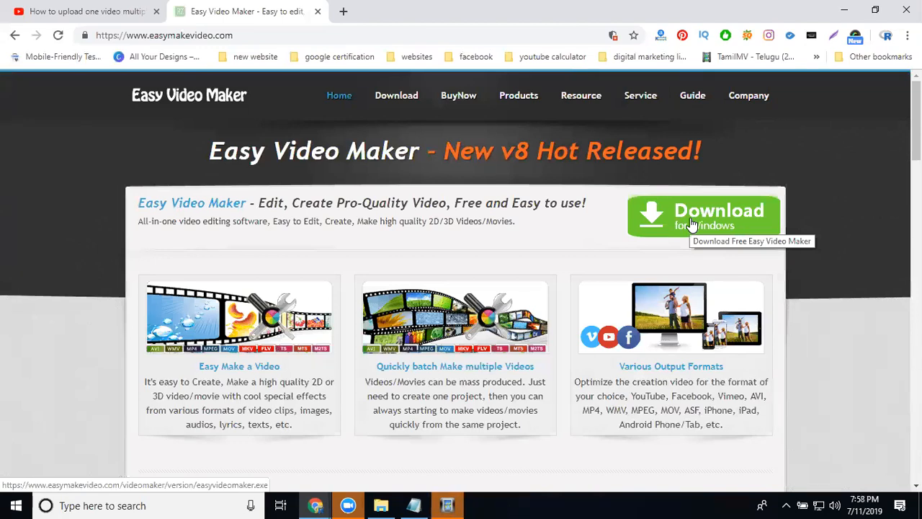
pyautogui.moveTo(441, 75)
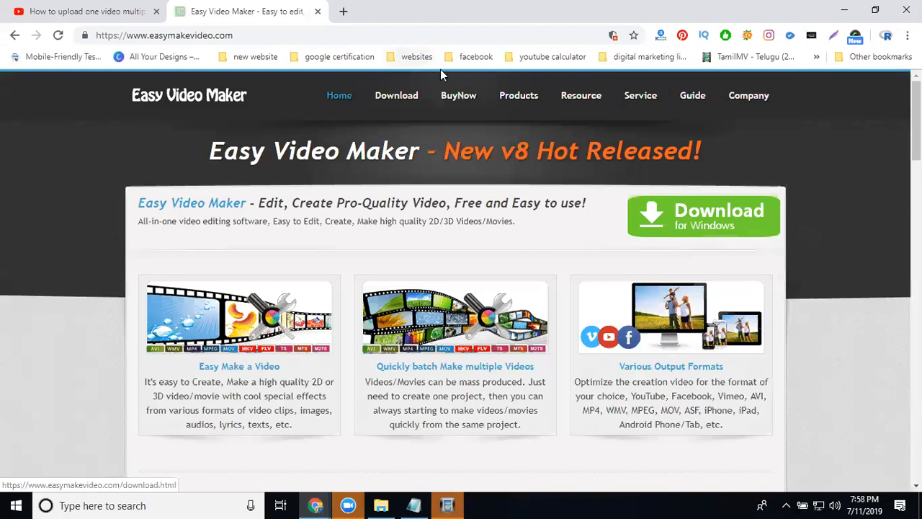
pyautogui.click(458, 95)
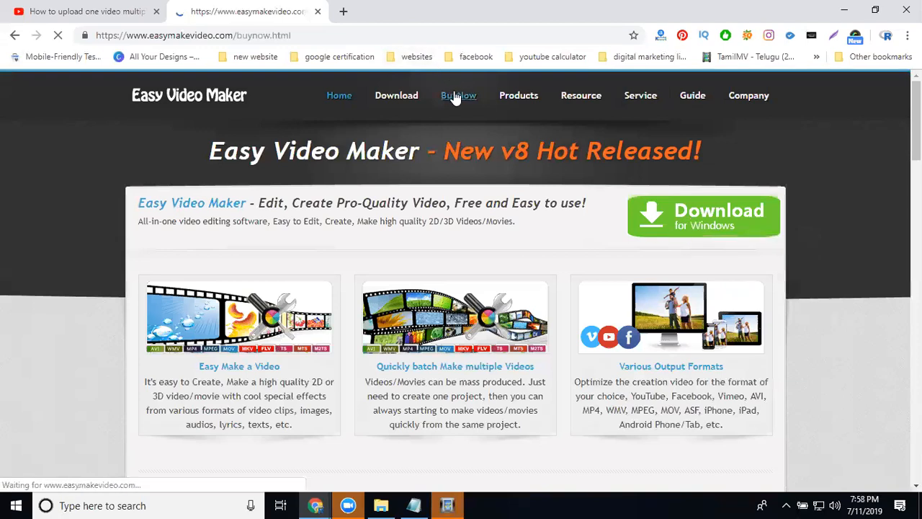
# Review the BuyNow store's Gold and Platinum edition prices and the 2–5 PC license wording
pyautogui.click(458, 95)
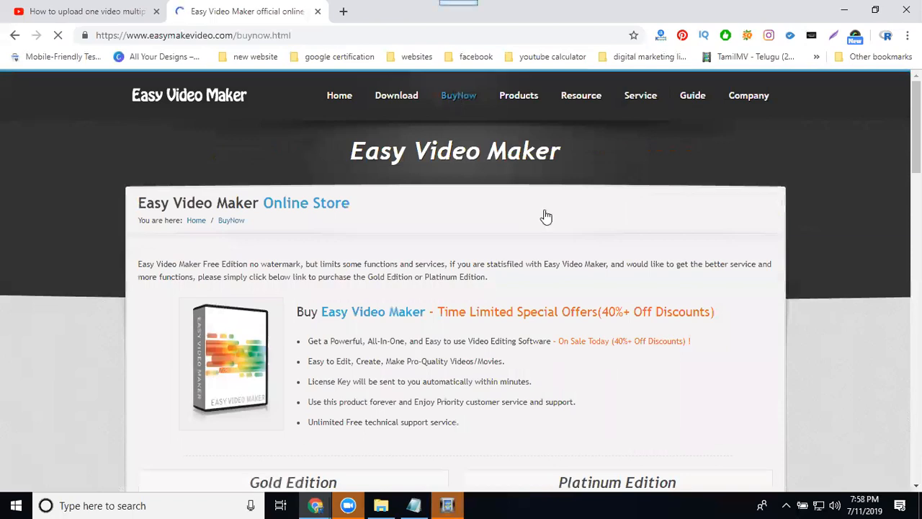
pyautogui.scroll(-3)
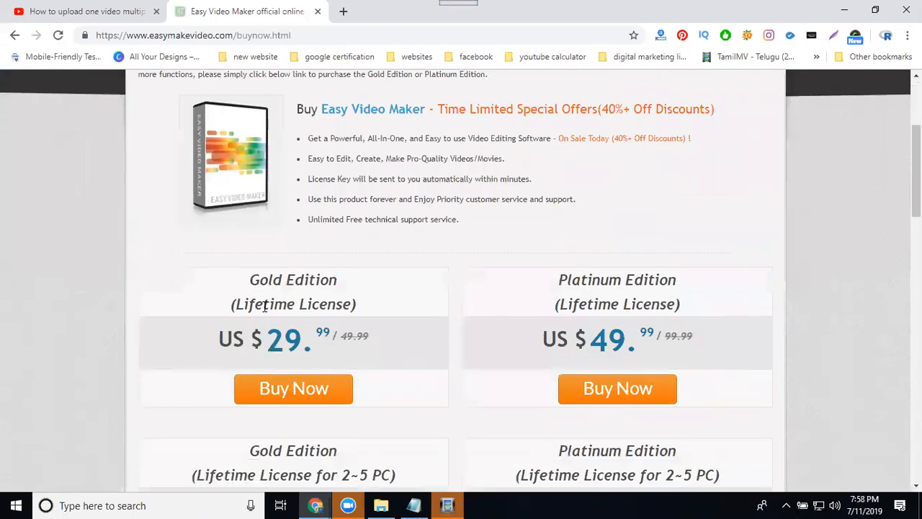
pyautogui.moveTo(583, 286)
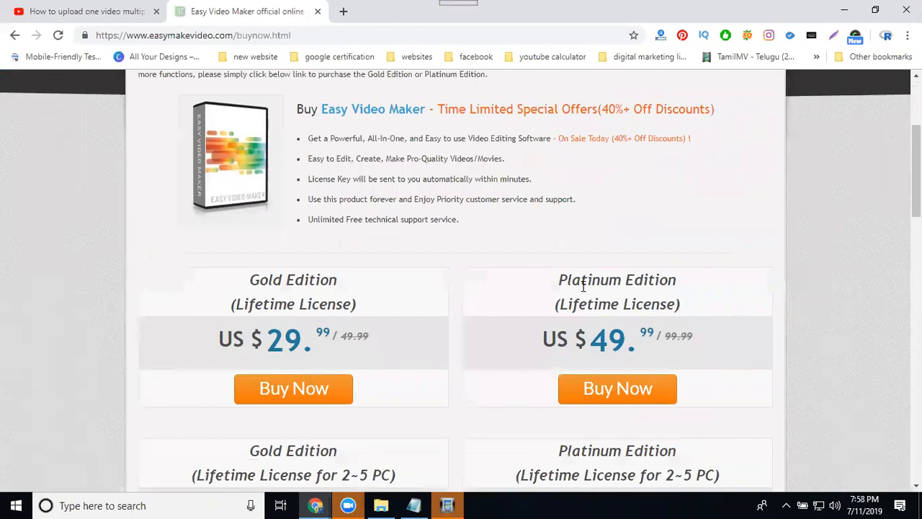
pyautogui.moveTo(611, 339)
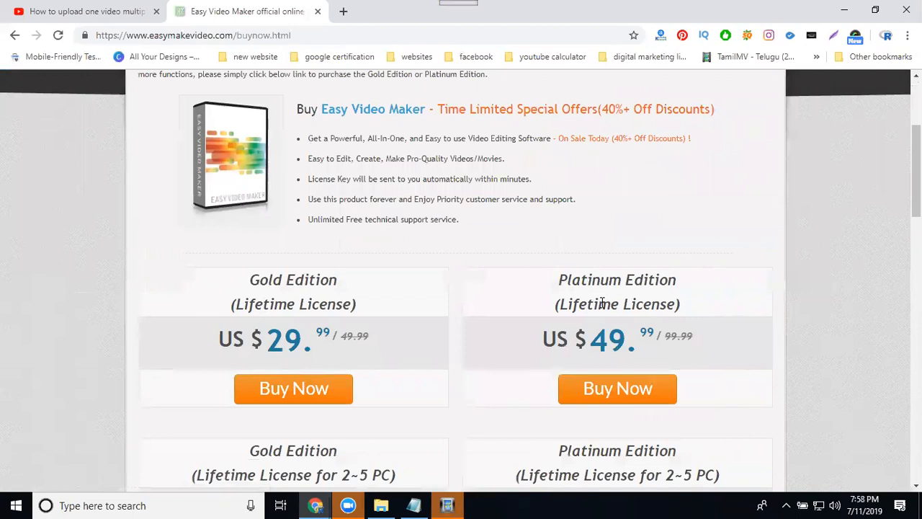
pyautogui.scroll(-3)
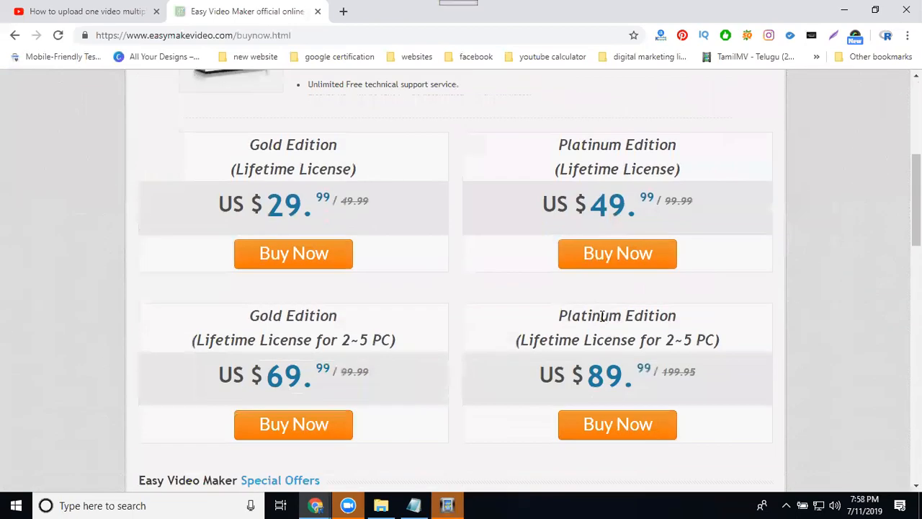
pyautogui.moveTo(319, 346)
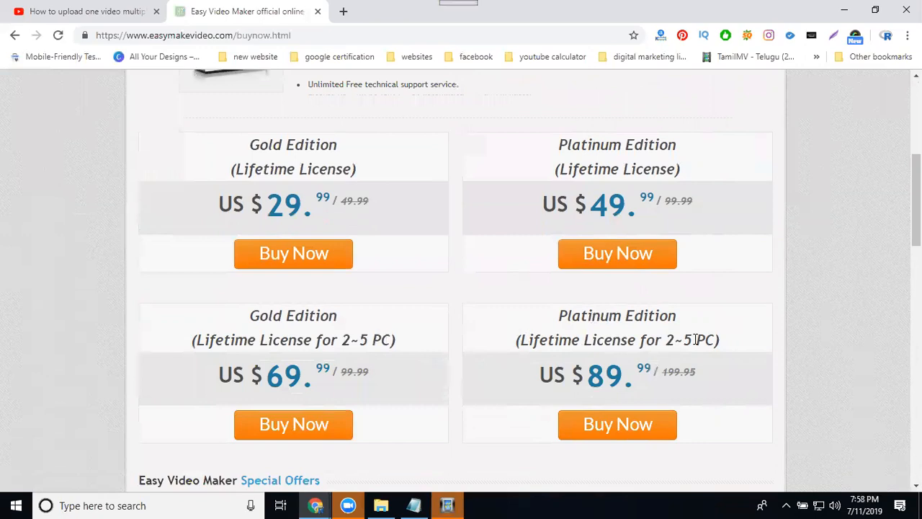
pyautogui.moveTo(603, 140)
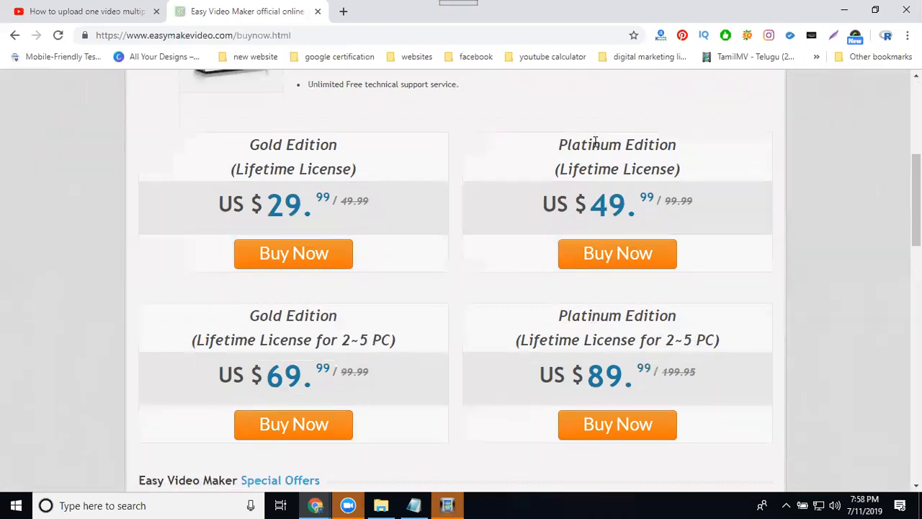
pyautogui.moveTo(357, 170)
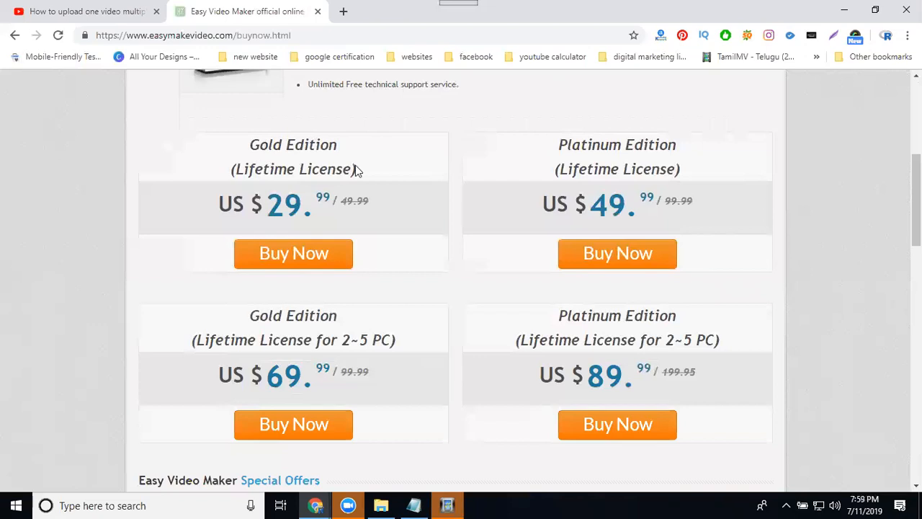
pyautogui.moveTo(415, 280)
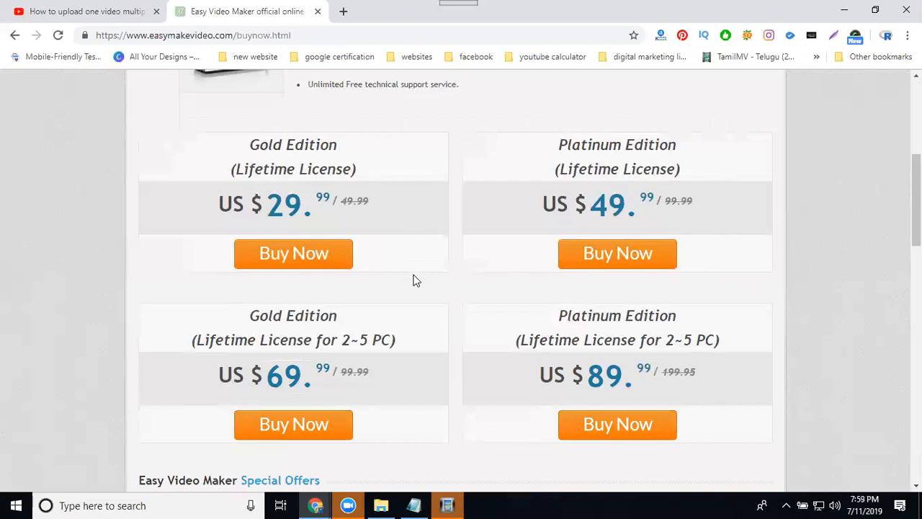
pyautogui.moveTo(655, 338)
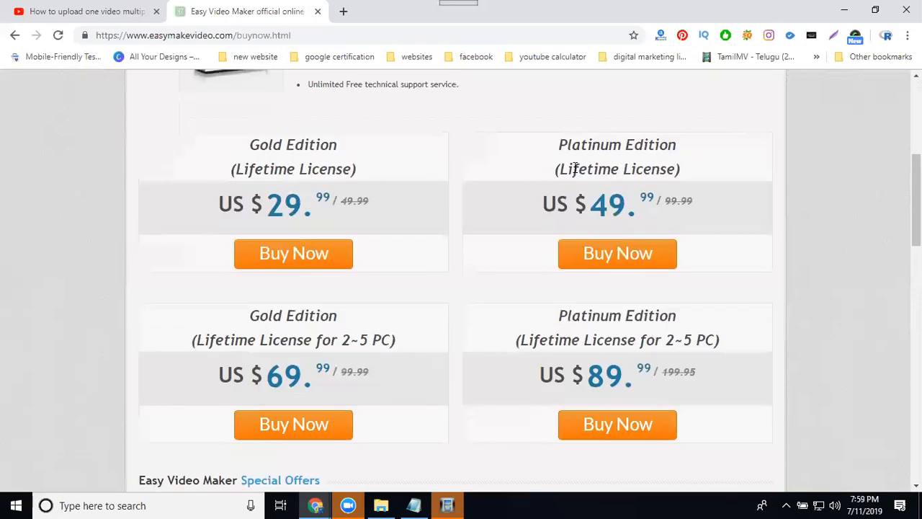
pyautogui.doubleClick(617, 169)
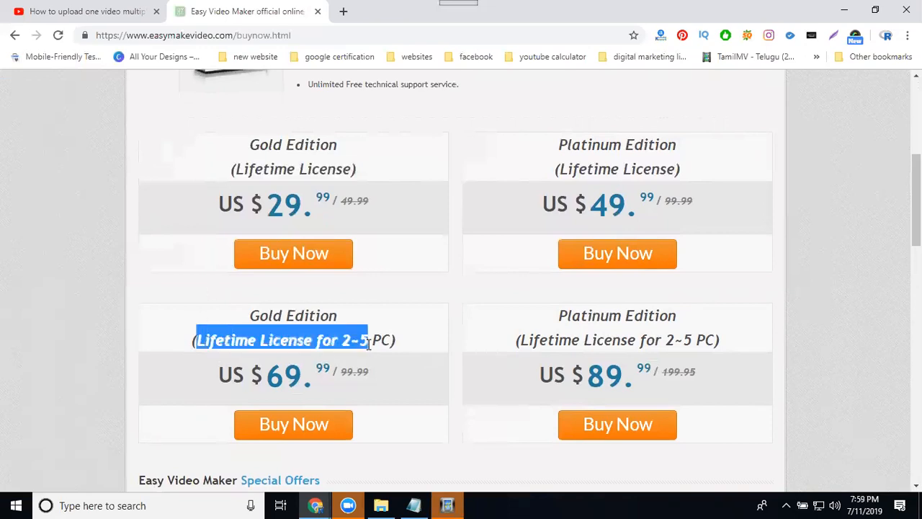
pyautogui.click(353, 169)
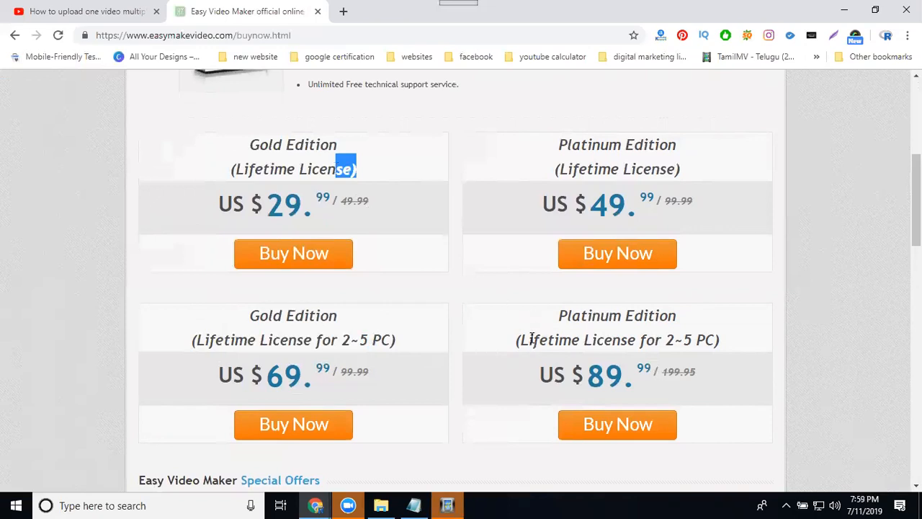
pyautogui.scroll(-3)
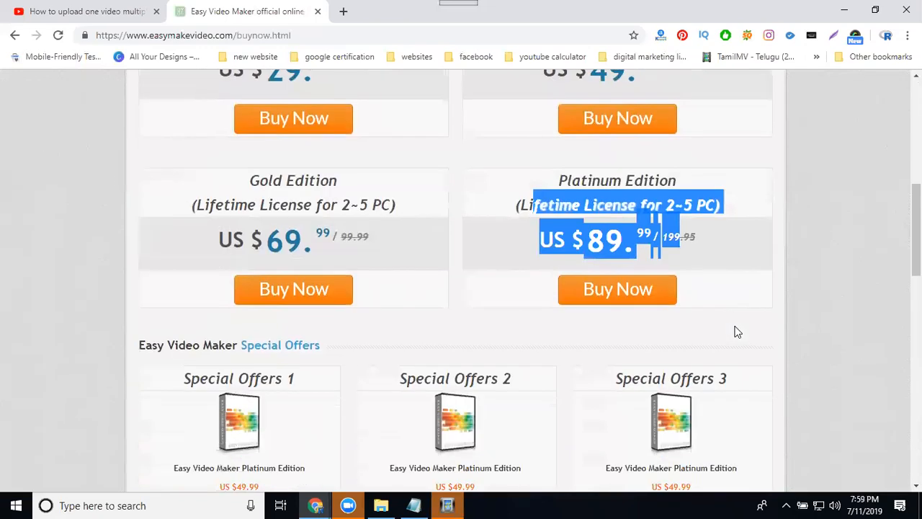
pyautogui.scroll(-3)
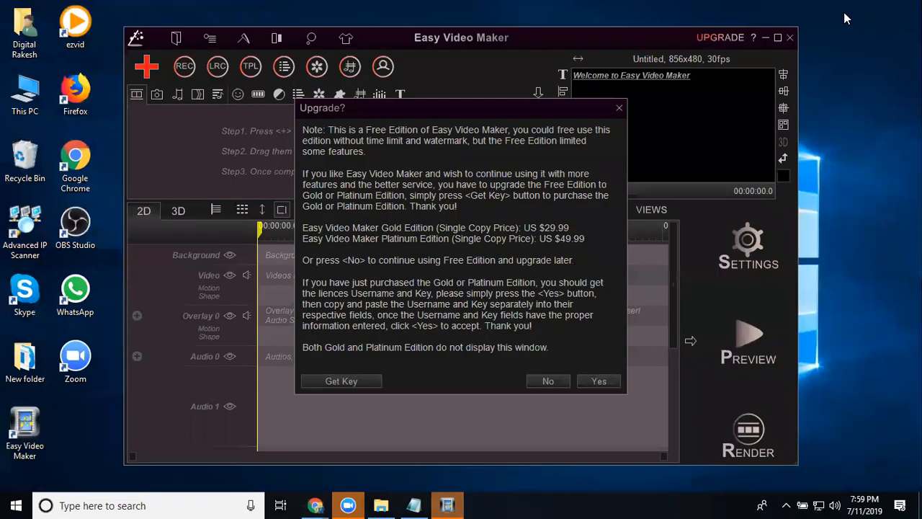
# Decline the editor's Upgrade dialog with No and bring the dm images folder back up
pyautogui.click(548, 381)
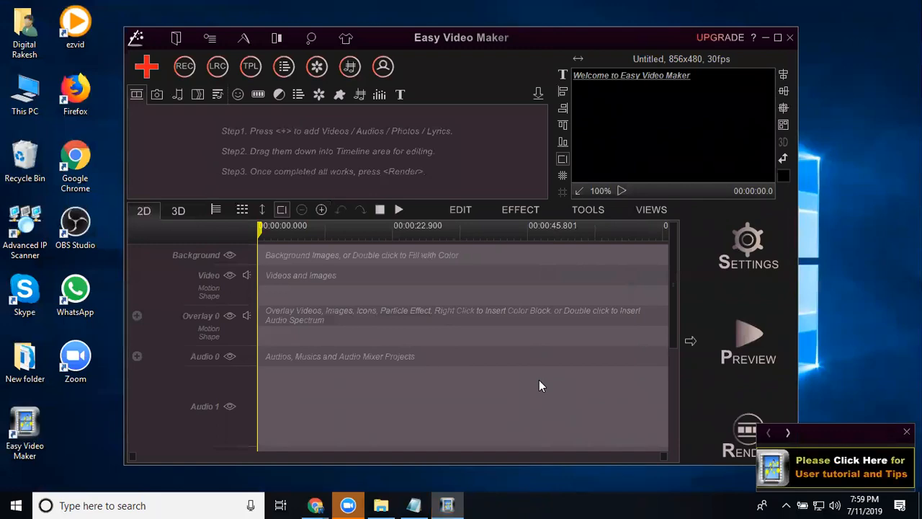
pyautogui.click(381, 505)
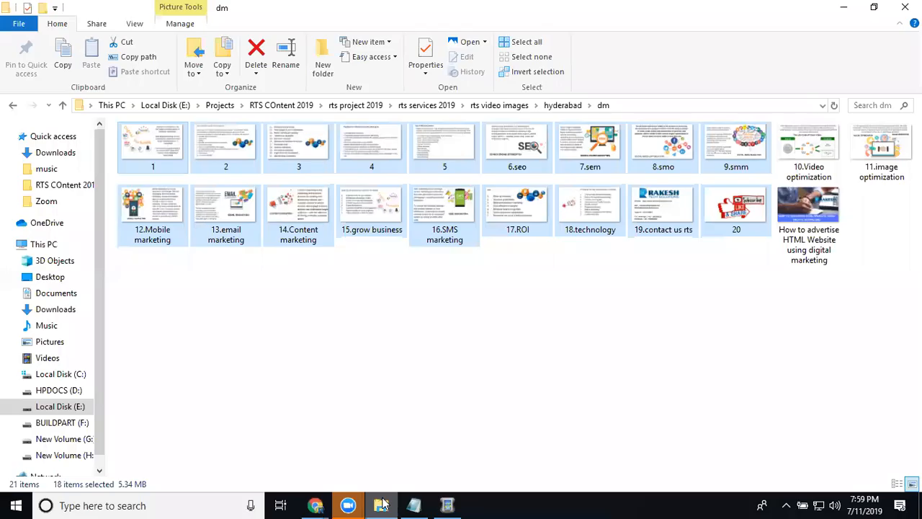
pyautogui.click(55, 308)
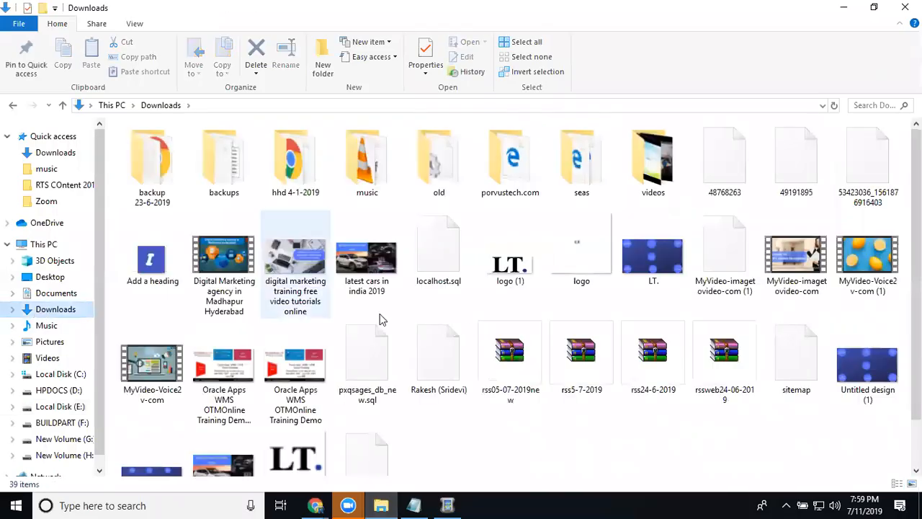
pyautogui.scroll(-3)
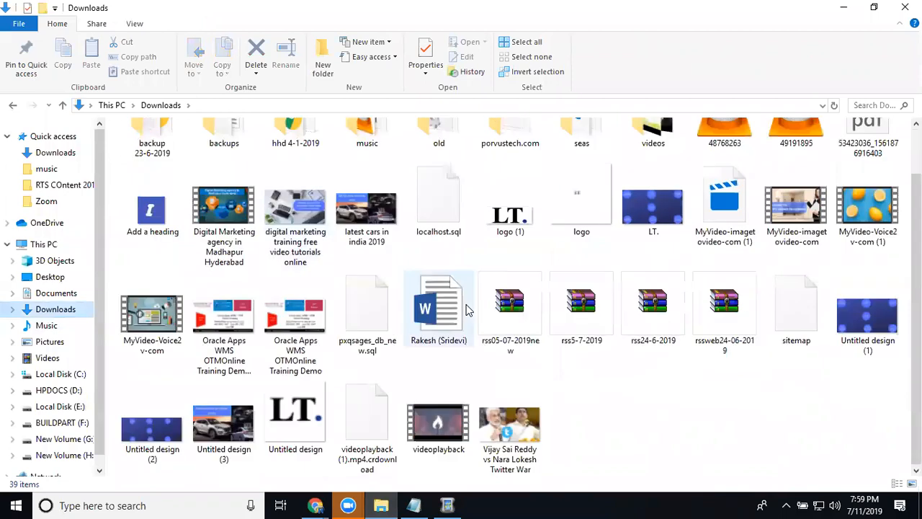
pyautogui.moveTo(152, 317)
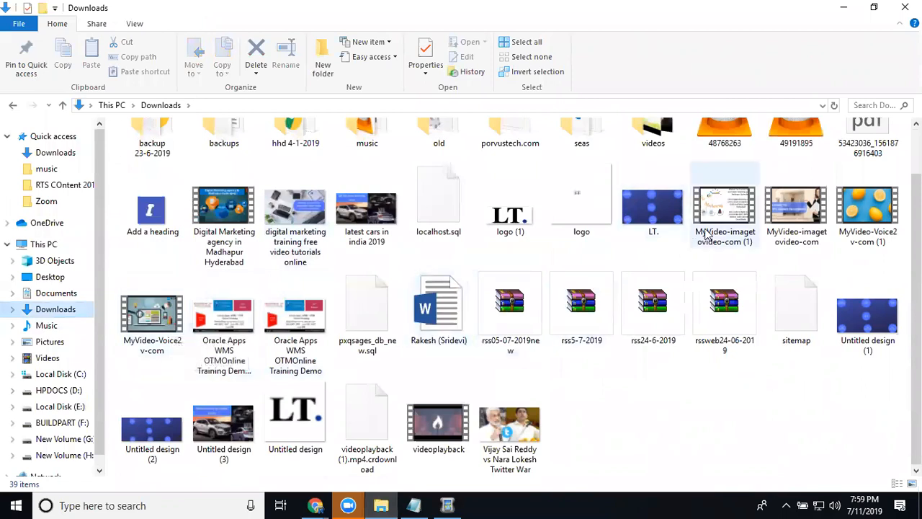
pyautogui.moveTo(725, 216)
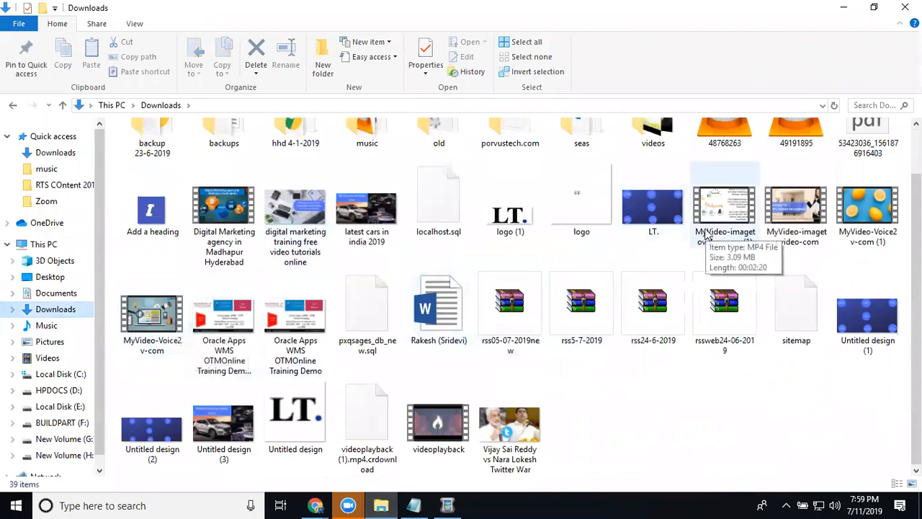
pyautogui.moveTo(720, 229)
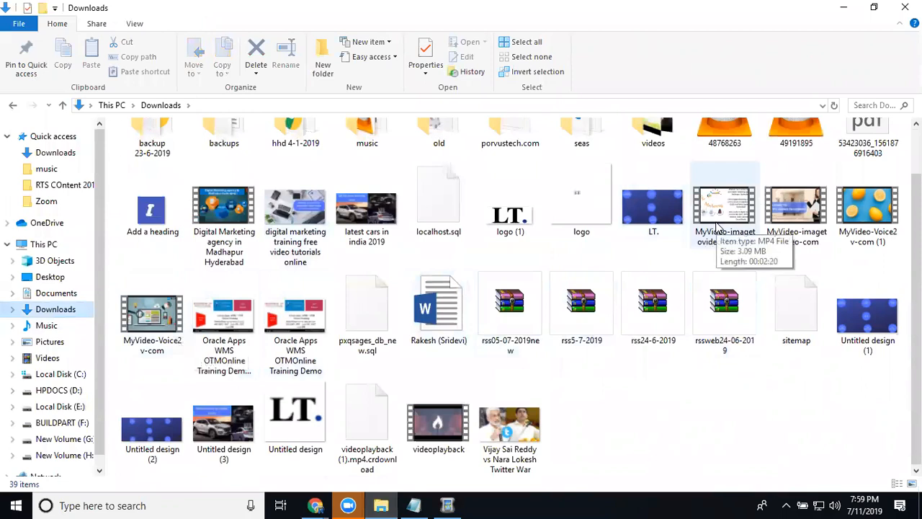
pyautogui.click(725, 209)
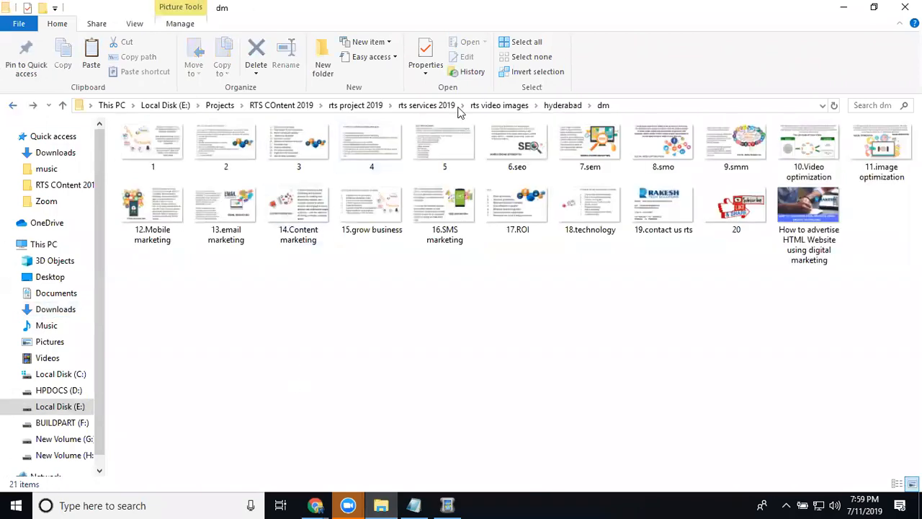
# Rename the 3.09 MB video in rts video images to 'dm common video'
pyautogui.click(498, 105)
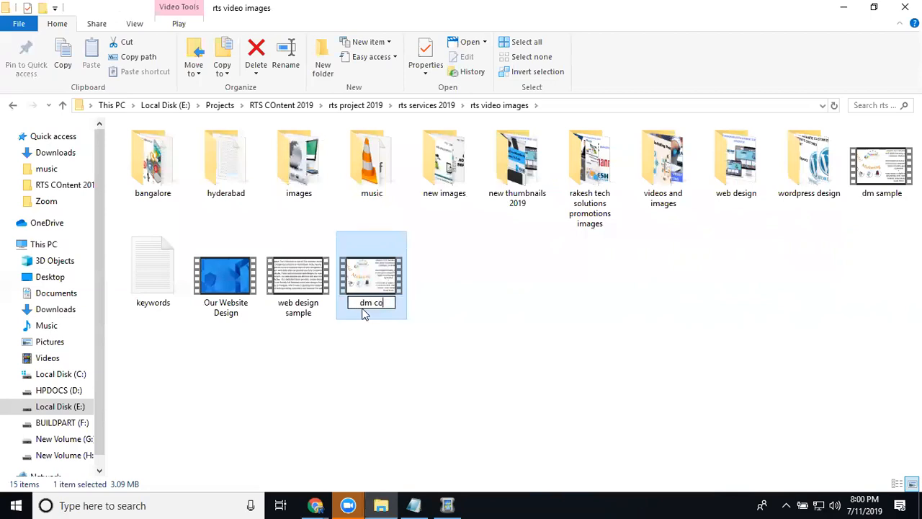
pyautogui.write('on video')
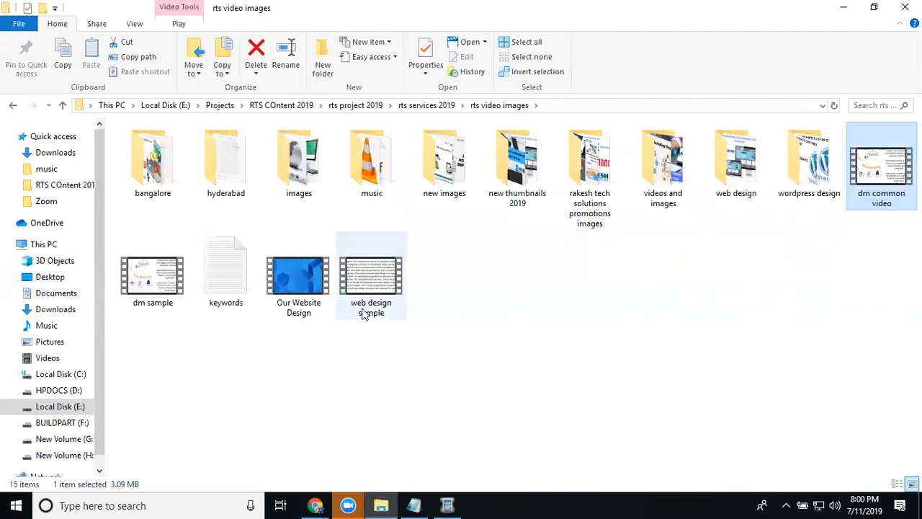
pyautogui.moveTo(389, 310)
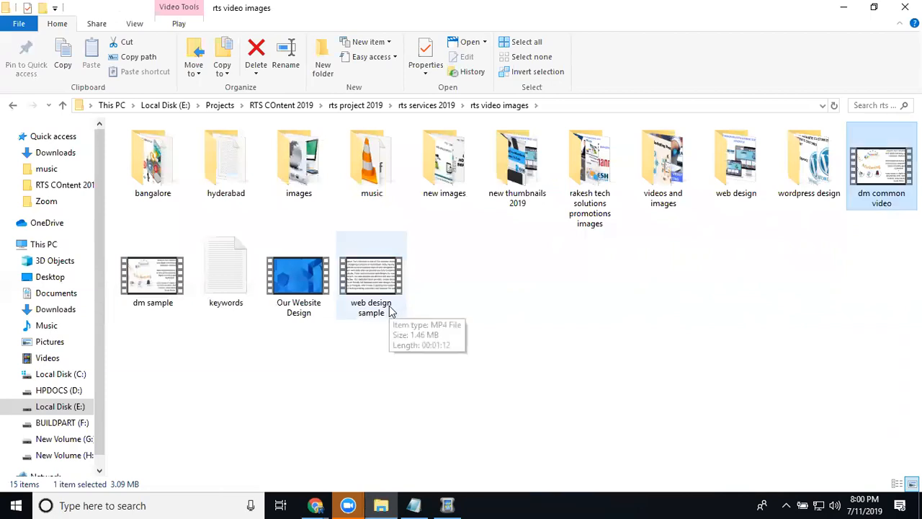
pyautogui.moveTo(742, 318)
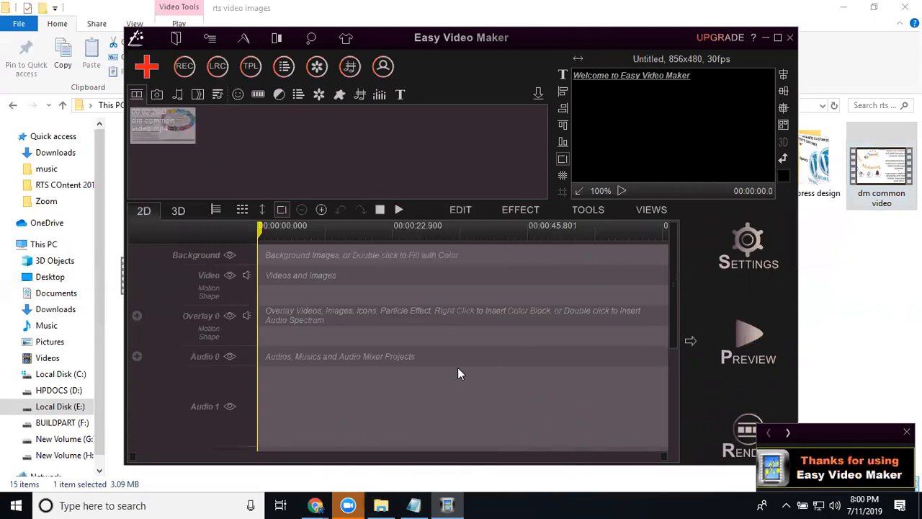
pyautogui.moveTo(424, 460)
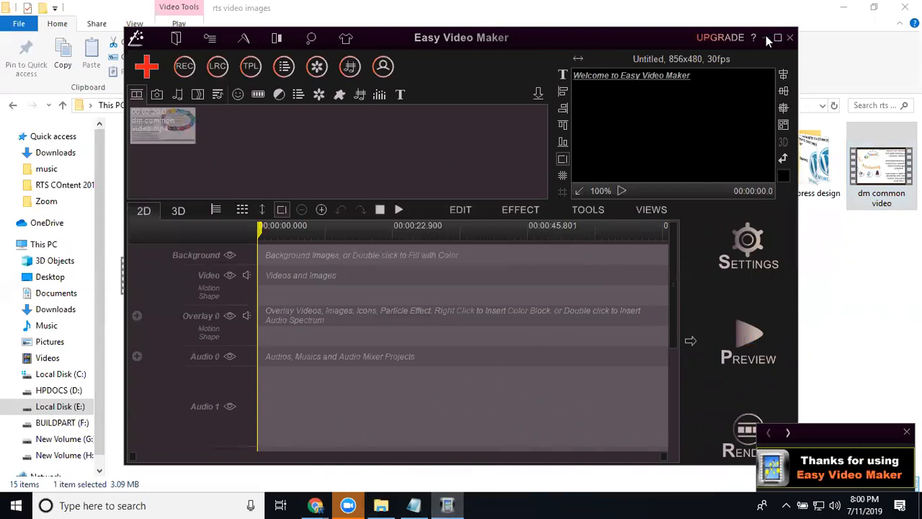
# Close the Easy Video Maker editor, returning to the desktop
pyautogui.click(769, 37)
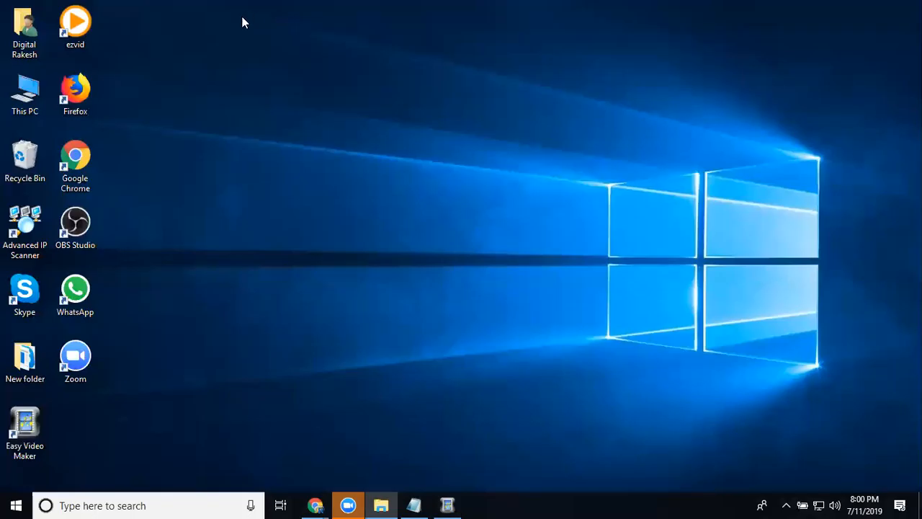
pyautogui.moveTo(316, 504)
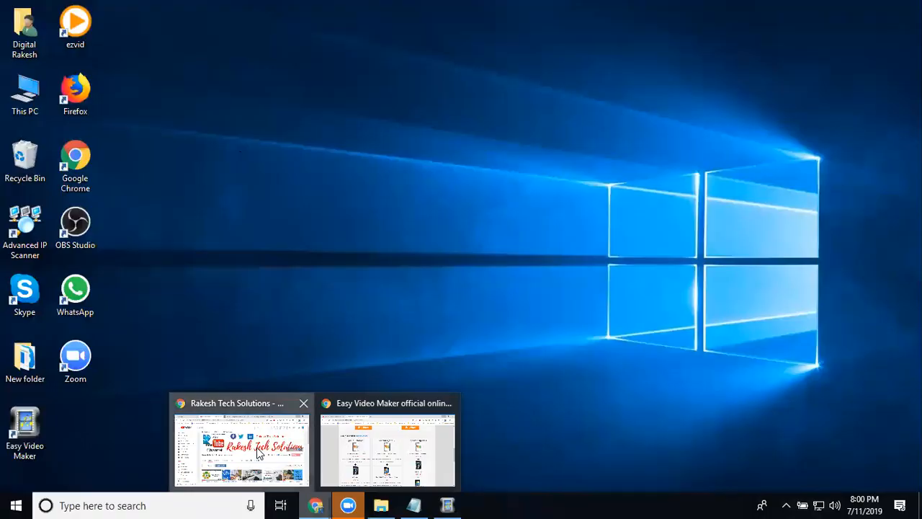
# Return to Chrome and open the saved designs bookmark for the Hyderabad small-business keyword
pyautogui.click(242, 450)
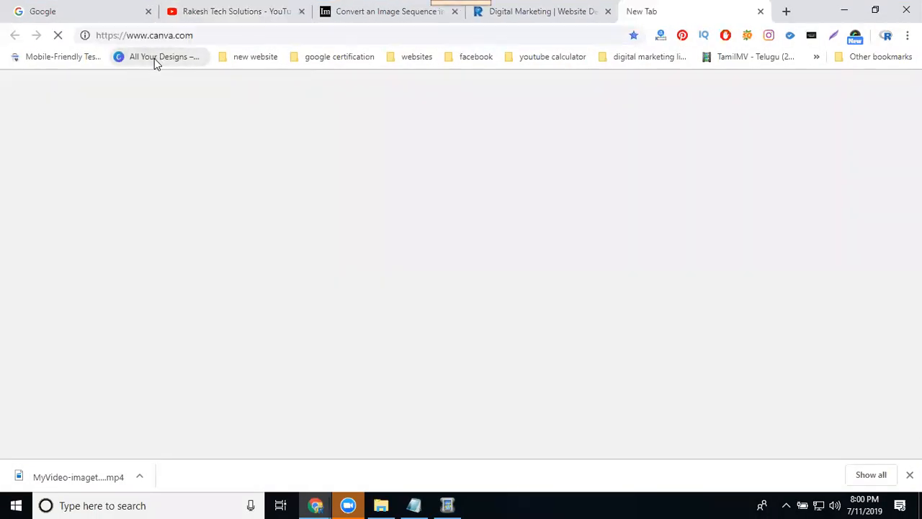
pyautogui.click(230, 11)
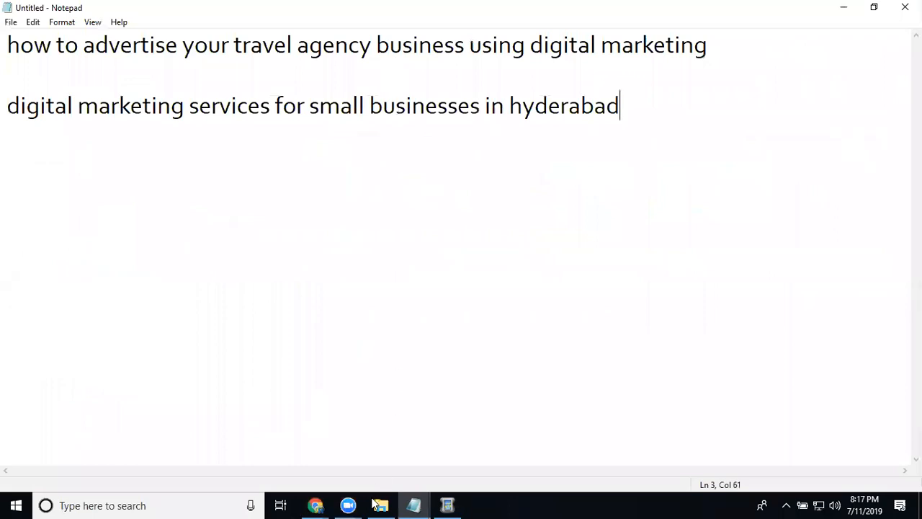
# Check the keyword image in Downloads, then bring Easy Video Maker back to the front
pyautogui.click(380, 505)
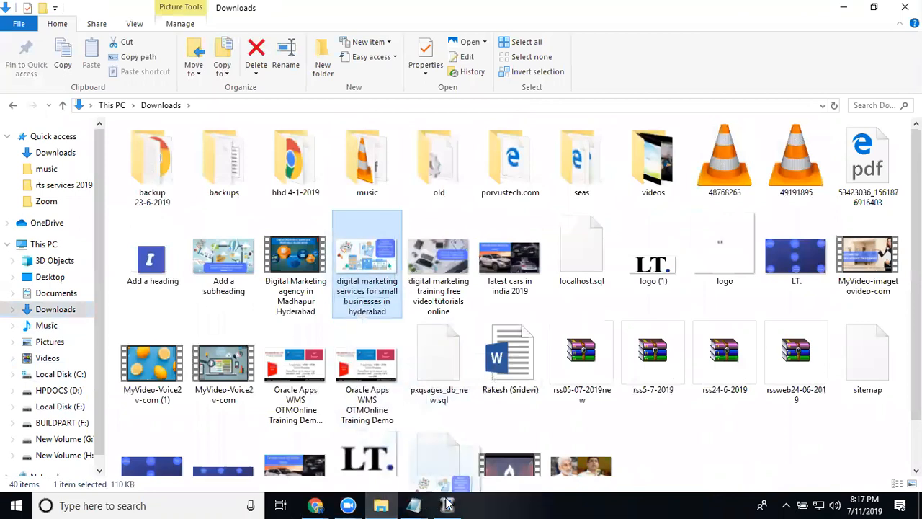
pyautogui.click(447, 504)
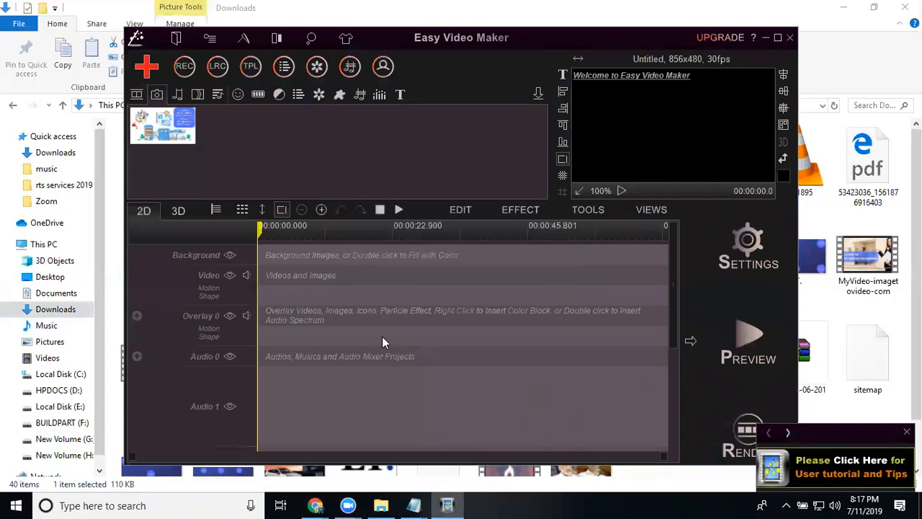
# Place the keyword image and dm common video.mp4 on the video line
pyautogui.rightClick(161, 124)
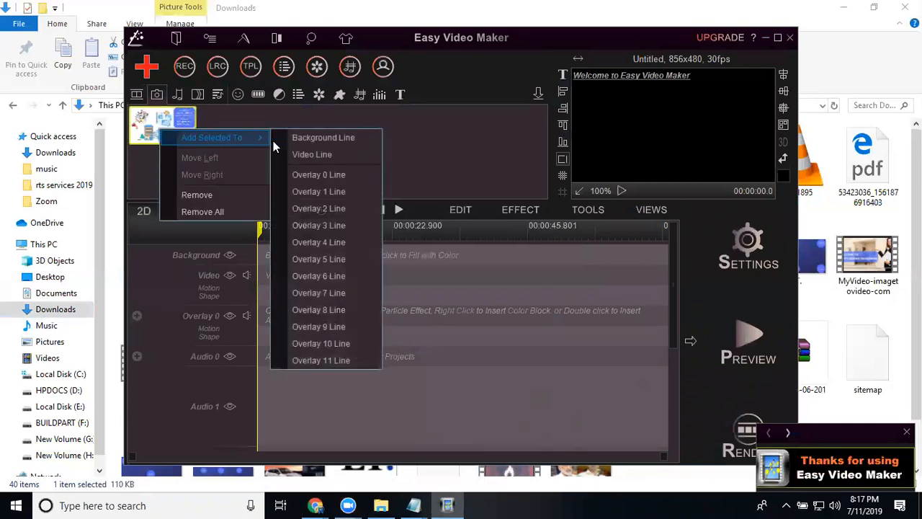
pyautogui.click(311, 154)
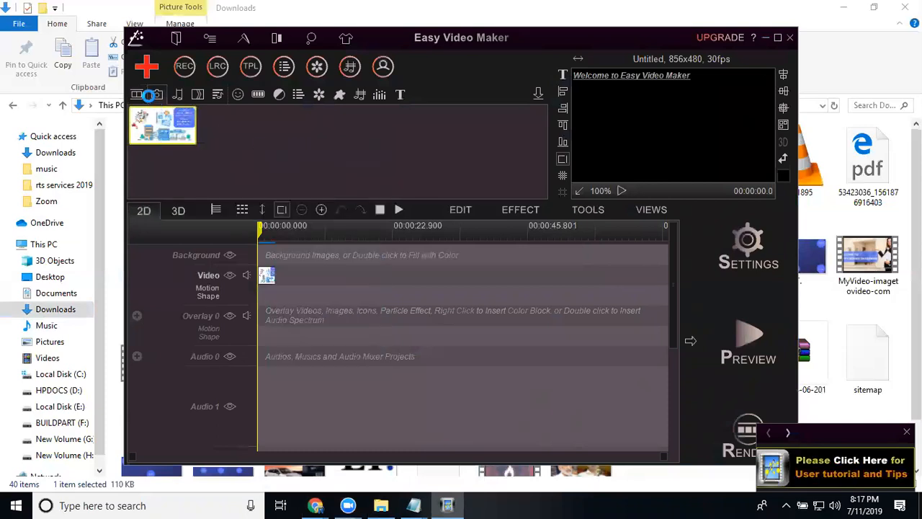
pyautogui.rightClick(162, 124)
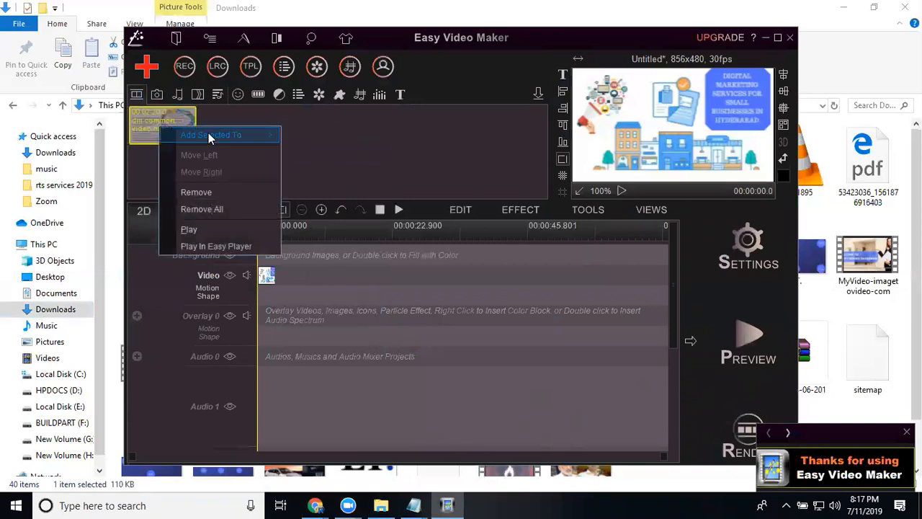
pyautogui.click(210, 135)
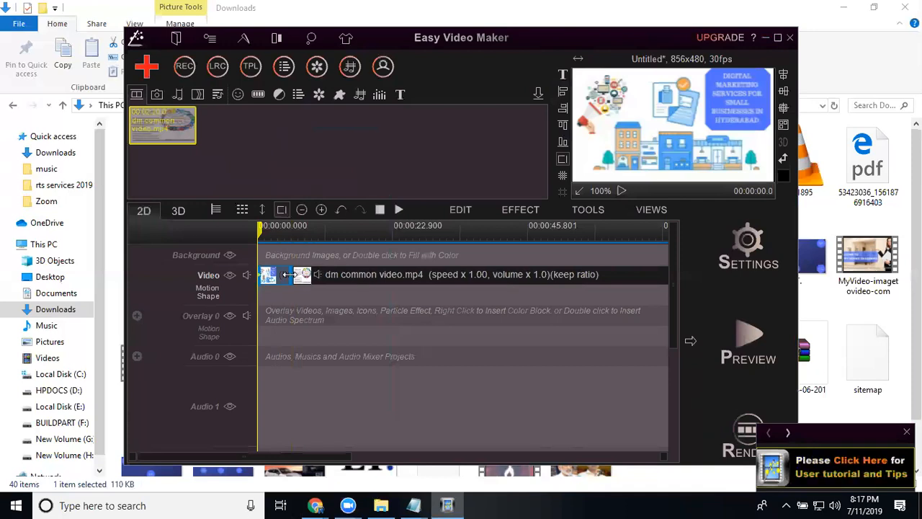
pyautogui.moveTo(317, 281)
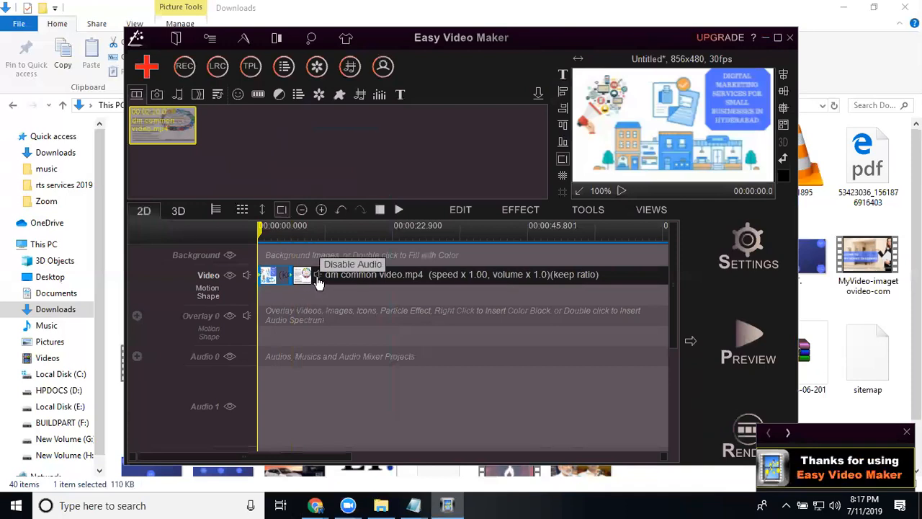
# Mute dm common video.mp4's audio and load Barely_Small.mp3 into the project
pyautogui.click(317, 275)
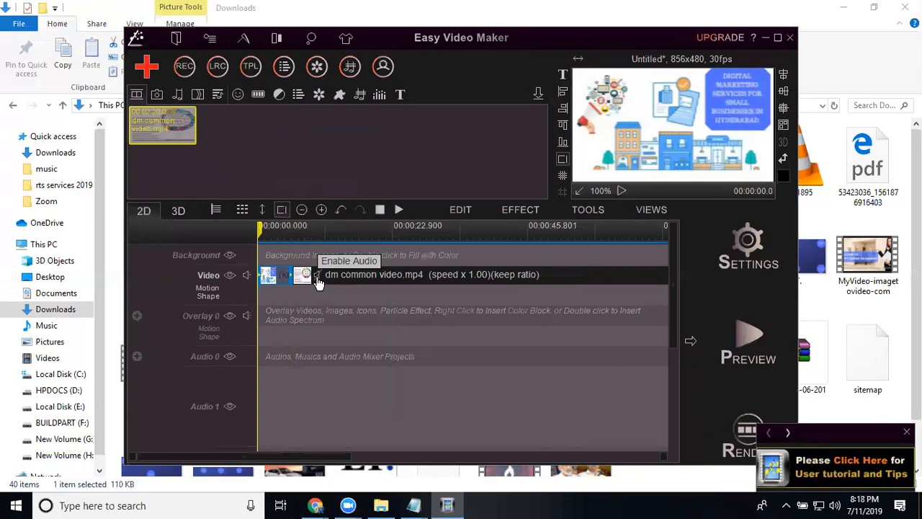
pyautogui.moveTo(72, 75)
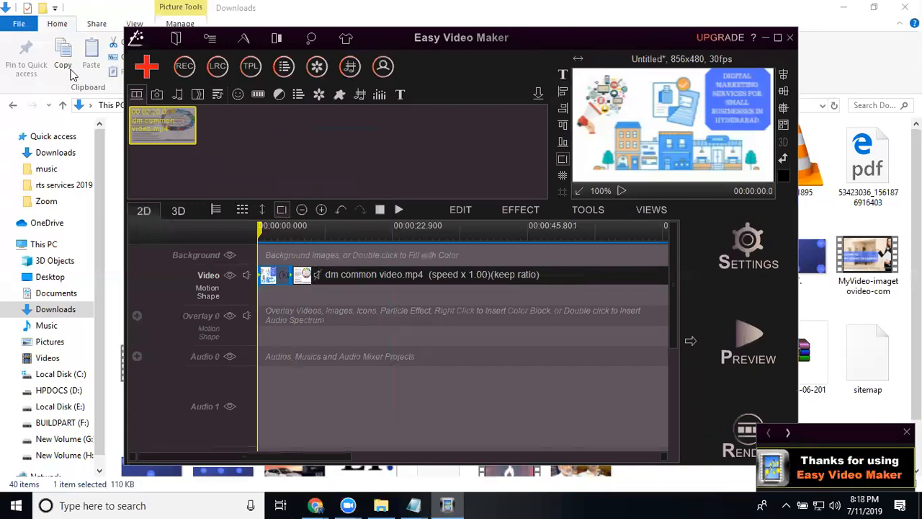
pyautogui.rightClick(161, 123)
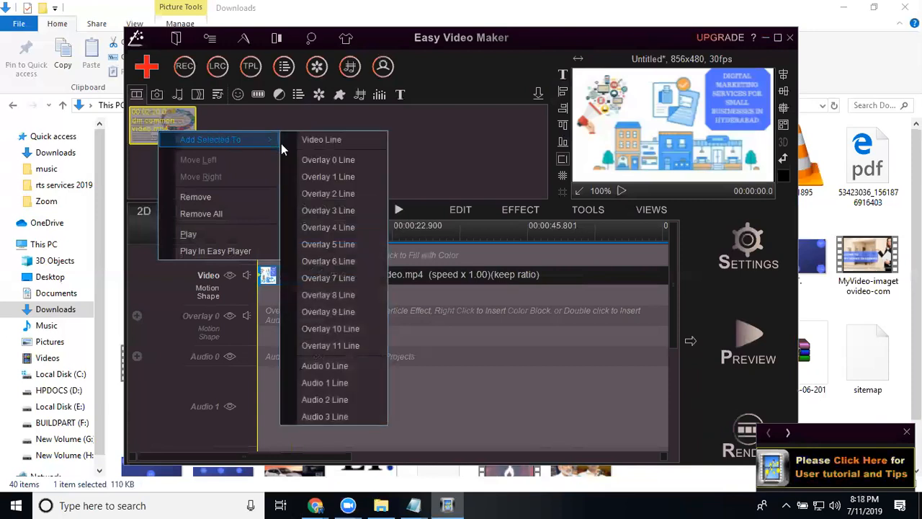
pyautogui.moveTo(321, 138)
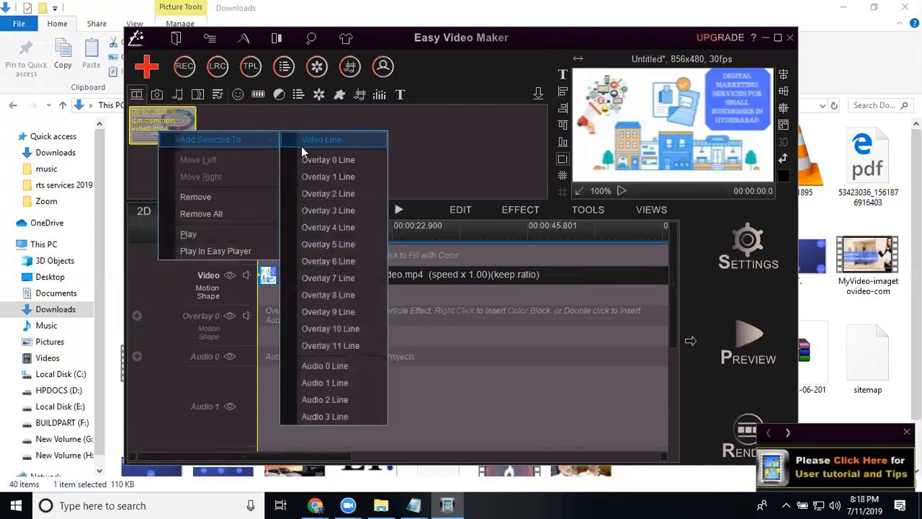
pyautogui.click(147, 66)
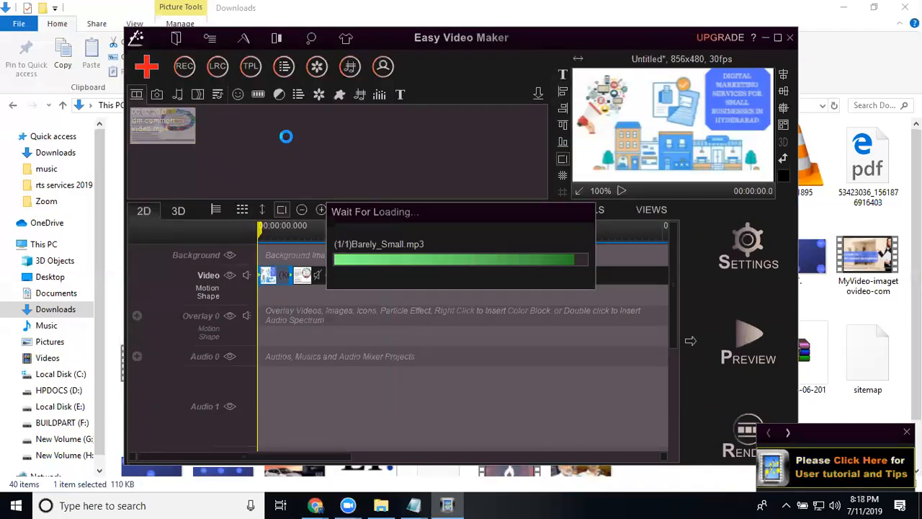
# Place Barely_Small.mp3 on the Audio 0 line as background music
pyautogui.rightClick(161, 124)
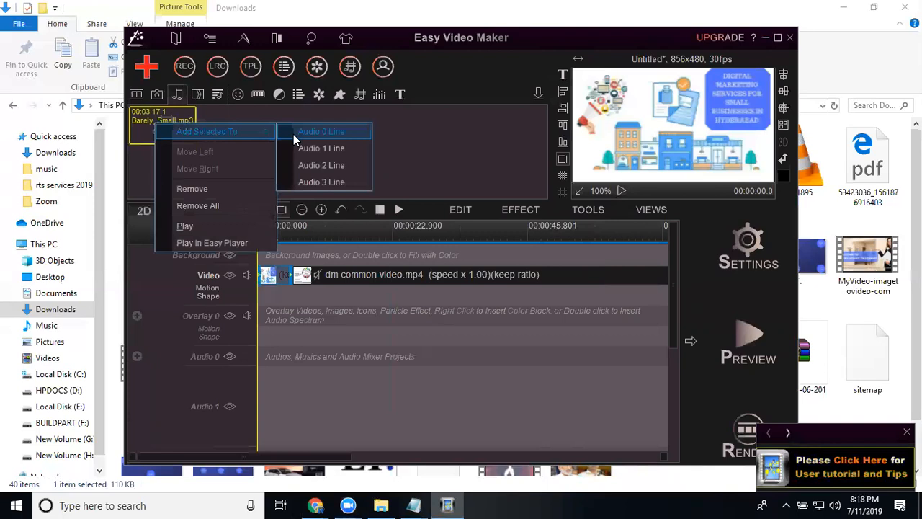
pyautogui.click(321, 131)
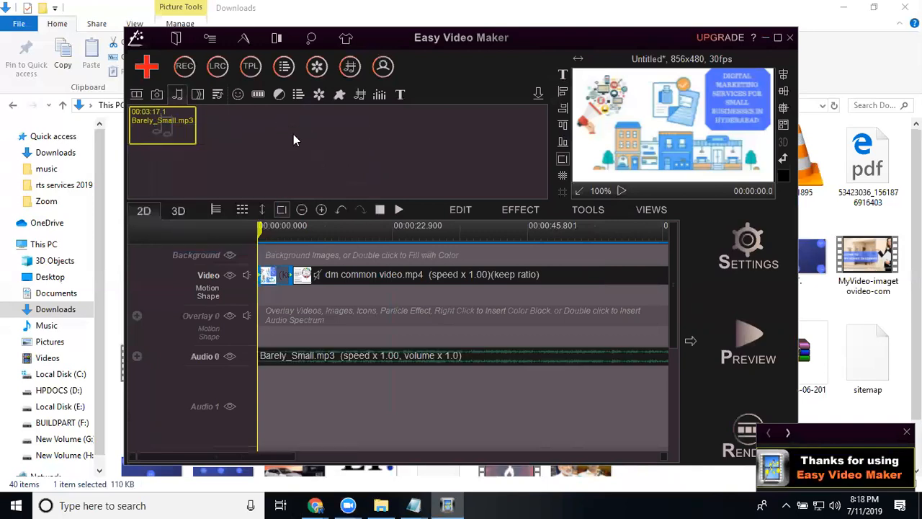
pyautogui.moveTo(254, 458)
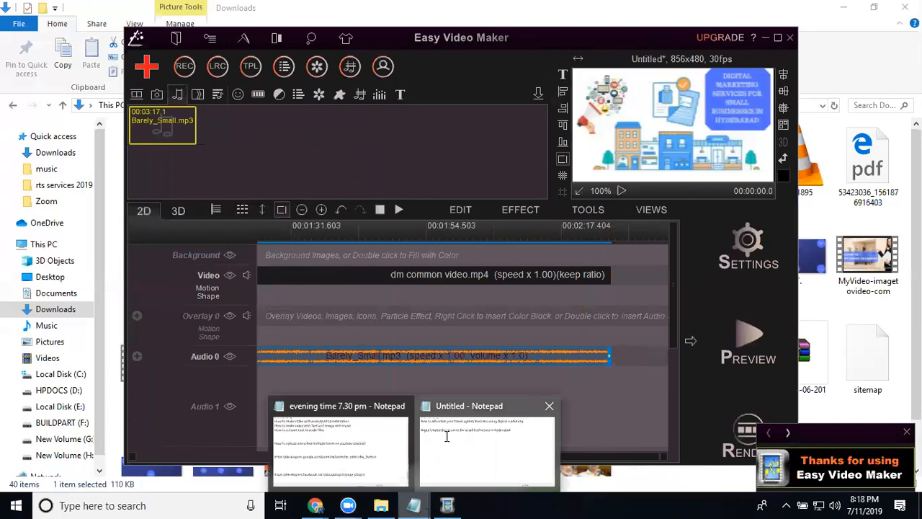
# Bring up the Notepad keyword notes before rendering the project
pyautogui.click(487, 446)
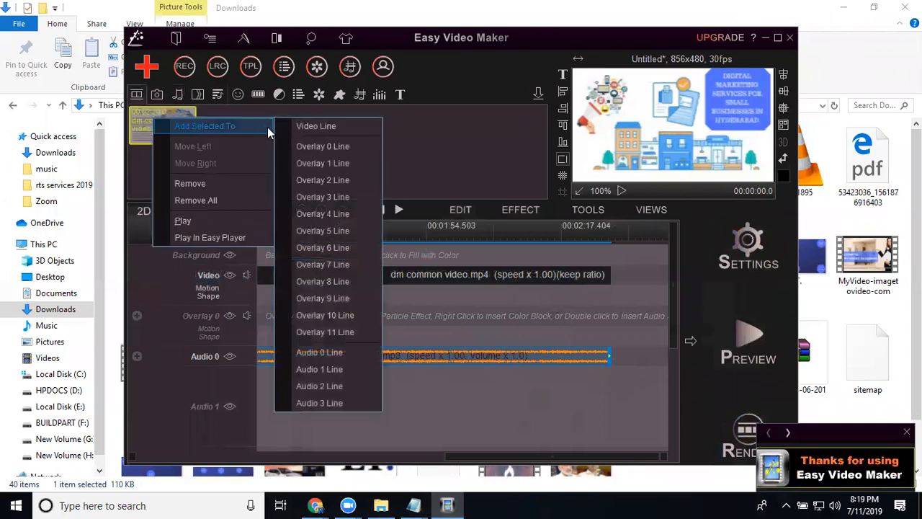
pyautogui.moveTo(184, 104)
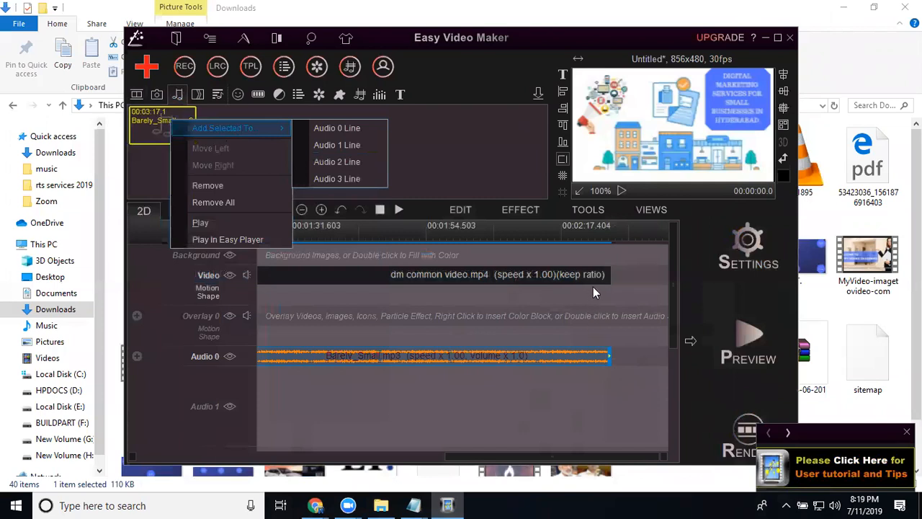
pyautogui.moveTo(742, 432)
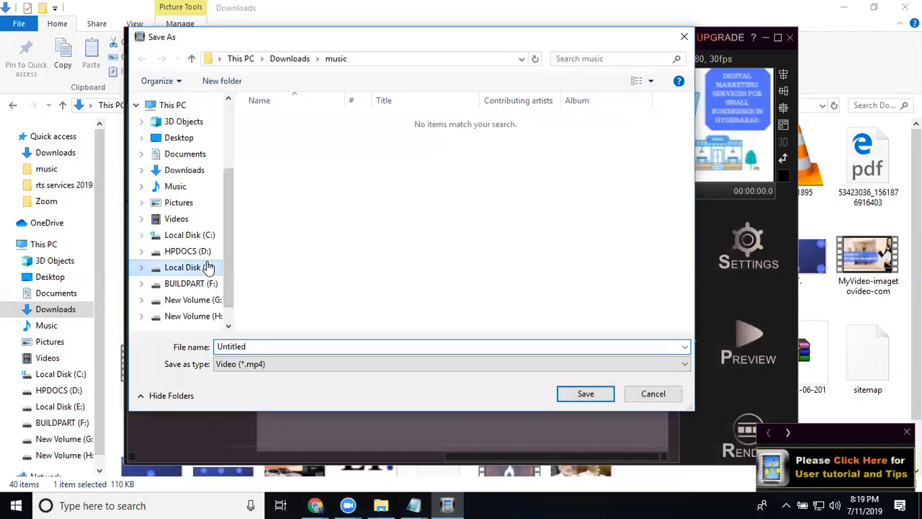
# Browse to E: > Projects > RTS COntent 2019 > rts project 2019 > rts services 2019
pyautogui.click(189, 266)
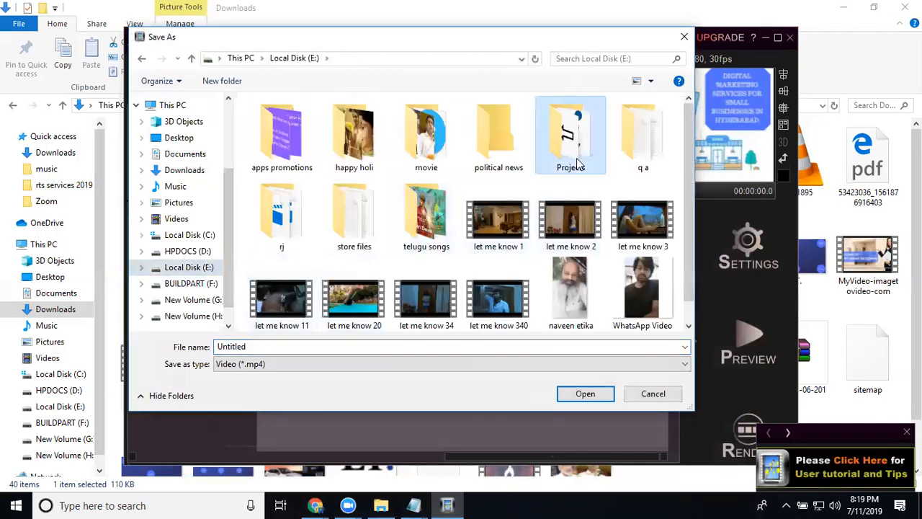
pyautogui.doubleClick(571, 132)
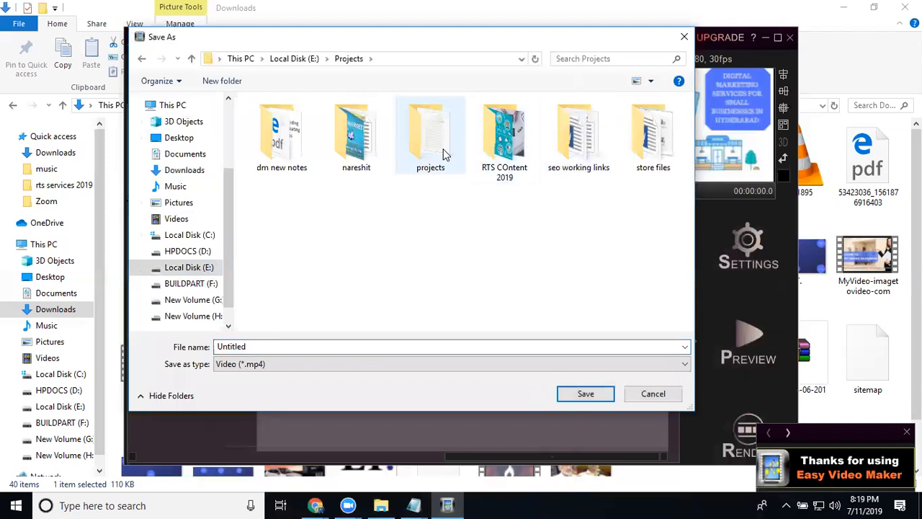
pyautogui.doubleClick(504, 133)
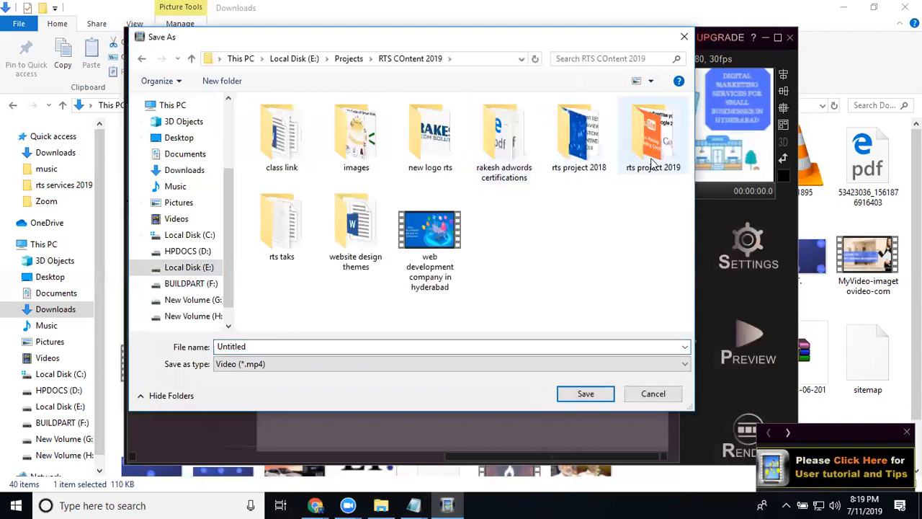
pyautogui.doubleClick(653, 132)
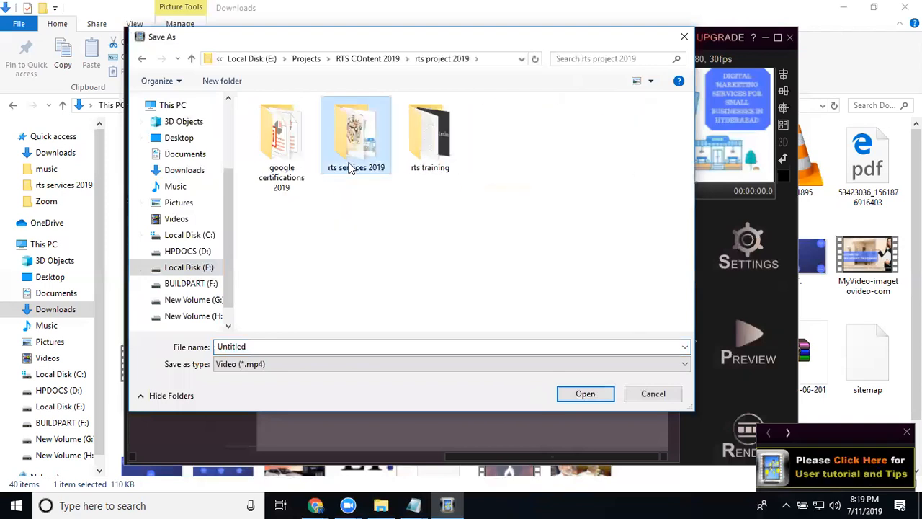
pyautogui.doubleClick(356, 133)
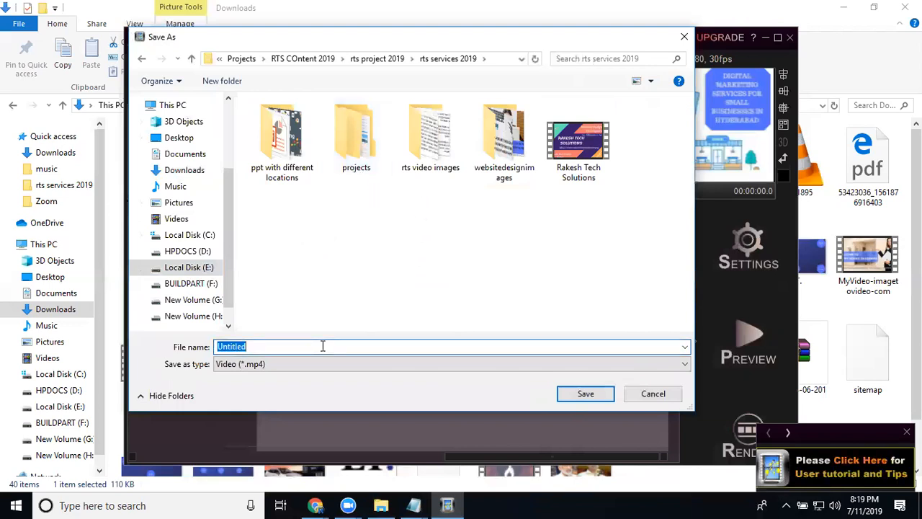
# Save the MP4 as 'digital marketing services for small businesses in hyderabad'
pyautogui.write('digital marketing services for small businesses in hyderabad')
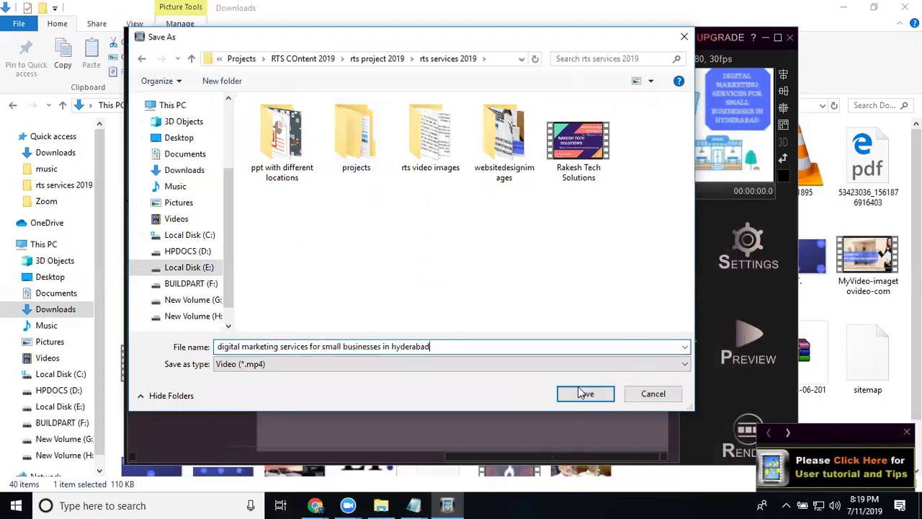
pyautogui.click(585, 393)
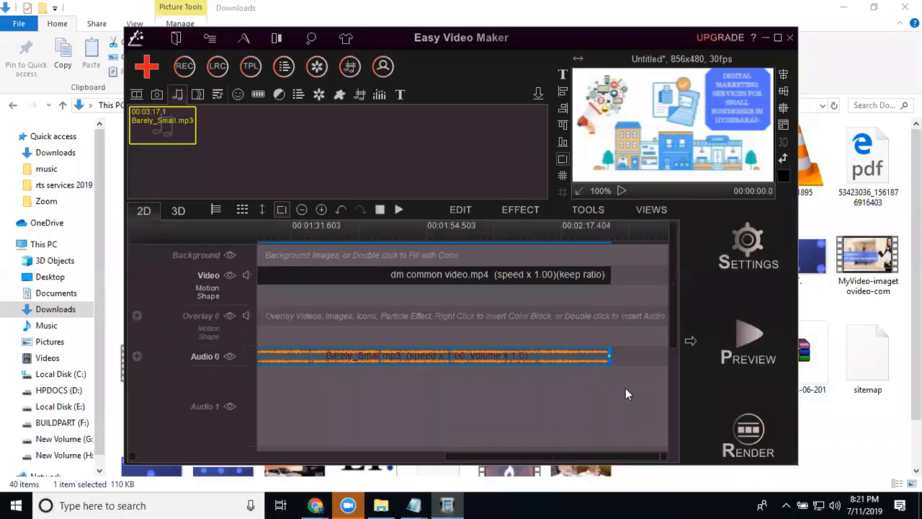
# Start a new blank project and clear the old image from the media library
pyautogui.click(497, 274)
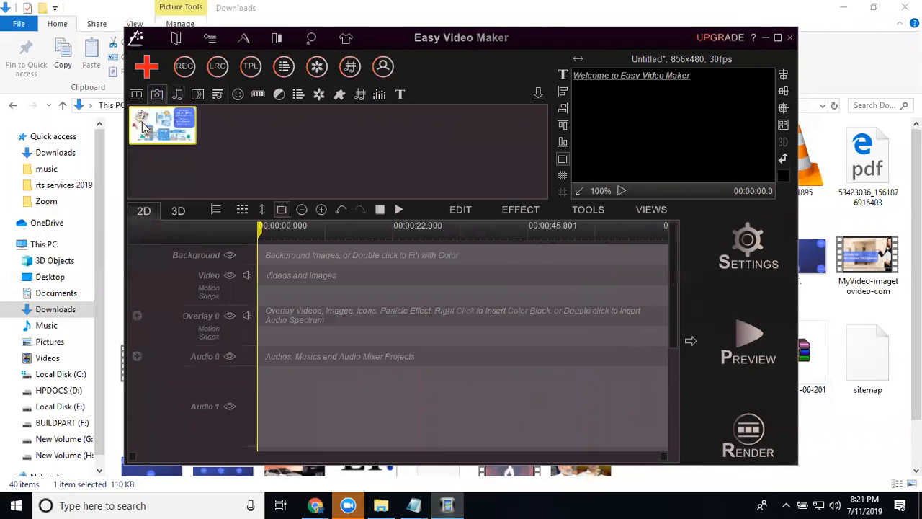
pyautogui.click(137, 96)
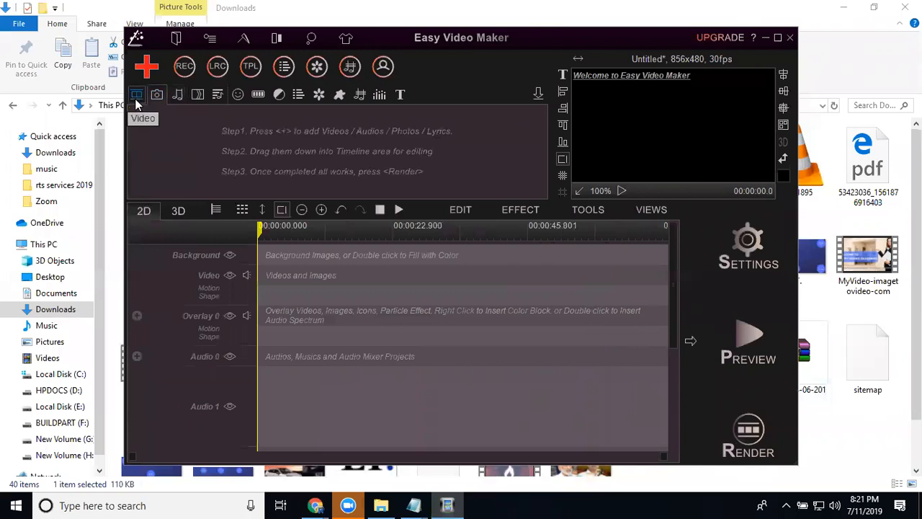
pyautogui.click(136, 95)
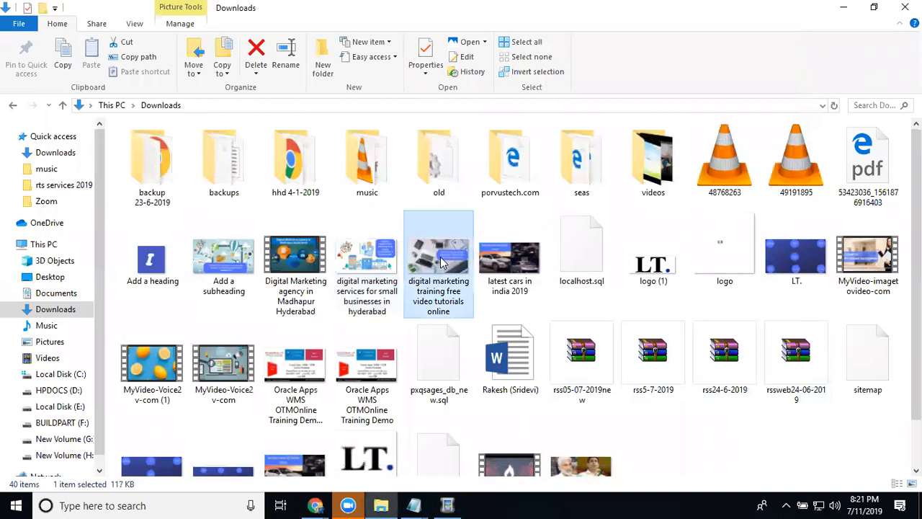
pyautogui.moveTo(438, 260)
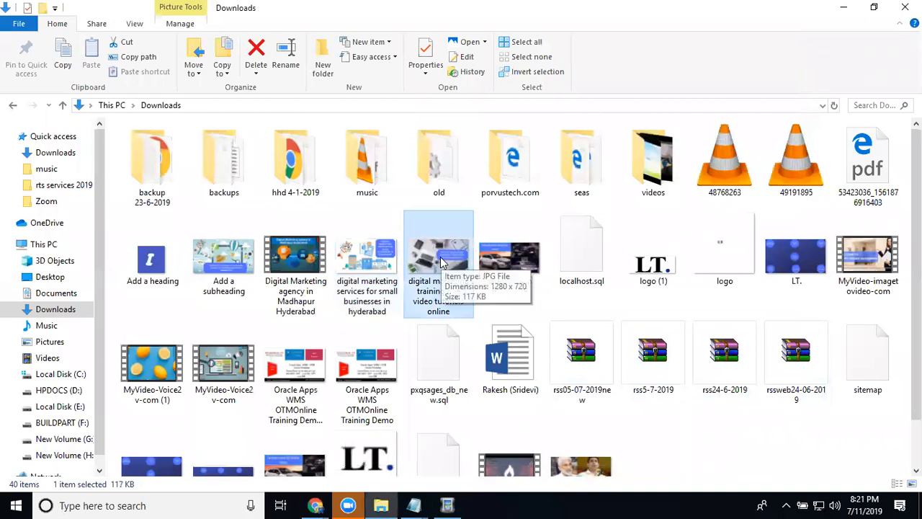
pyautogui.moveTo(479, 318)
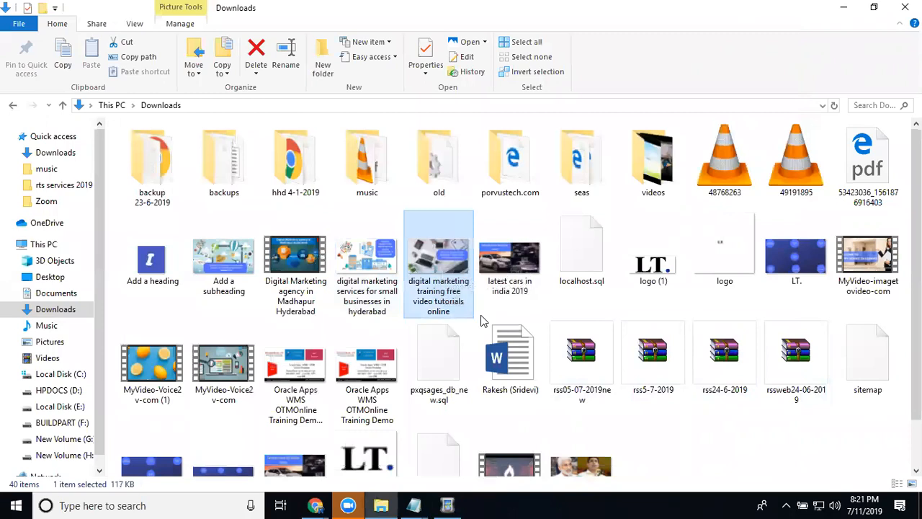
# Rename the 'Add a subheading' image in Downloads to the travel agency digital marketing title
pyautogui.scroll(-3)
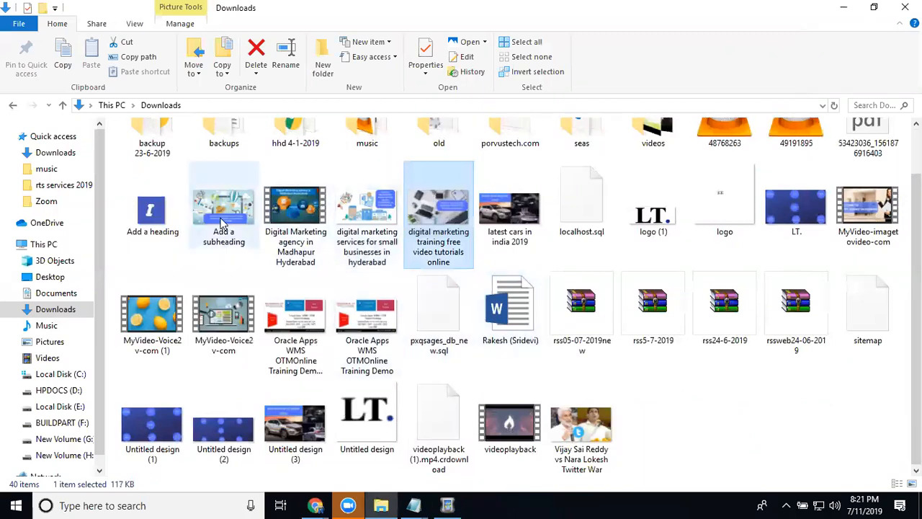
pyautogui.click(224, 204)
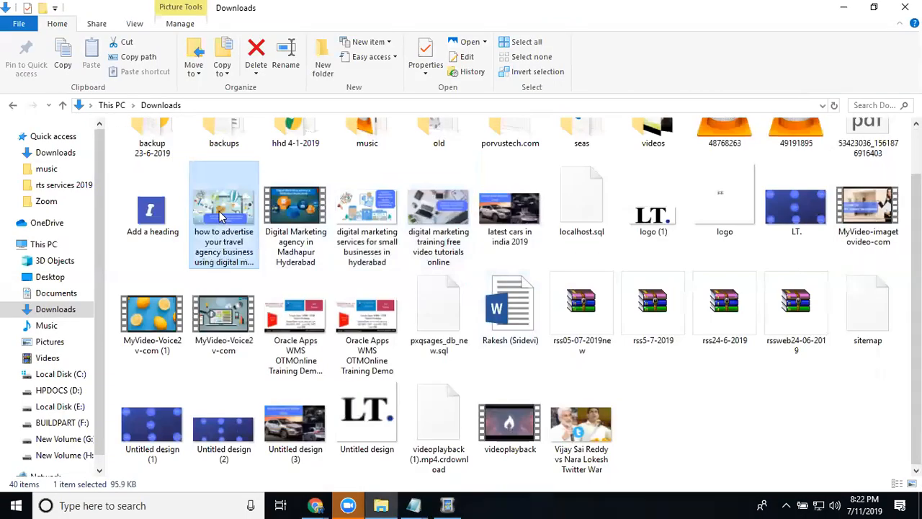
pyautogui.click(447, 504)
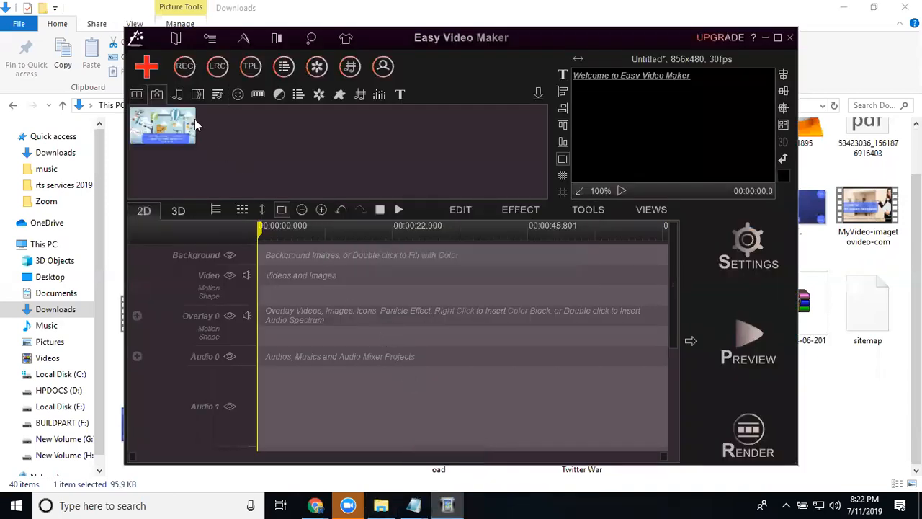
# Place the imported image on the video line
pyautogui.rightClick(162, 127)
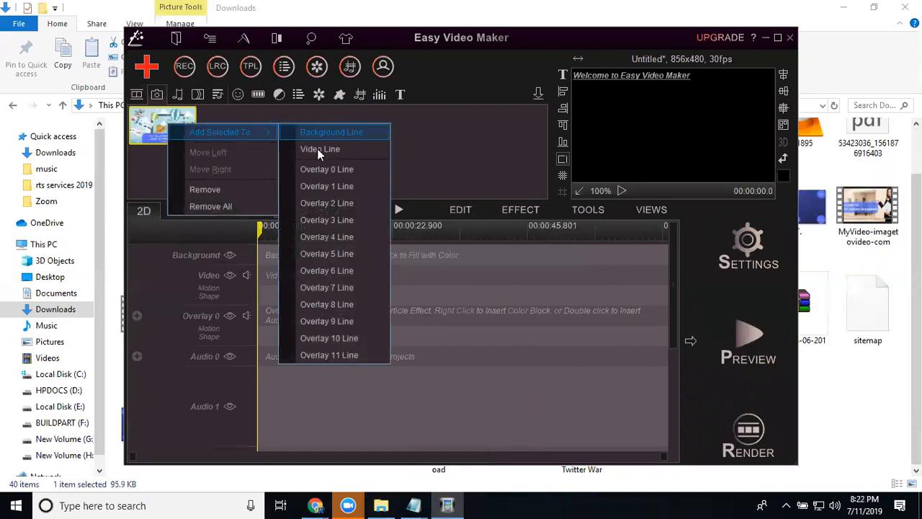
pyautogui.click(319, 149)
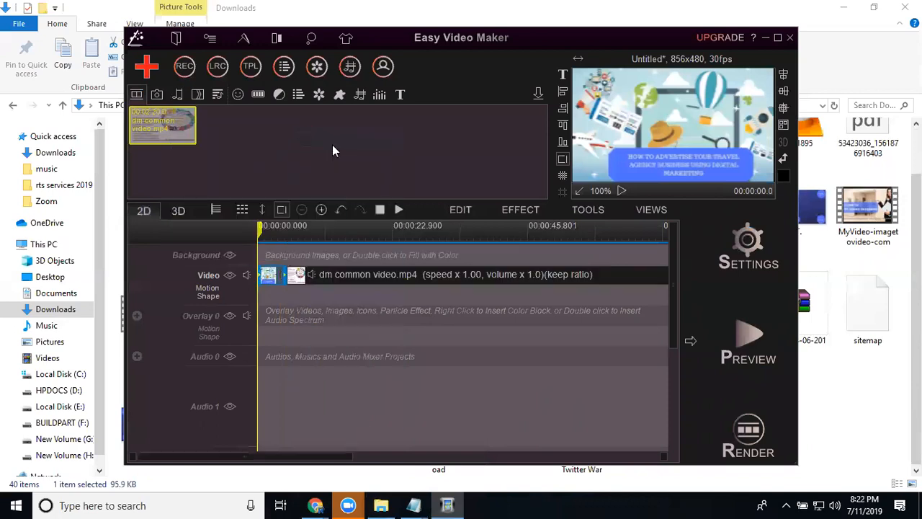
# Import Away.mp3 and put it on the audio line as the soundtrack
pyautogui.click(147, 67)
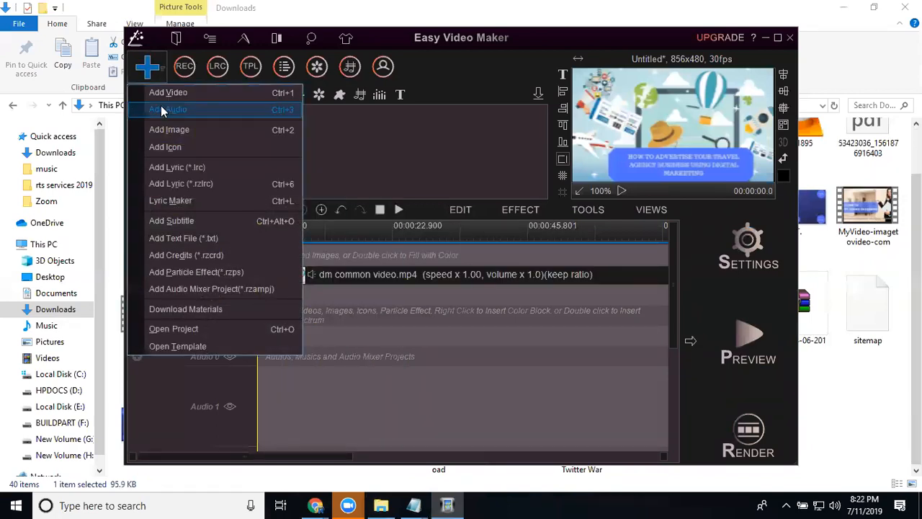
pyautogui.click(166, 110)
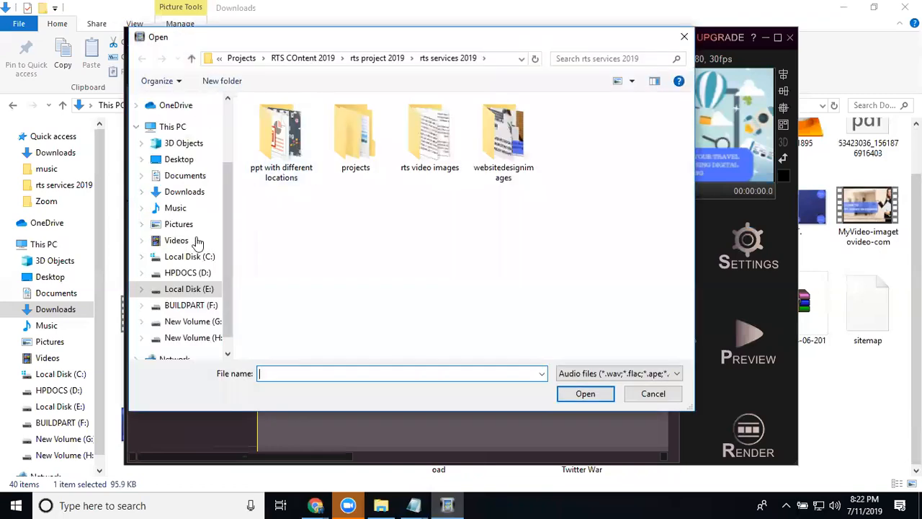
pyautogui.click(184, 190)
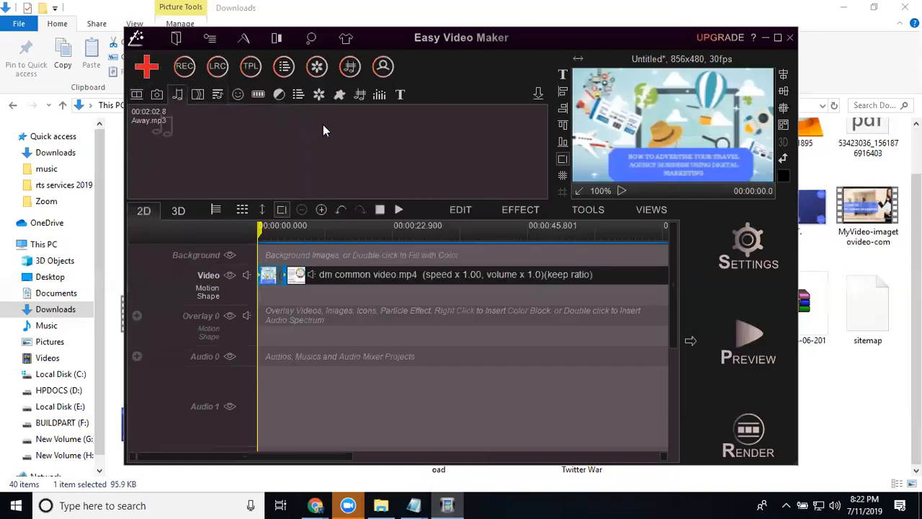
pyautogui.click(151, 122)
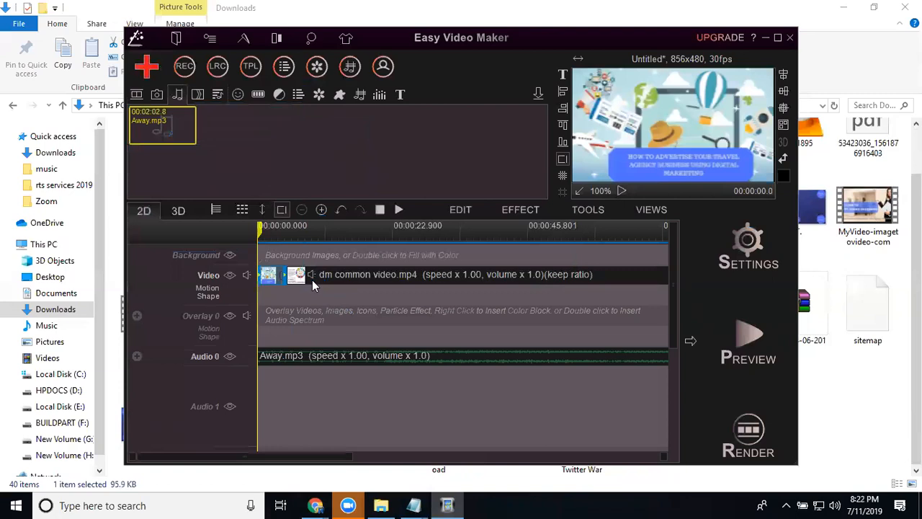
pyautogui.moveTo(312, 274)
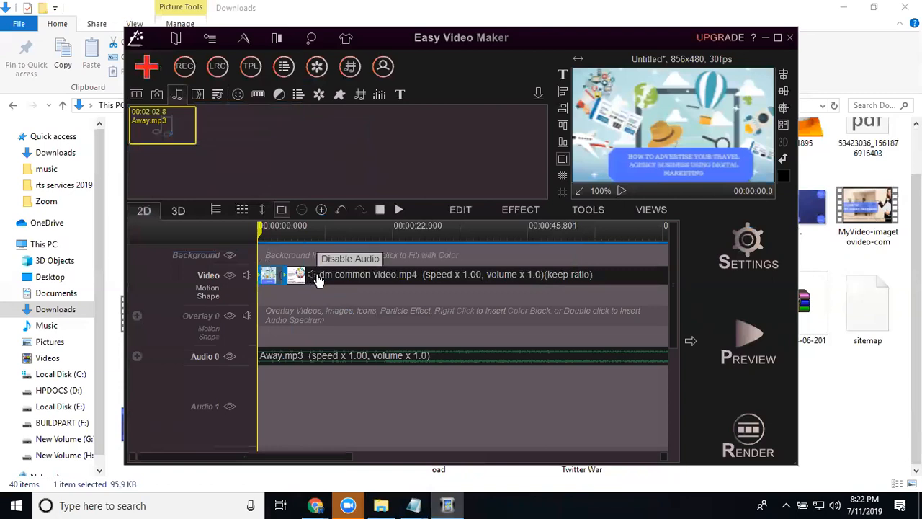
# Mute the video clip's own audio and preview the project with the music
pyautogui.click(311, 273)
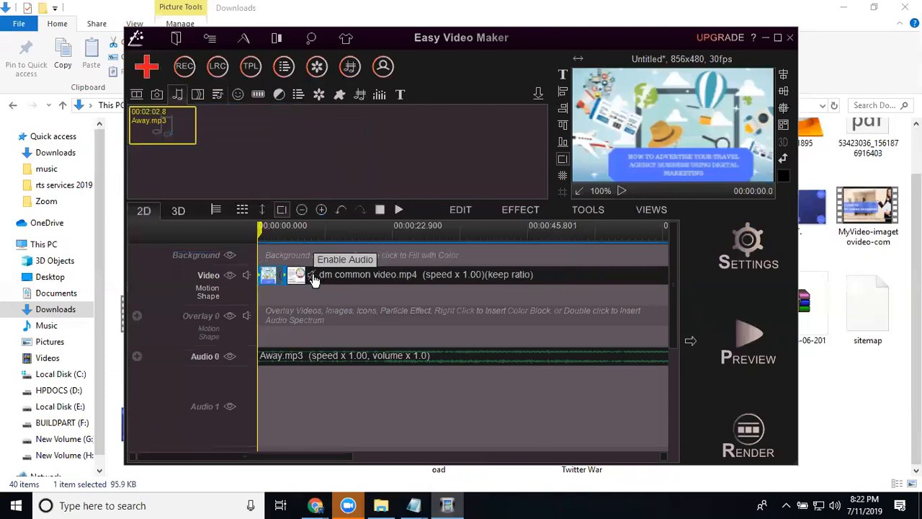
pyautogui.moveTo(395, 211)
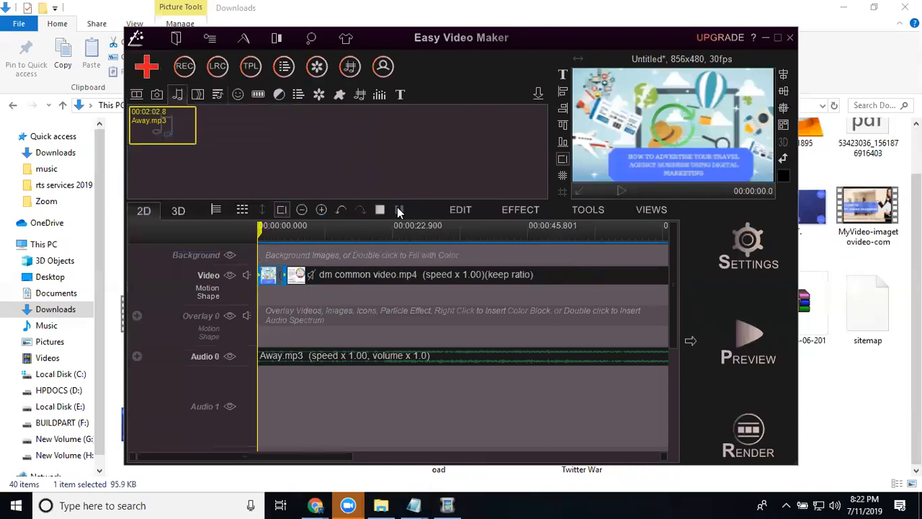
pyautogui.click(399, 210)
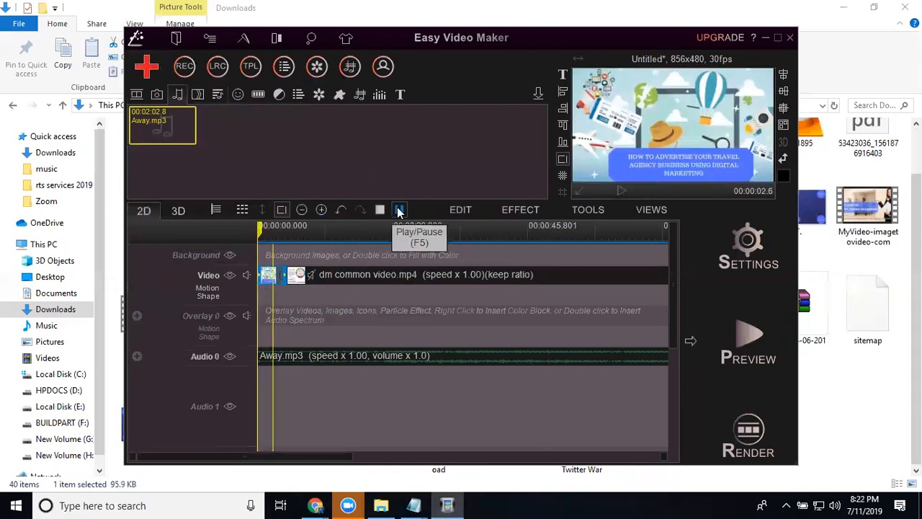
pyautogui.click(401, 211)
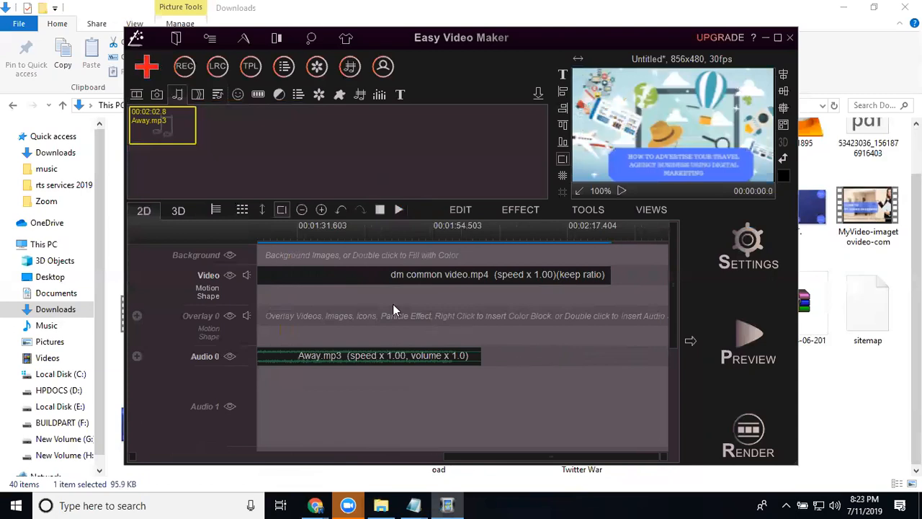
pyautogui.rightClick(162, 124)
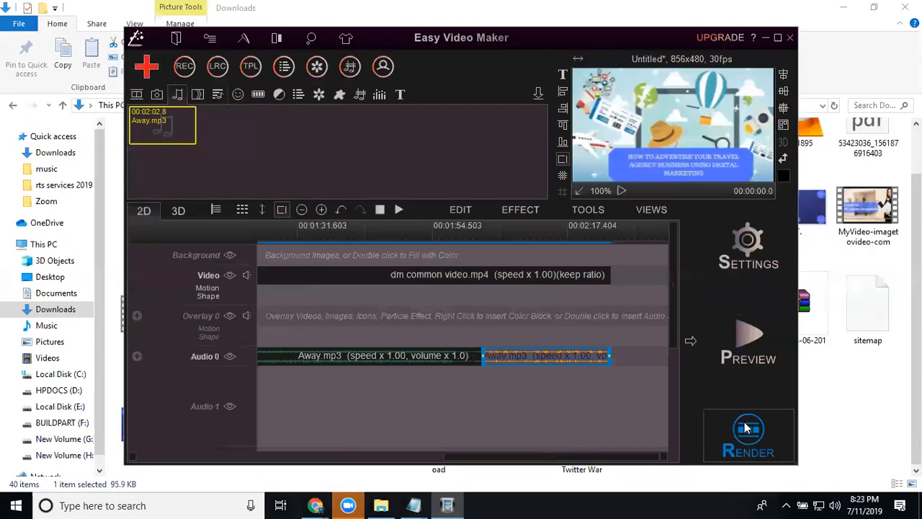
# Render the video as an MP4 into rts services 2019, named after the travel agency digital marketing keyword
pyautogui.click(748, 435)
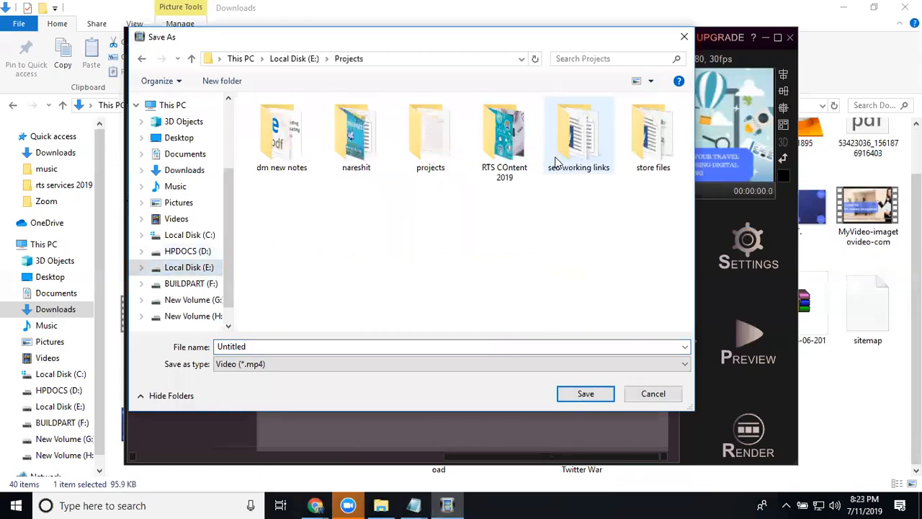
pyautogui.doubleClick(504, 133)
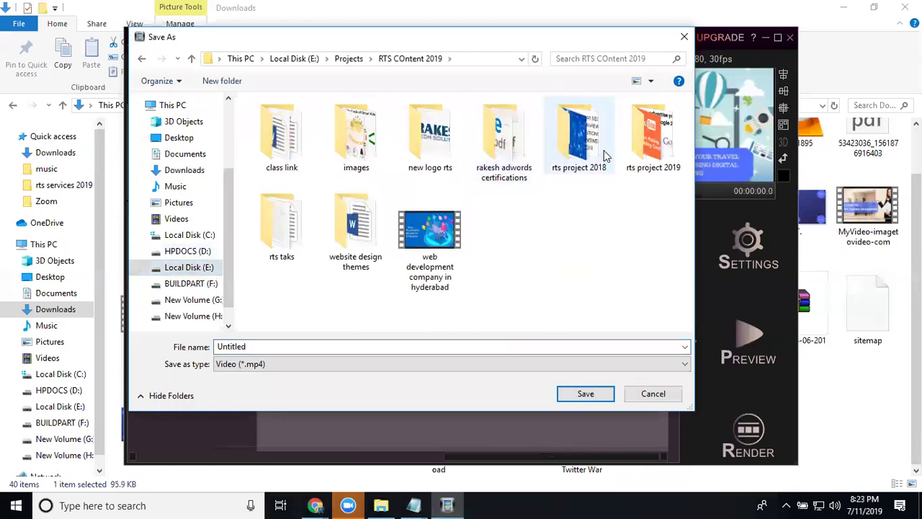
pyautogui.doubleClick(653, 137)
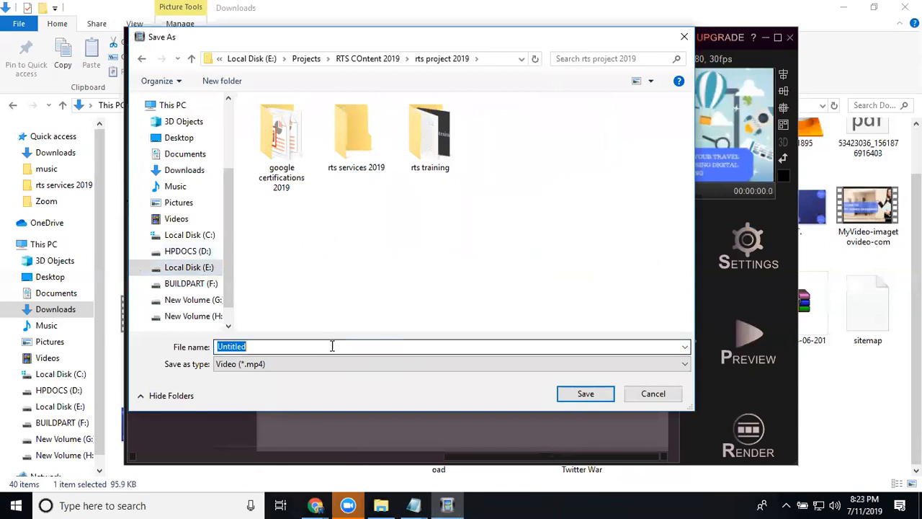
pyautogui.doubleClick(356, 133)
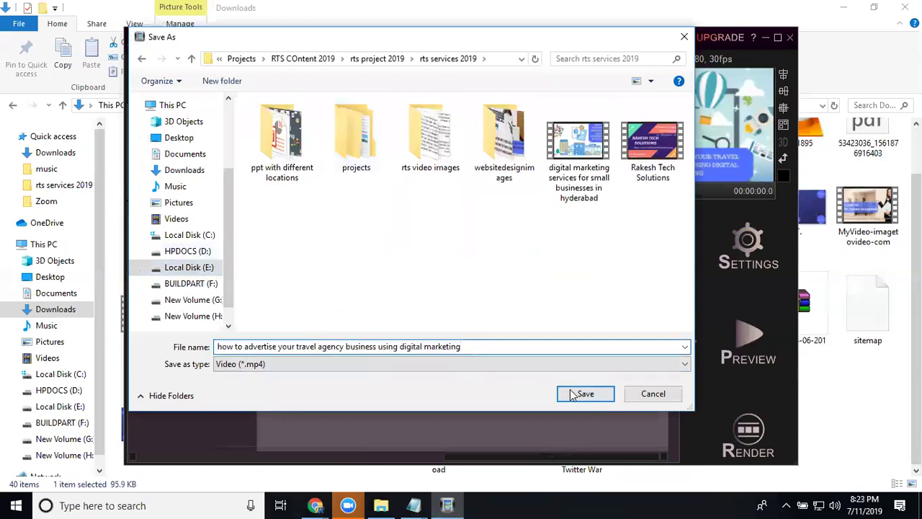
pyautogui.click(585, 394)
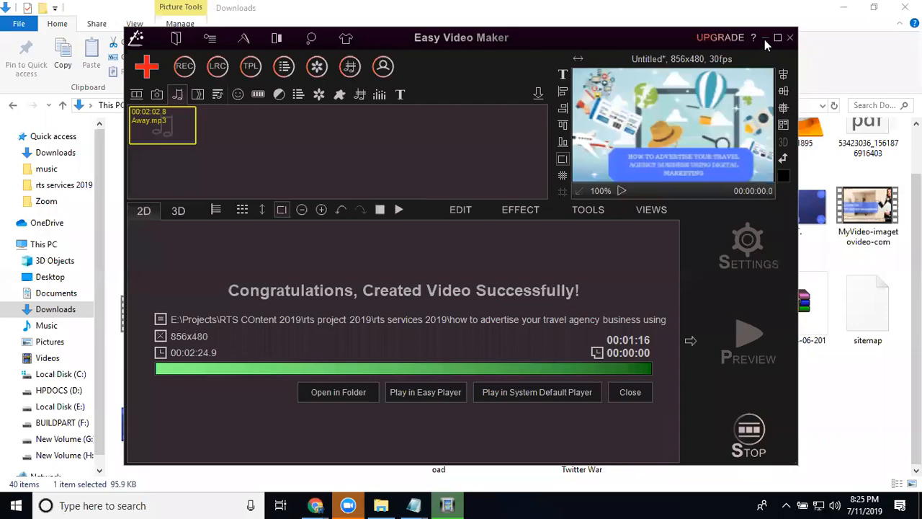
# Leave the video maker and go to YouTube's video upload page
pyautogui.click(767, 38)
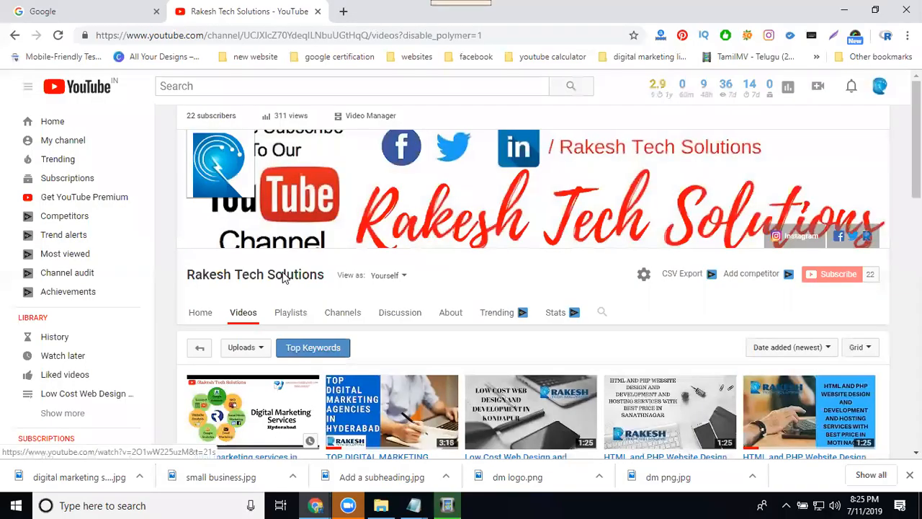
pyautogui.click(817, 87)
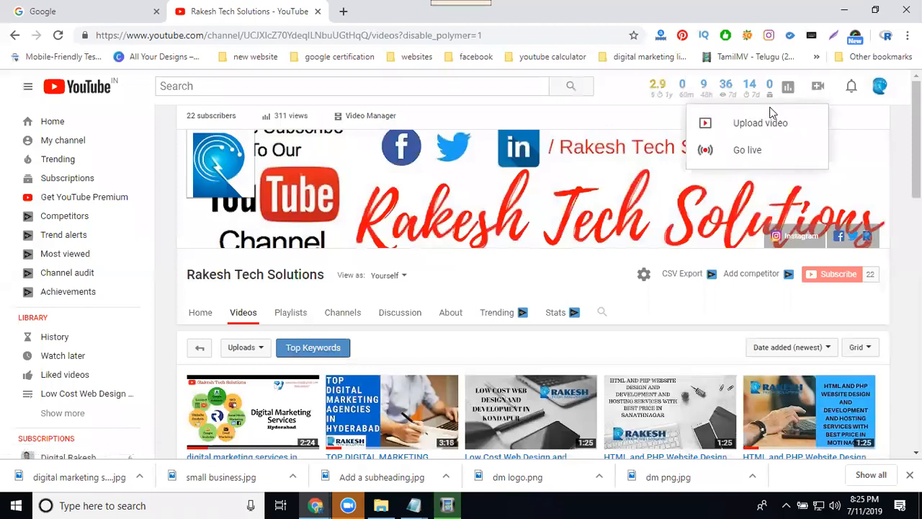
pyautogui.click(761, 122)
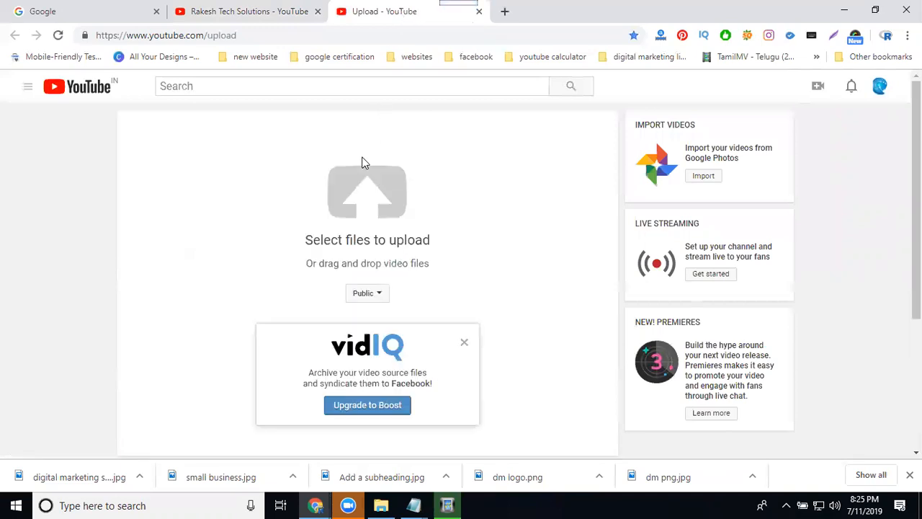
# Switch the upcoming upload's visibility from Public to Unlisted
pyautogui.click(368, 293)
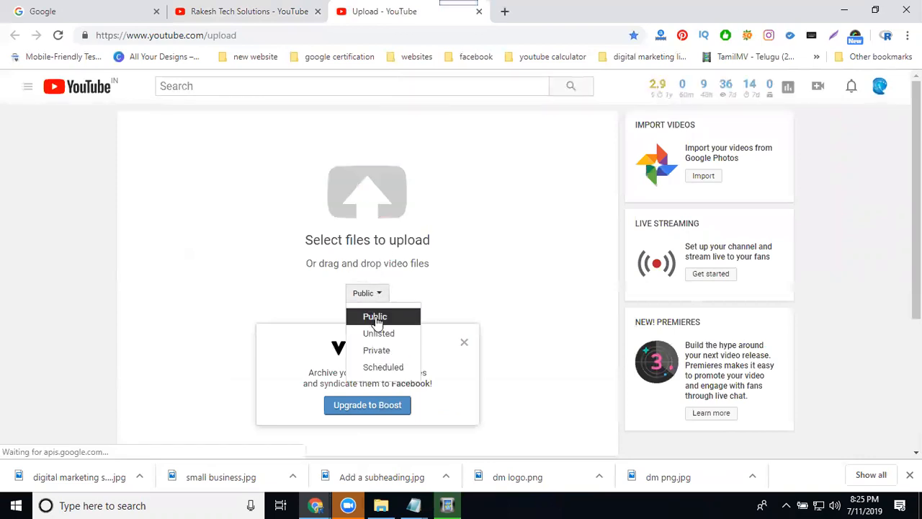
pyautogui.click(378, 333)
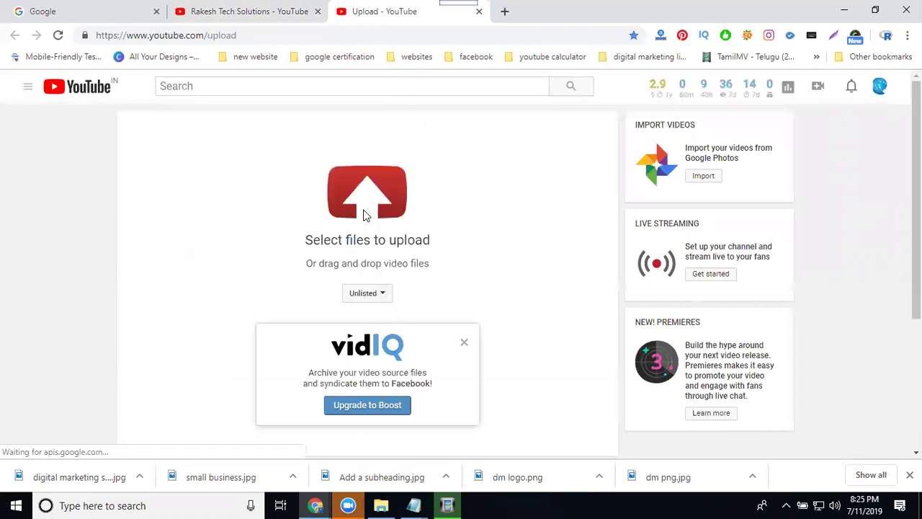
# Select the 'digital marketing services for small businesses in hyderabad' video from rts services 2019 and start uploading it
pyautogui.click(366, 193)
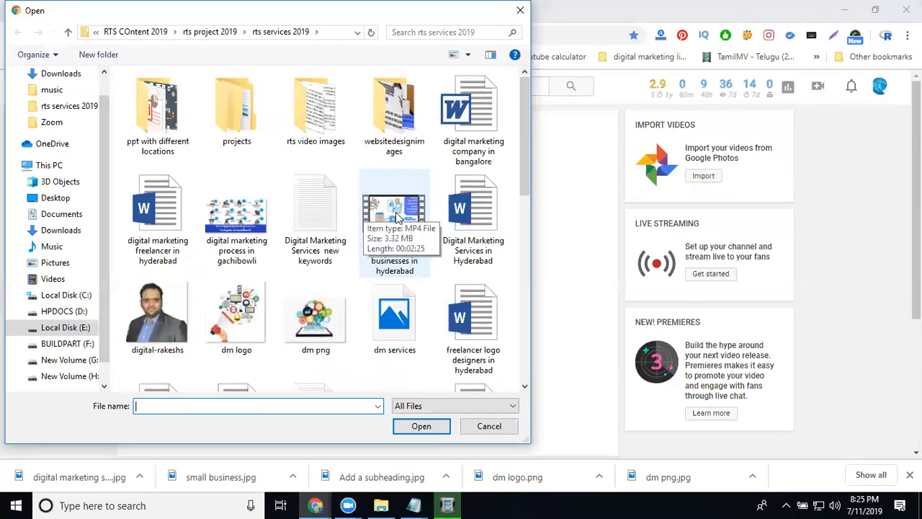
pyautogui.click(395, 209)
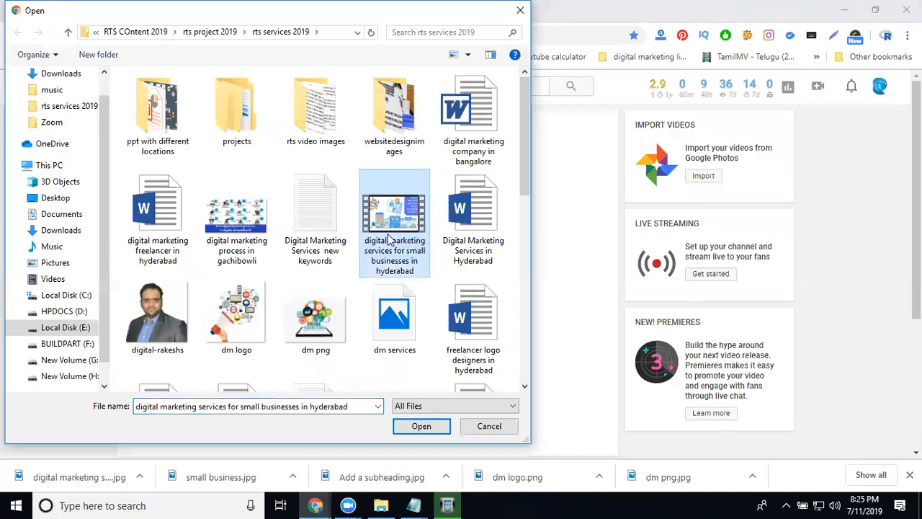
pyautogui.click(421, 426)
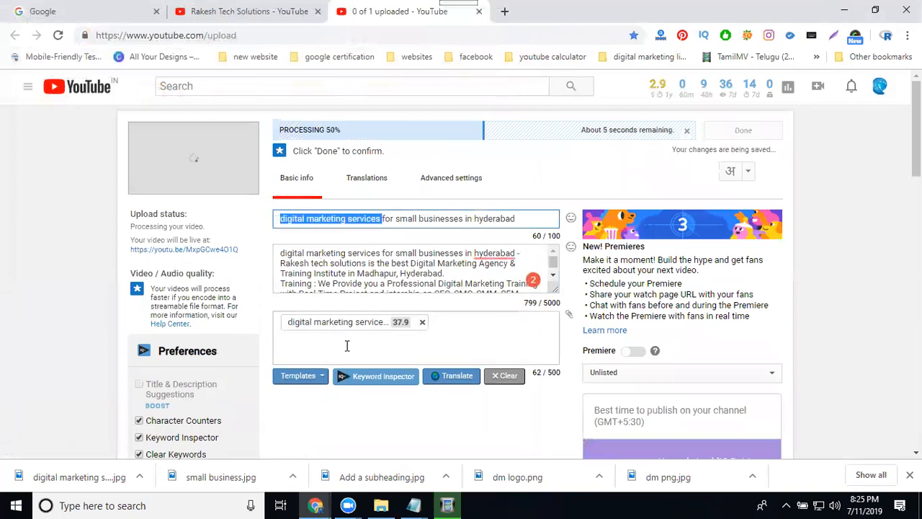
# Add 'digital marketing services' and 'small businesses' as tags, reusing description text
pyautogui.write('digital marketing services')
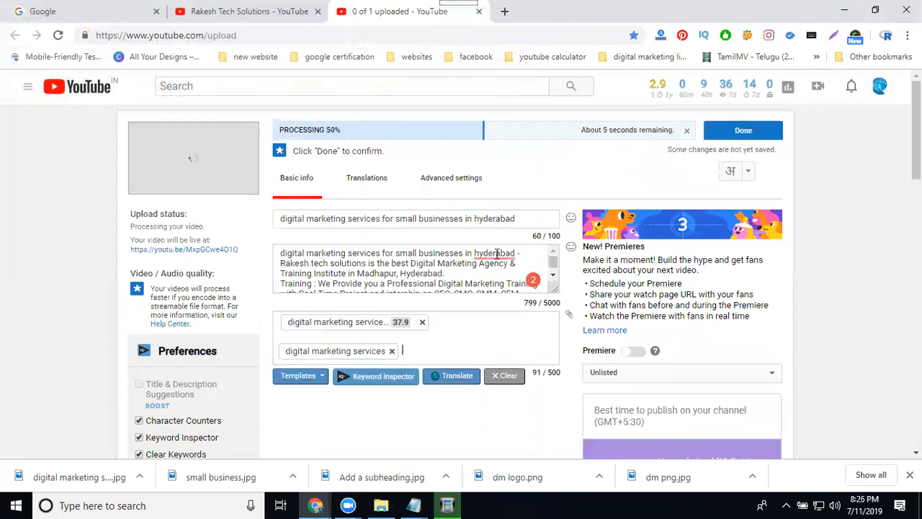
pyautogui.doubleClick(442, 220)
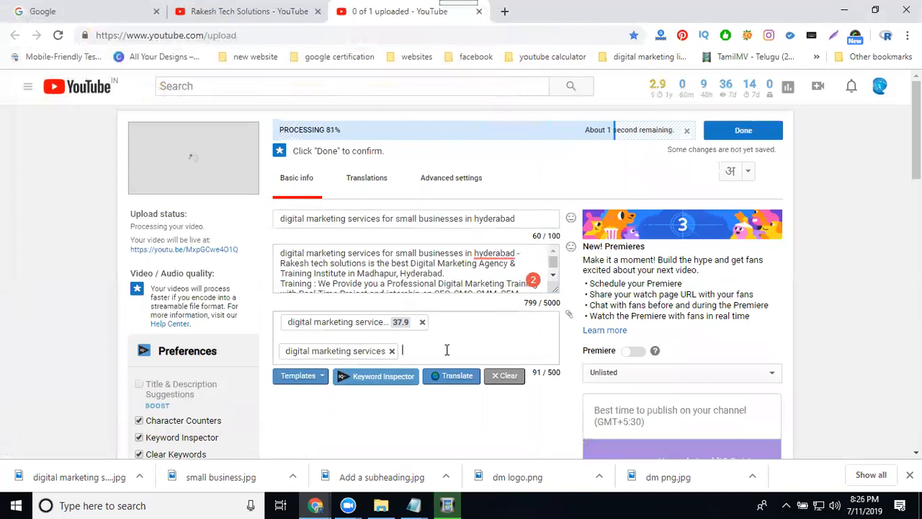
pyautogui.write('small businesses')
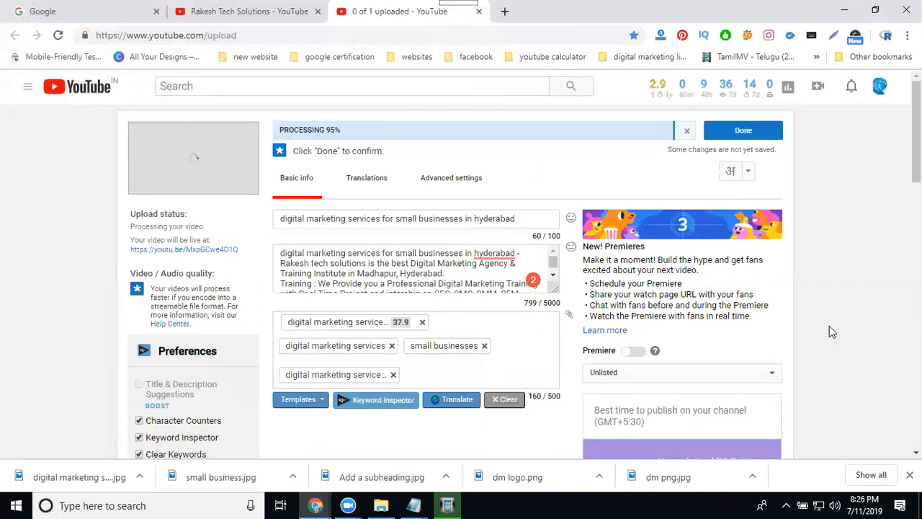
# Create a new public playlist named after the small businesses keyword title
pyautogui.scroll(-3)
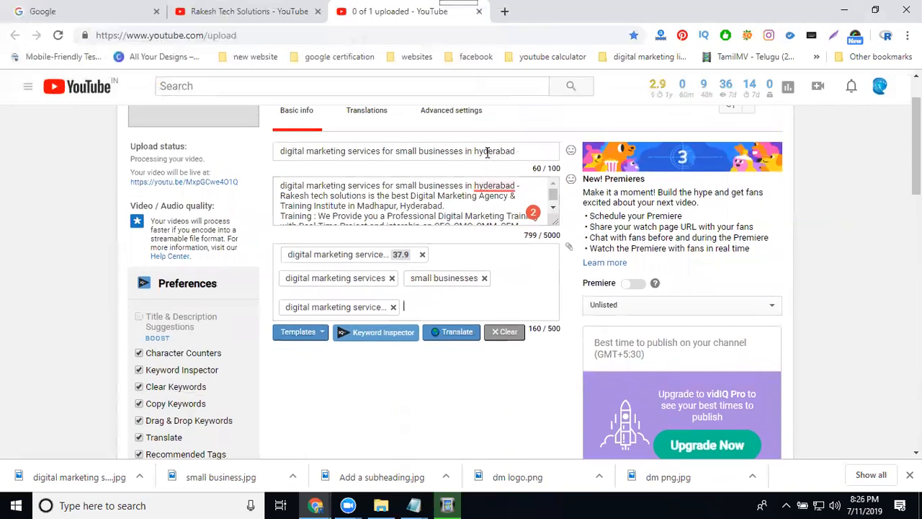
pyautogui.scroll(-3)
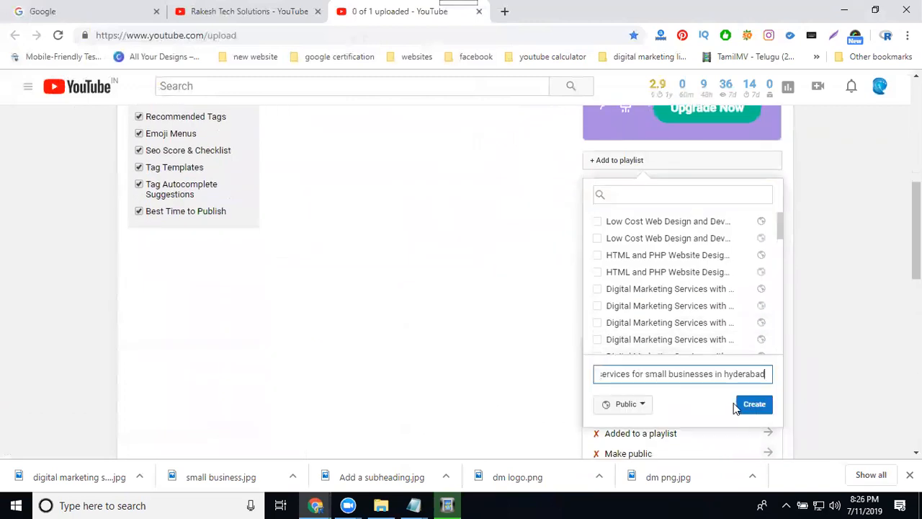
pyautogui.click(754, 403)
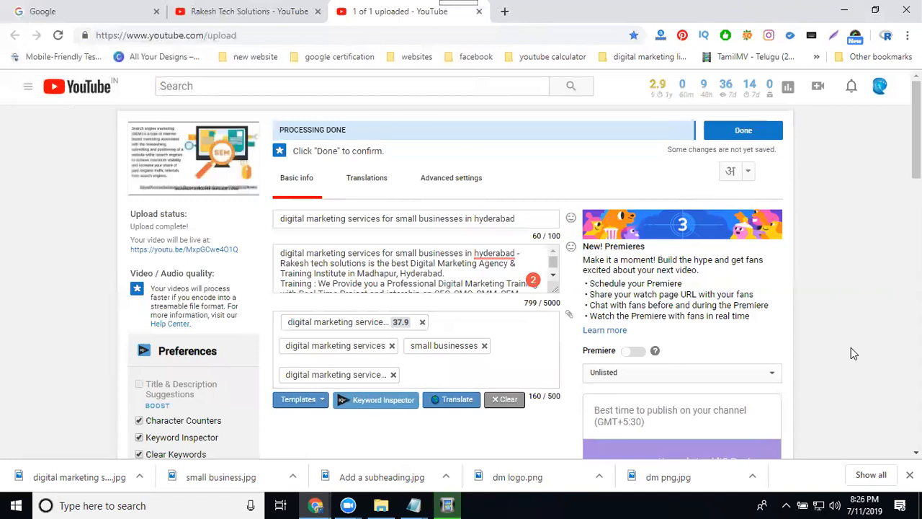
pyautogui.moveTo(784, 288)
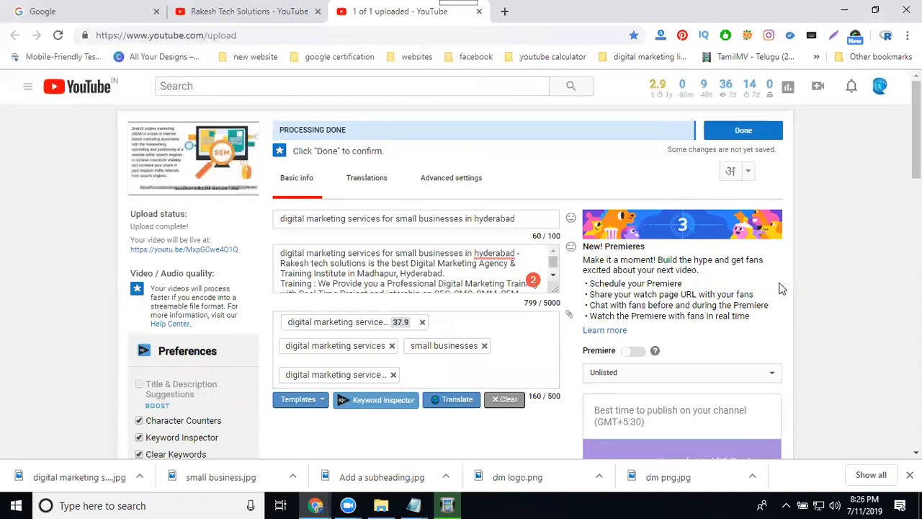
pyautogui.moveTo(588, 144)
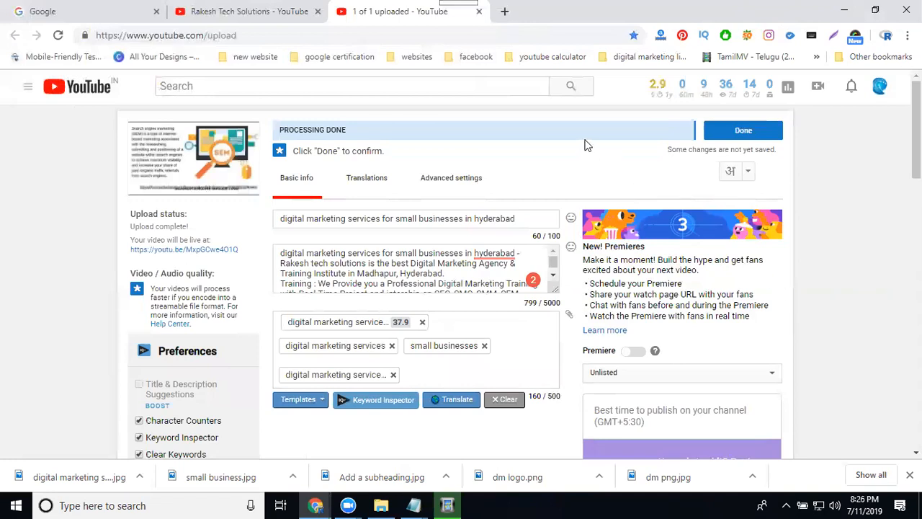
# Choose a custom thumbnail and browse Downloads for the small businesses image
pyautogui.scroll(-3)
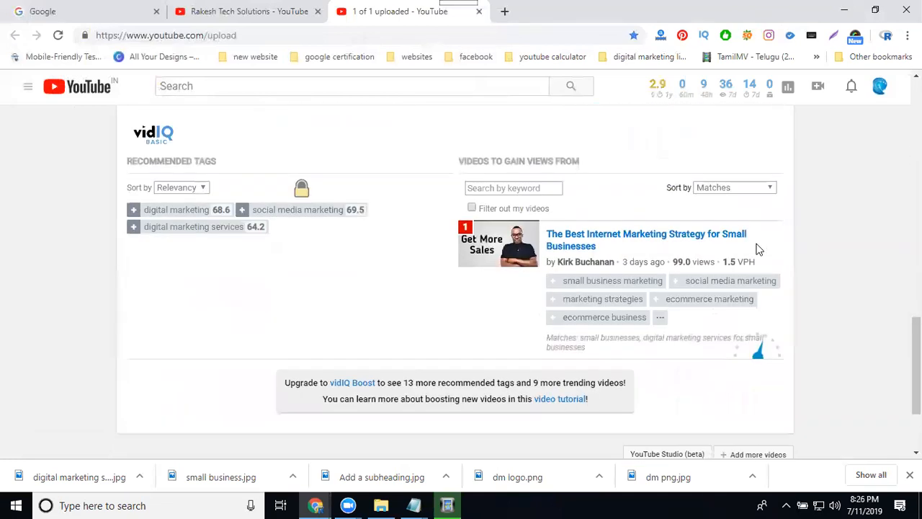
pyautogui.scroll(3)
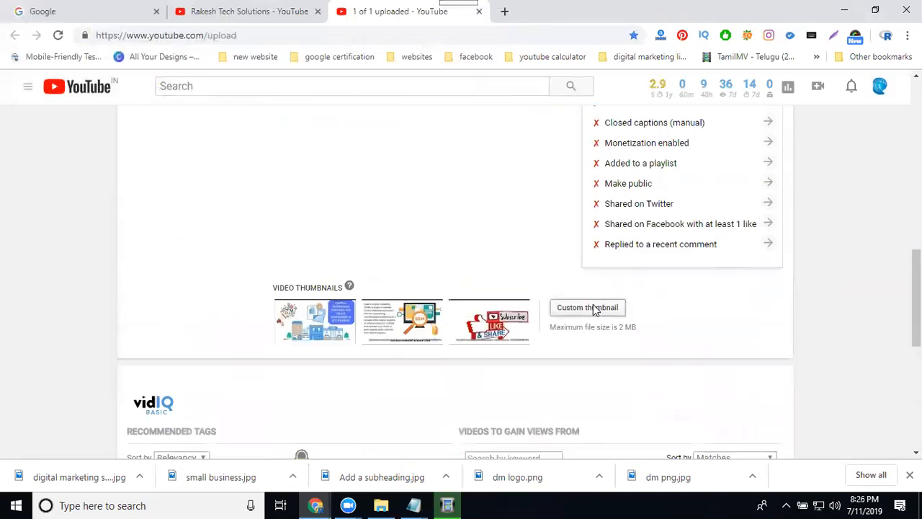
pyautogui.click(588, 307)
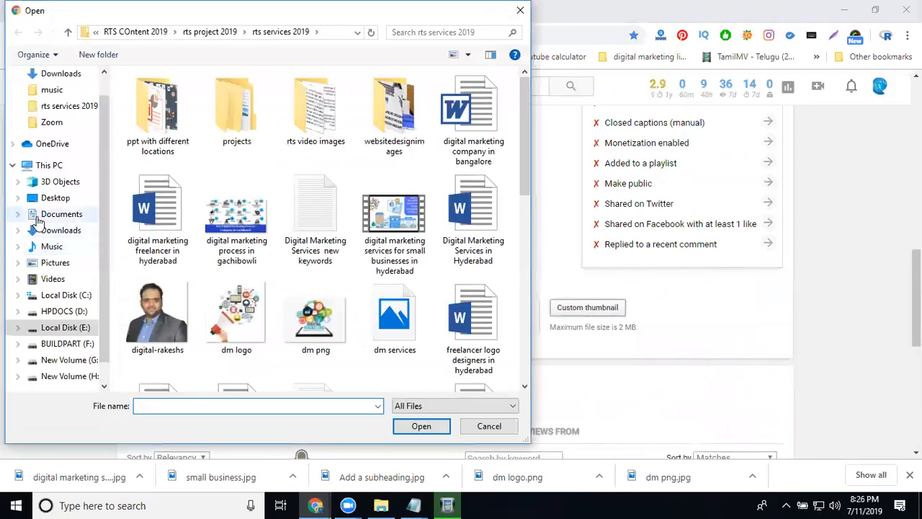
pyautogui.click(61, 231)
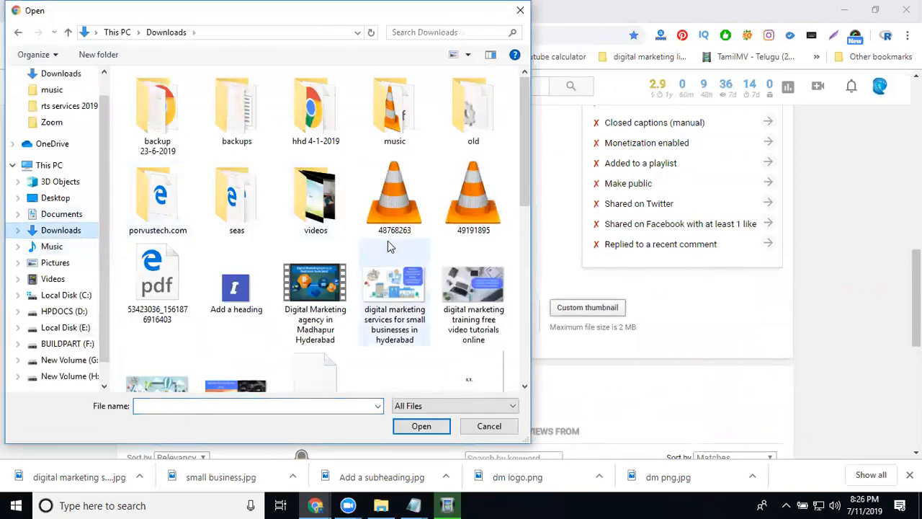
pyautogui.scroll(-3)
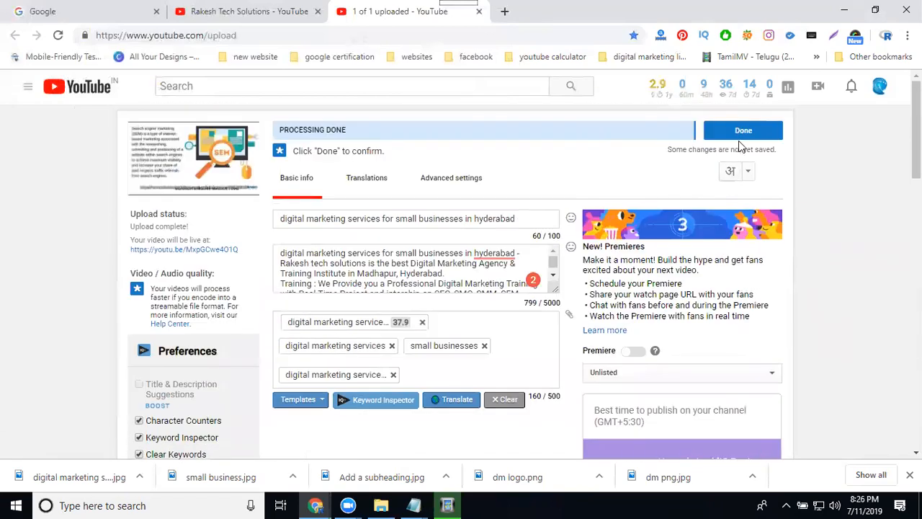
# Save the video details and finish the upload so the share link and thumbnail show
pyautogui.click(744, 130)
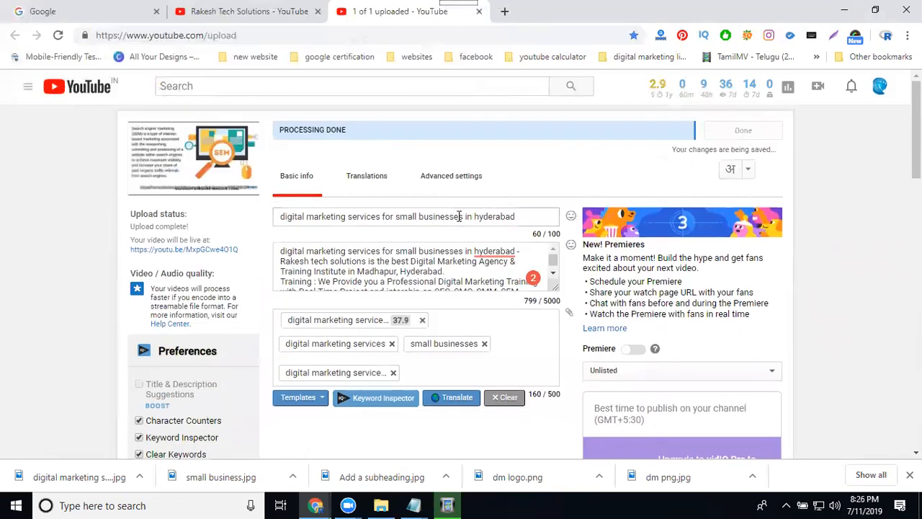
pyautogui.doubleClick(370, 216)
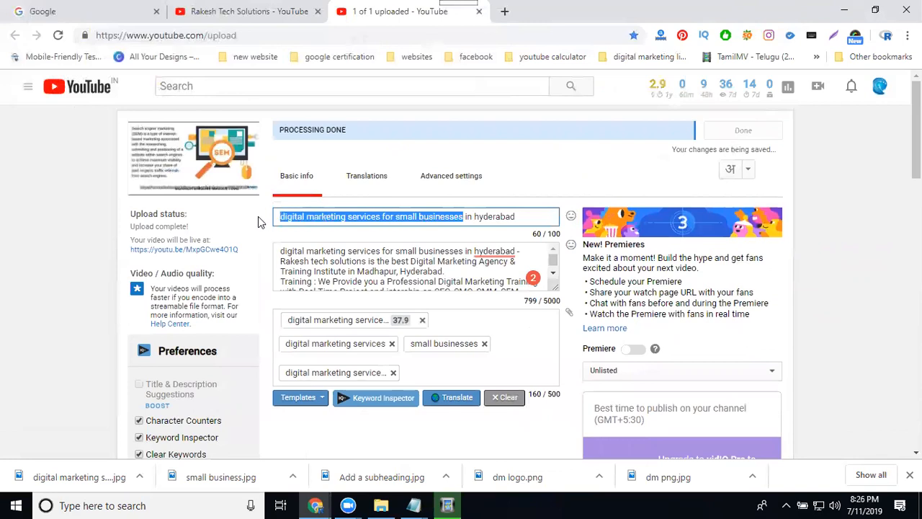
pyautogui.click(743, 130)
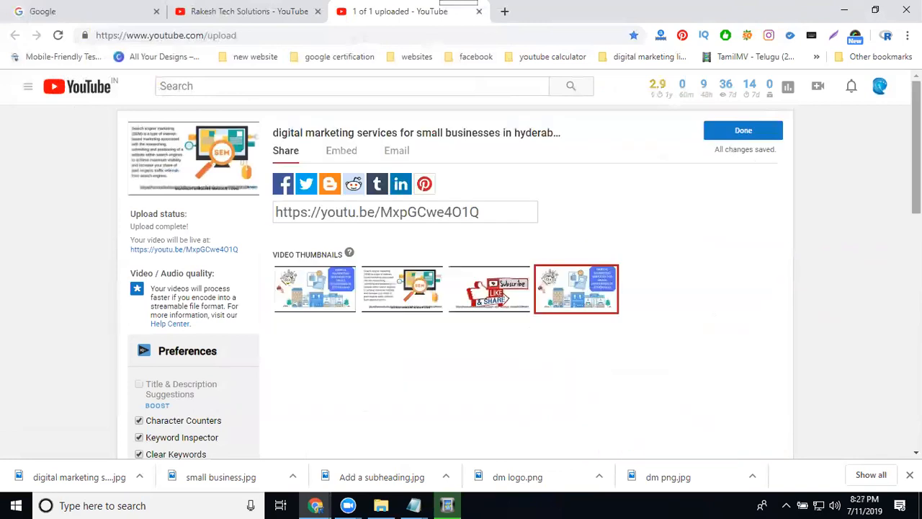
pyautogui.click(743, 130)
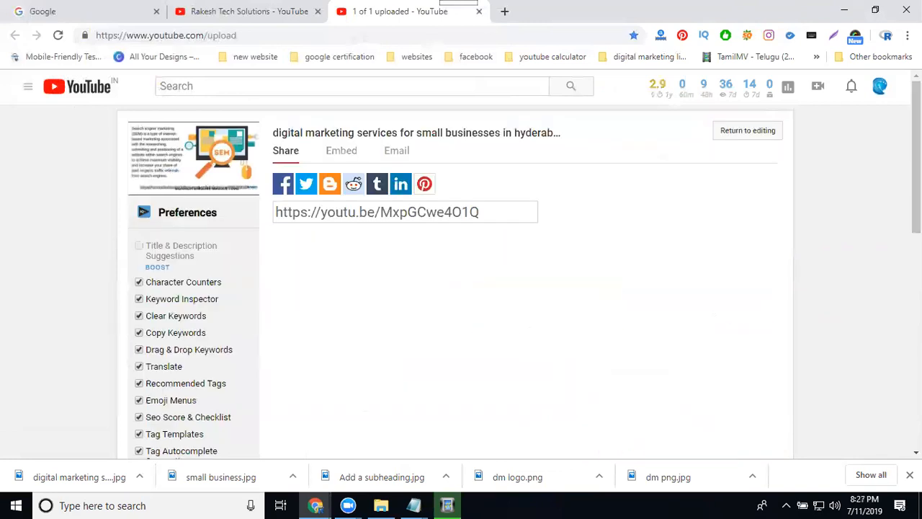
pyautogui.moveTo(822, 172)
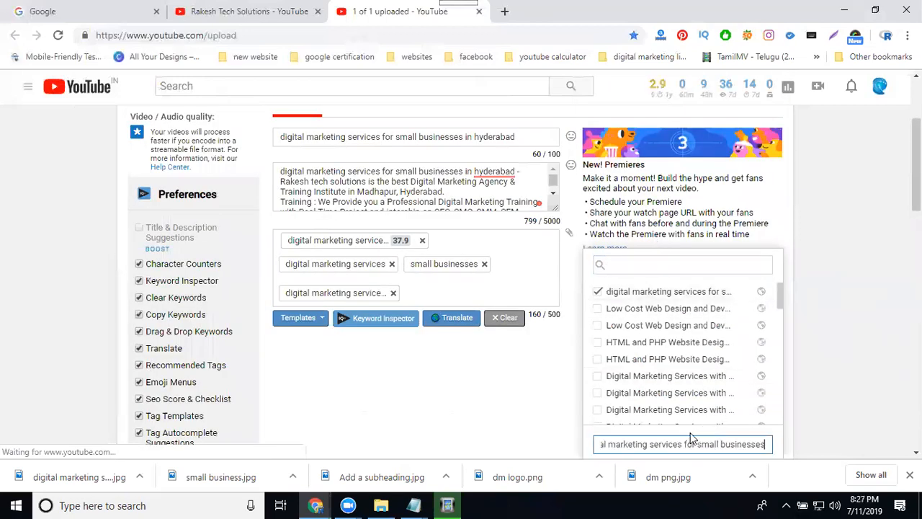
# Create an additional keyword-named playlist so the video belongs to three playlists
pyautogui.scroll(-3)
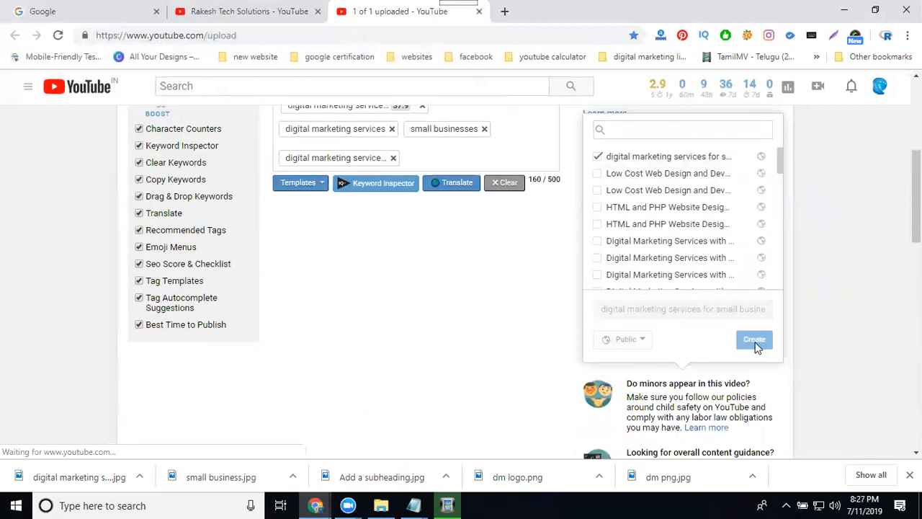
pyautogui.moveTo(885, 269)
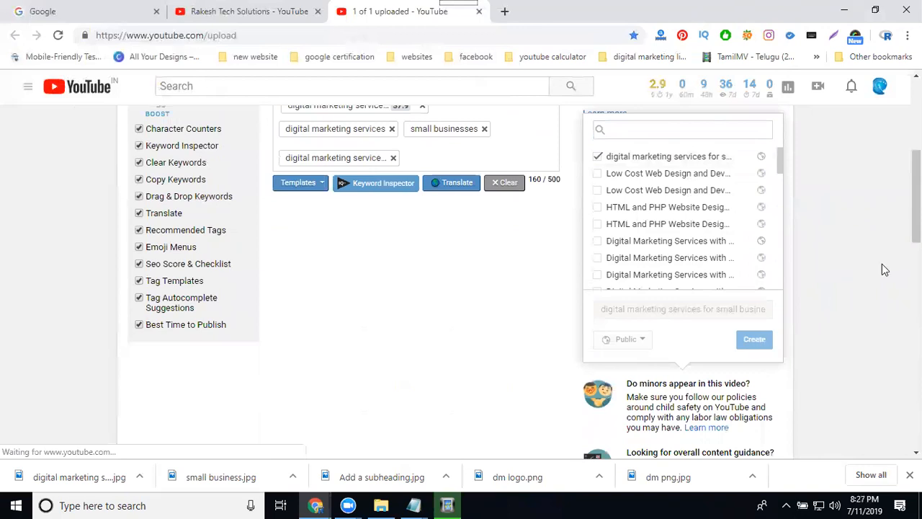
pyautogui.click(683, 129)
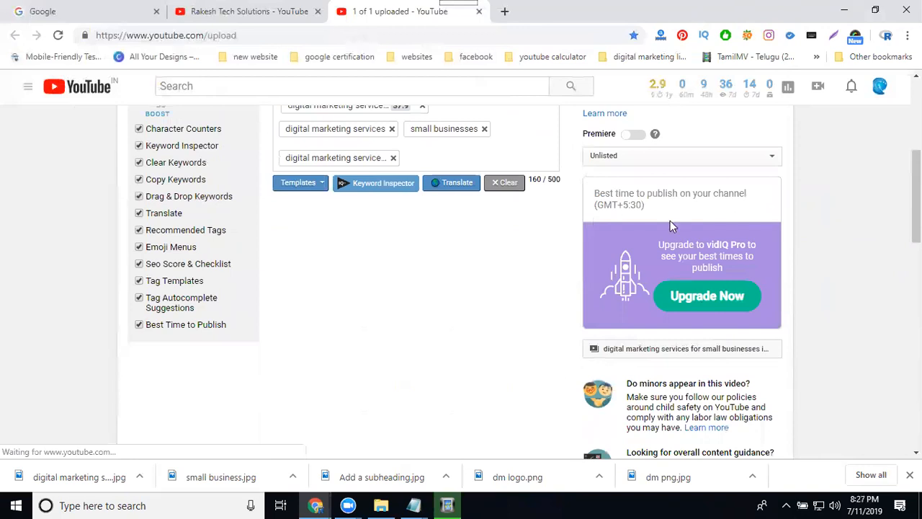
pyautogui.click(680, 156)
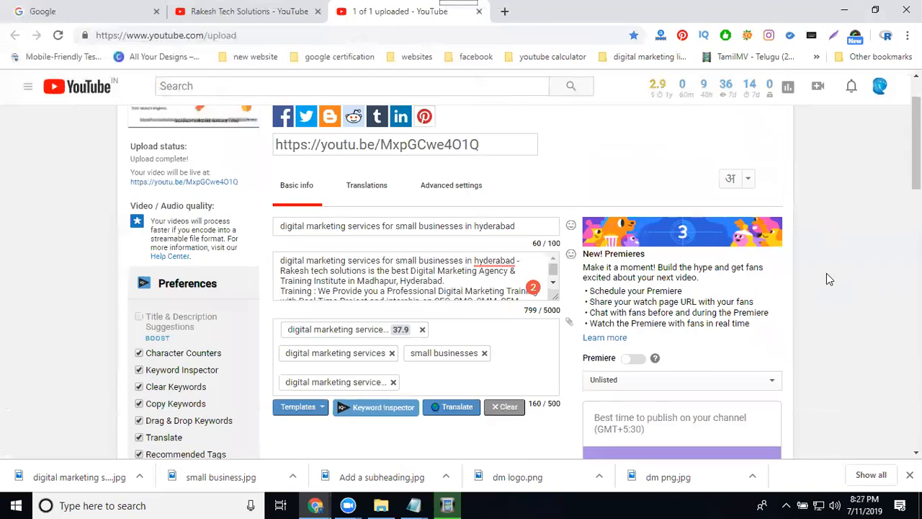
pyautogui.click(680, 145)
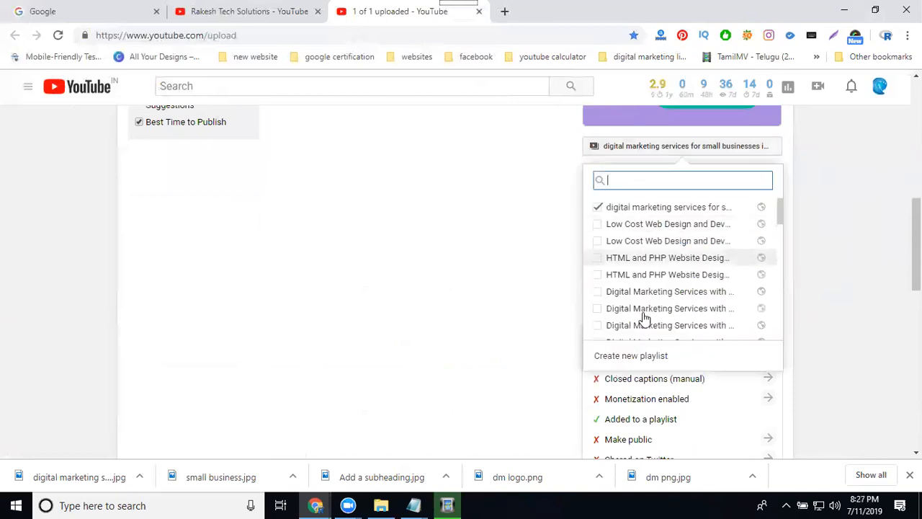
pyautogui.click(631, 354)
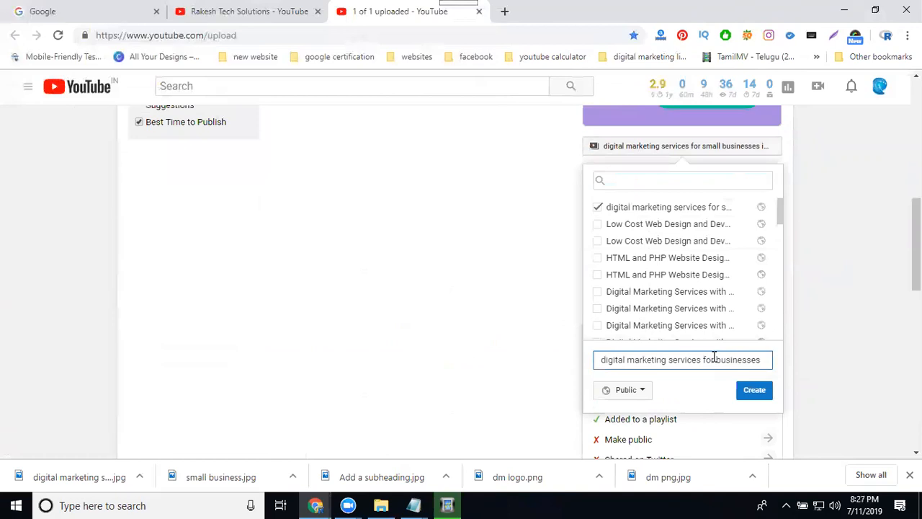
pyautogui.click(754, 389)
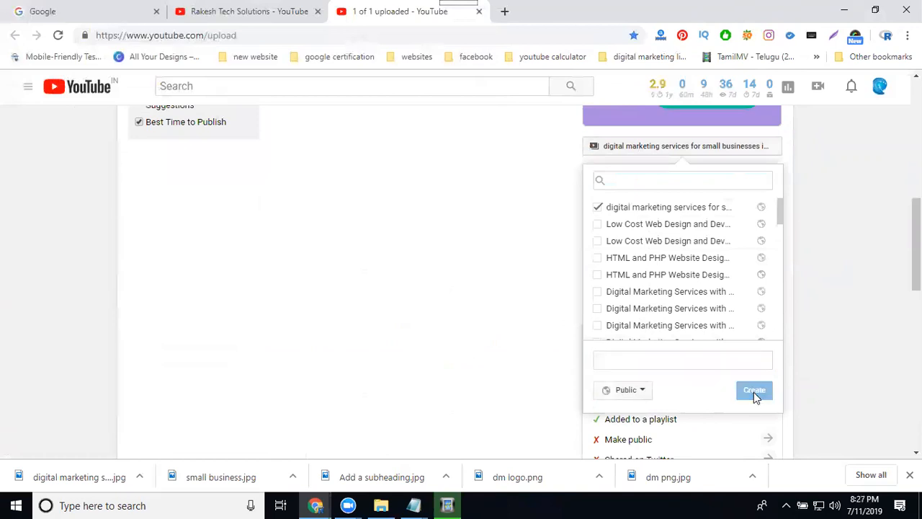
pyautogui.click(753, 389)
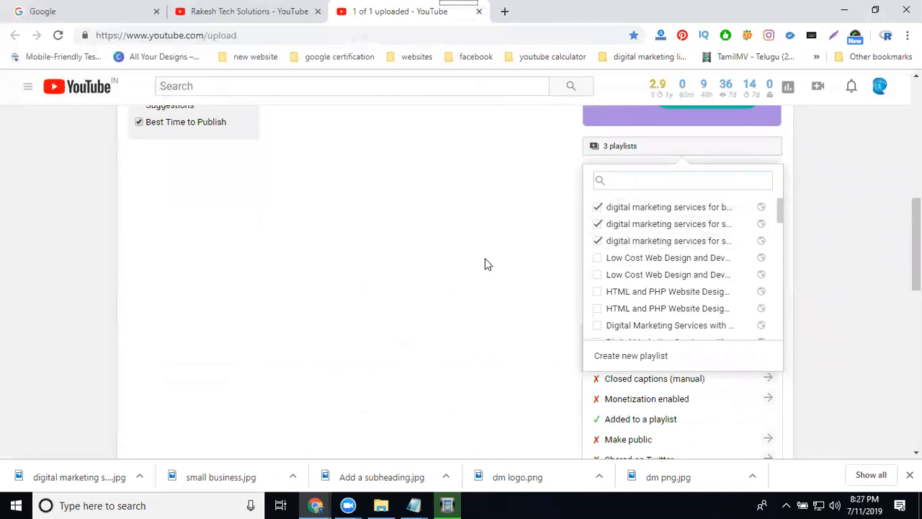
# Add the recommended 'digital marketing' tag, save changes, and bring up the upload options
pyautogui.scroll(3)
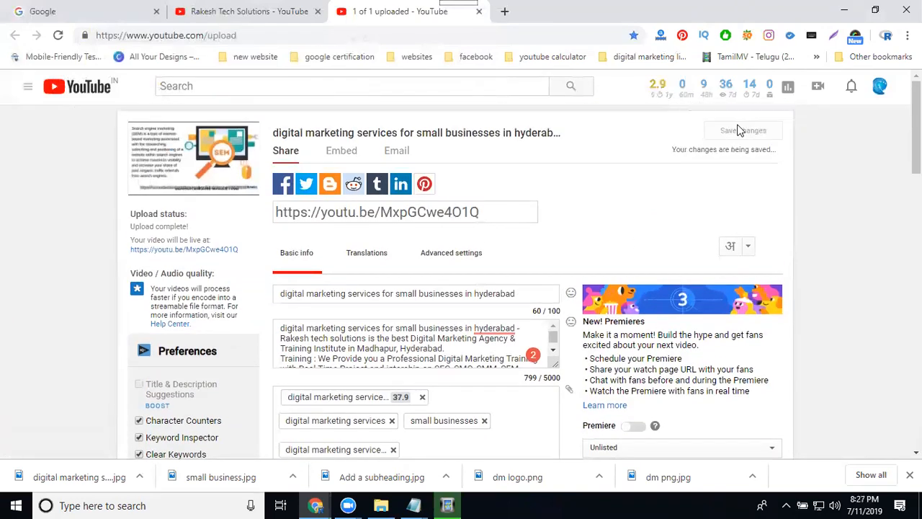
pyautogui.scroll(-3)
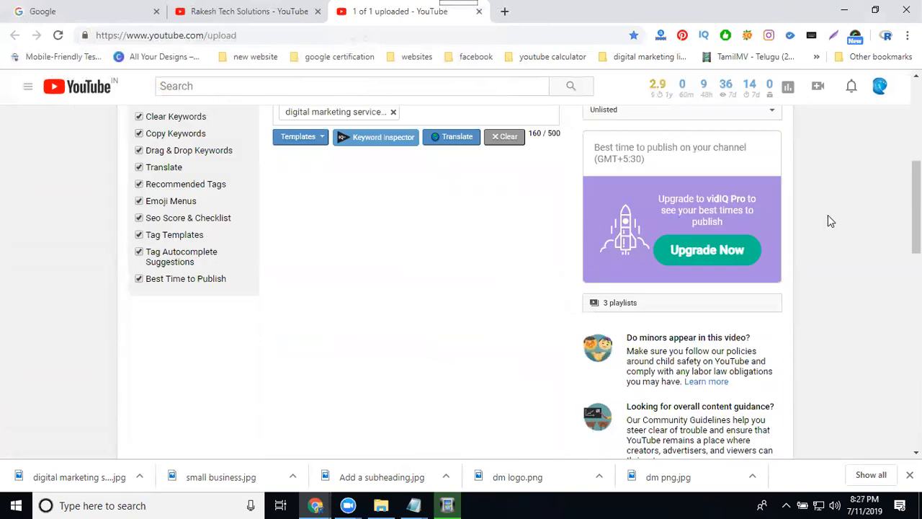
pyautogui.scroll(-3)
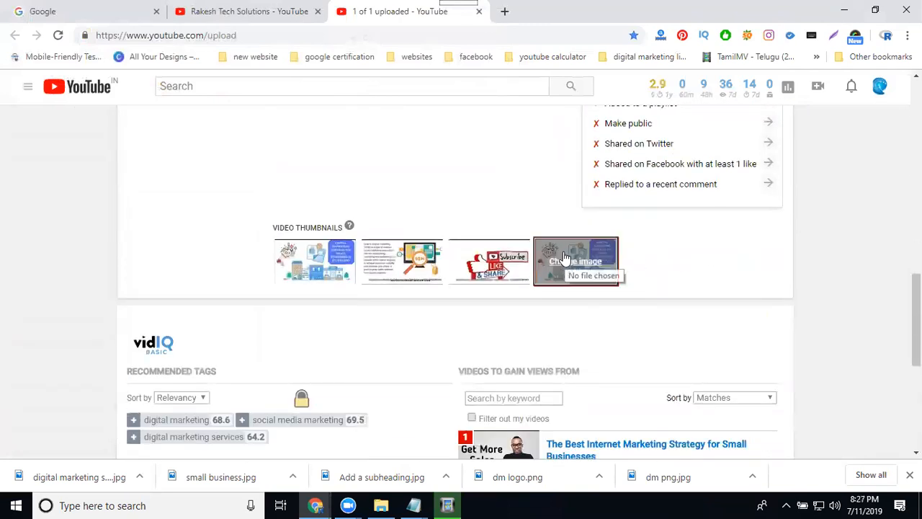
pyautogui.scroll(-3)
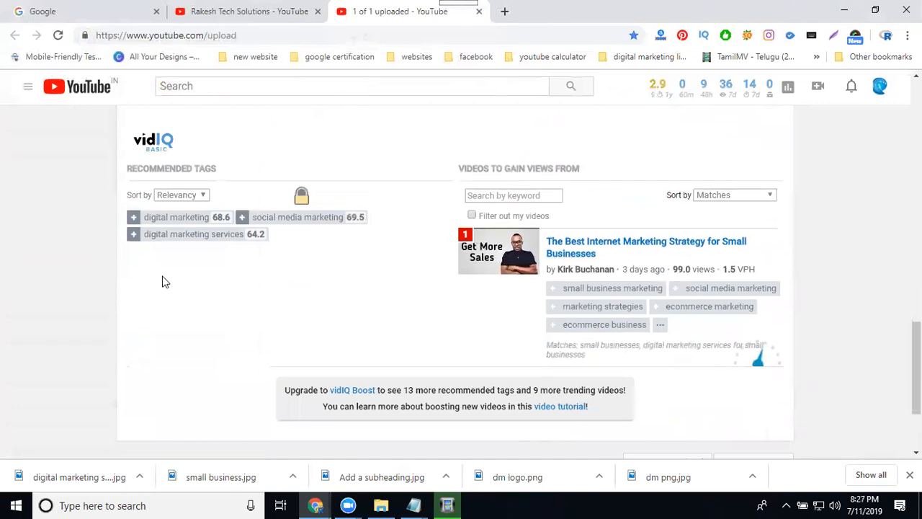
pyautogui.moveTo(175, 216)
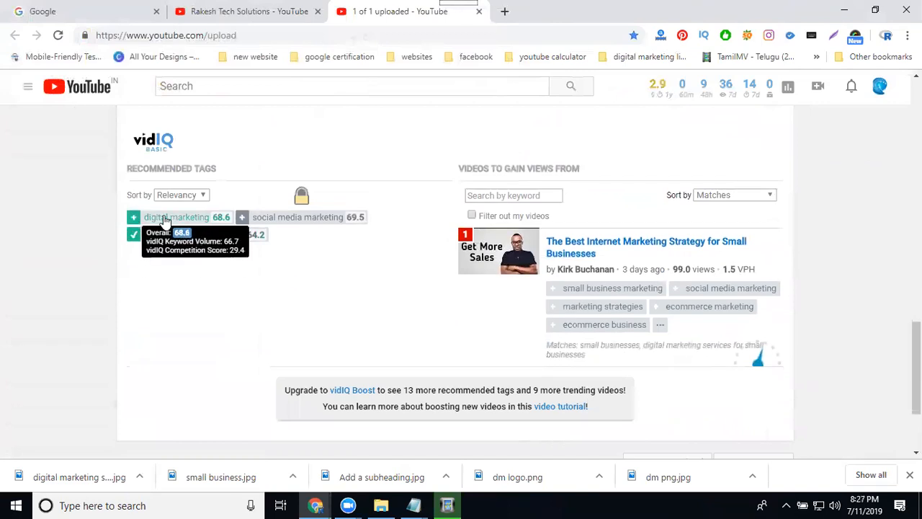
pyautogui.scroll(-3)
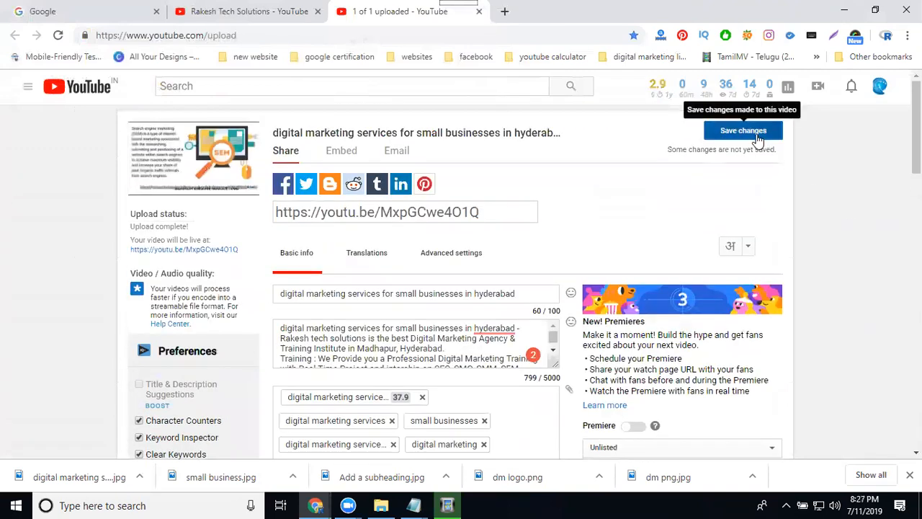
pyautogui.click(787, 87)
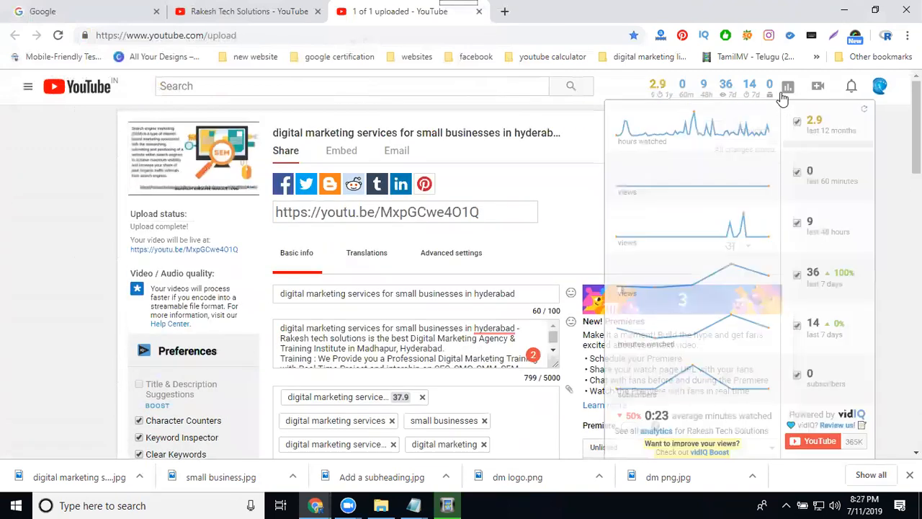
pyautogui.click(818, 87)
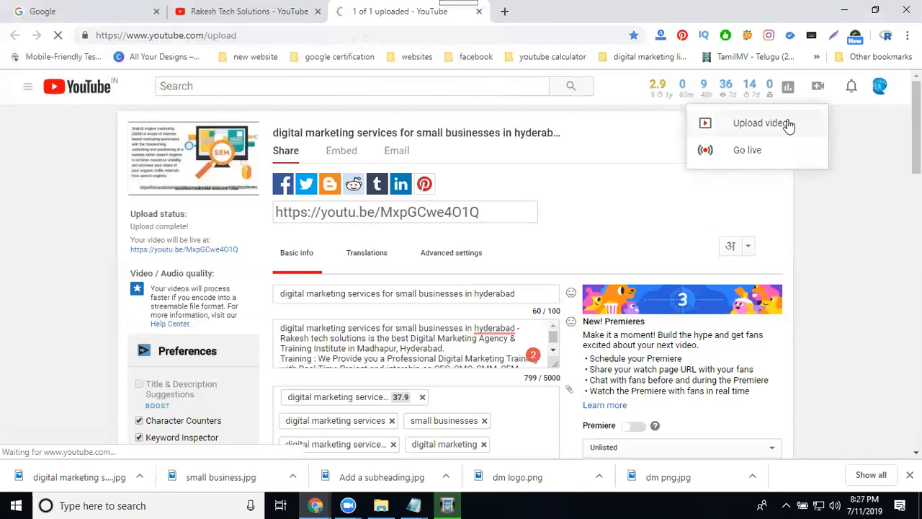
# Start a new upload and browse into RTS COntent 2019 > rts project 2019
pyautogui.click(761, 122)
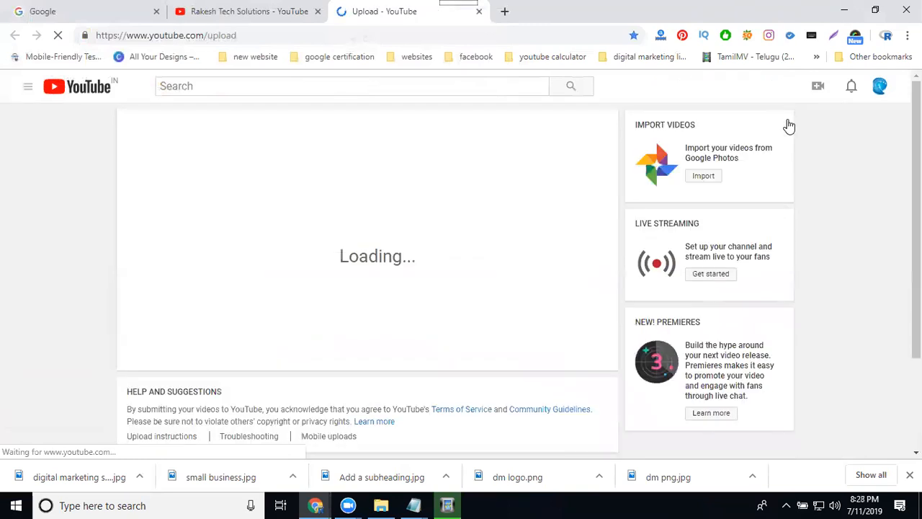
pyautogui.moveTo(300, 274)
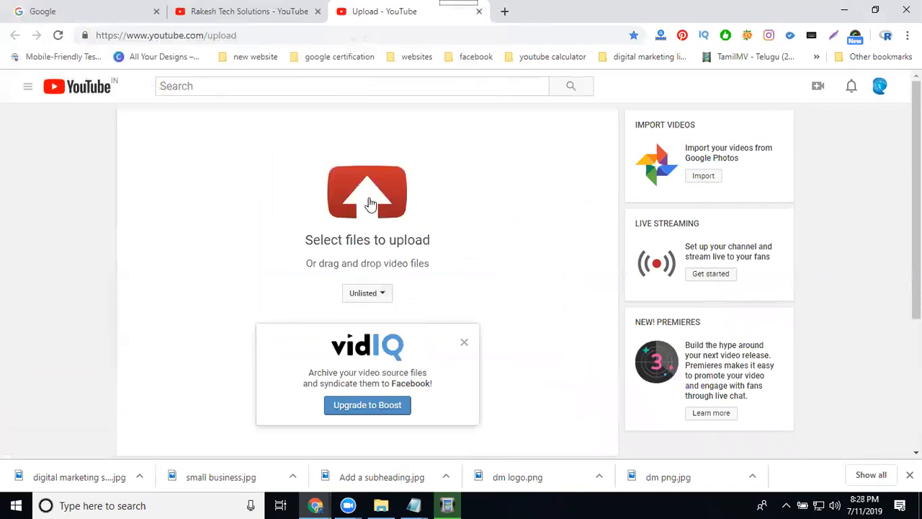
pyautogui.click(367, 194)
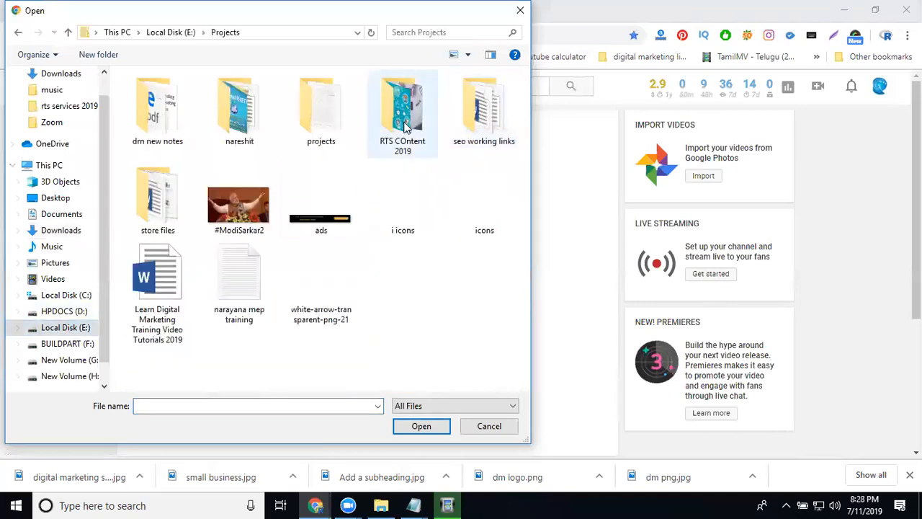
pyautogui.doubleClick(403, 108)
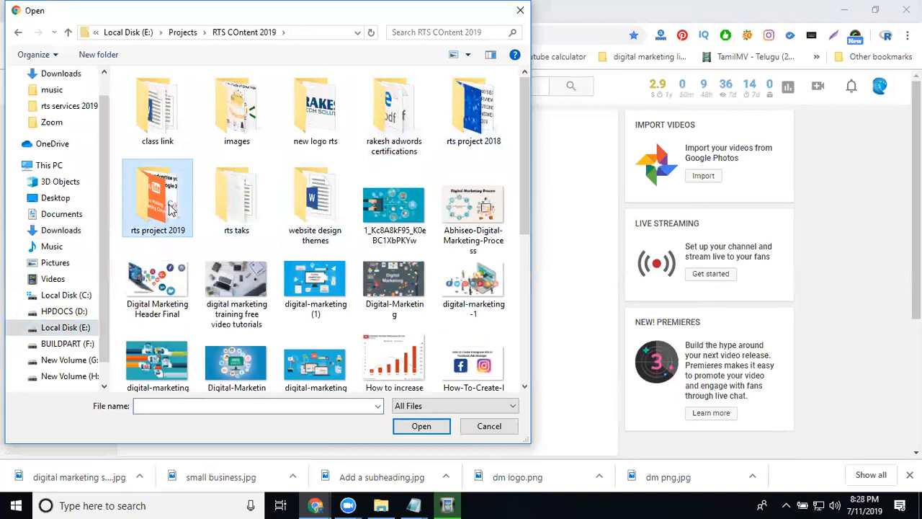
pyautogui.doubleClick(157, 199)
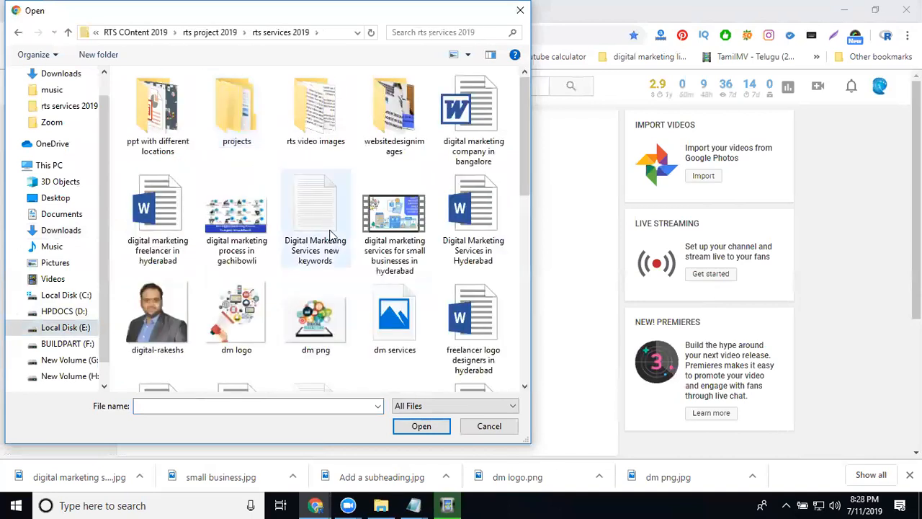
# Scroll the folder listing to find the travel agency advertising video file
pyautogui.scroll(-3)
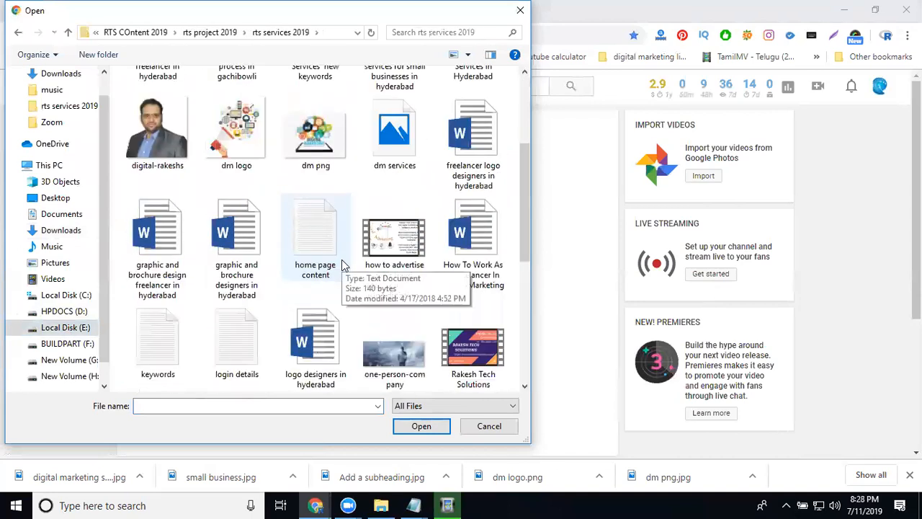
pyautogui.scroll(-3)
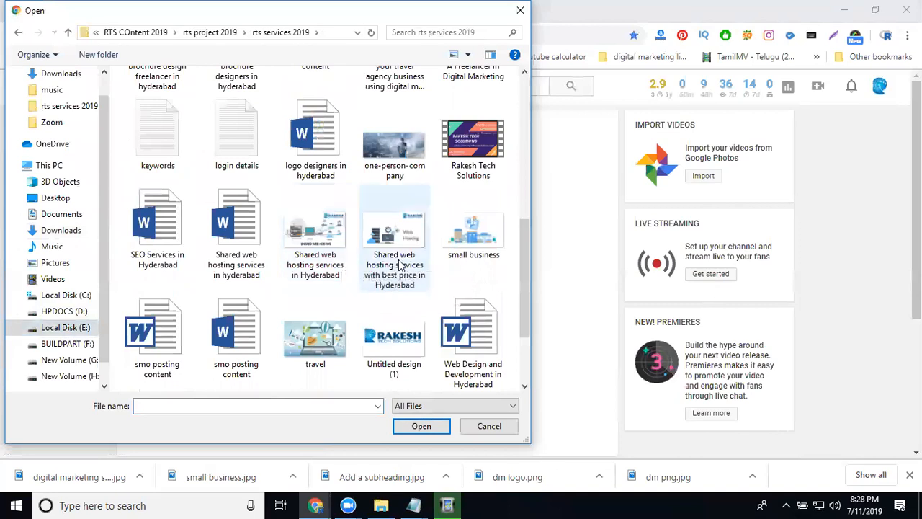
pyautogui.scroll(3)
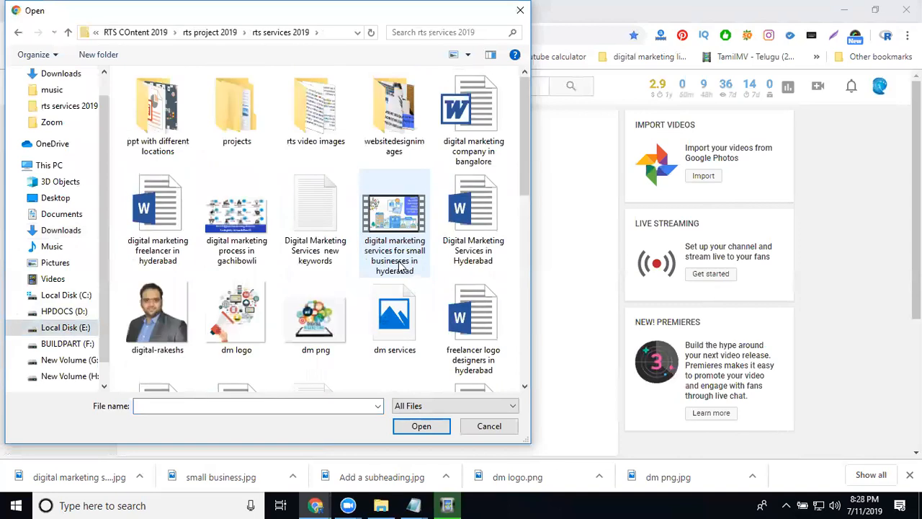
pyautogui.scroll(-3)
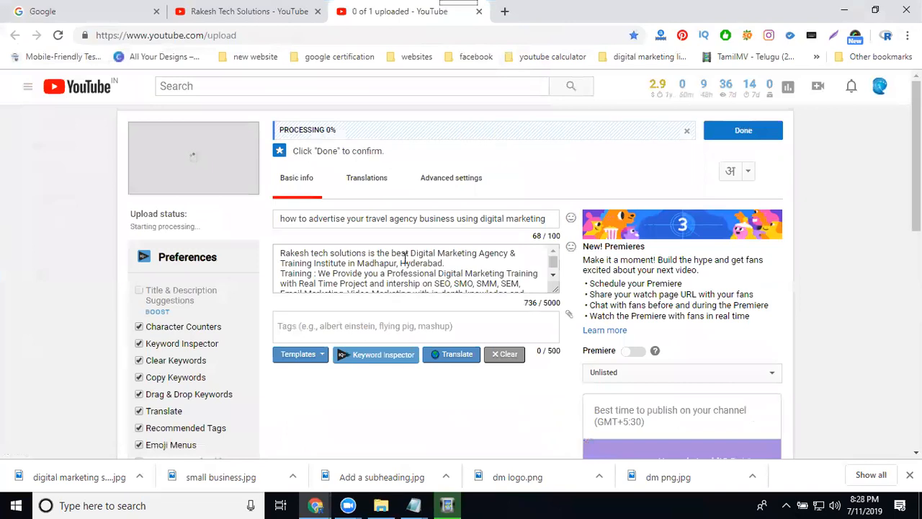
# Copy the travel agency video's title and place it at the start of the description
pyautogui.tripleClick(413, 219)
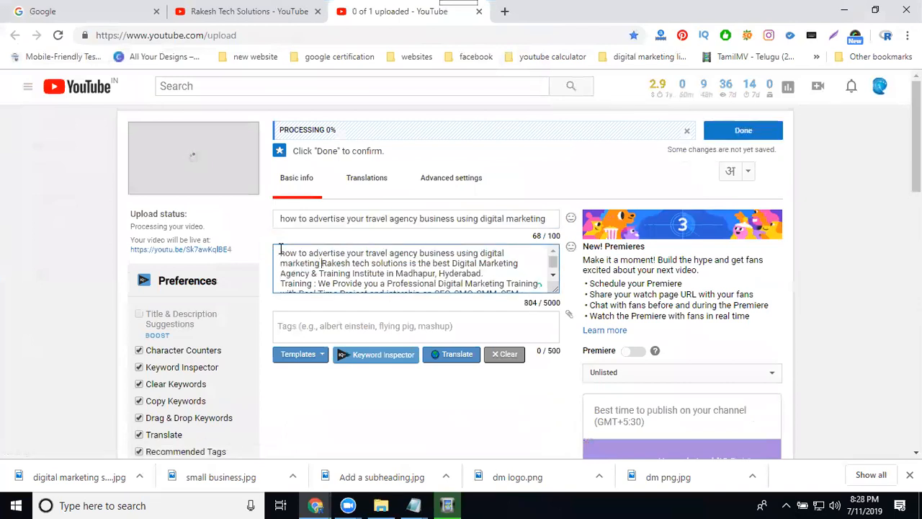
pyautogui.click(415, 325)
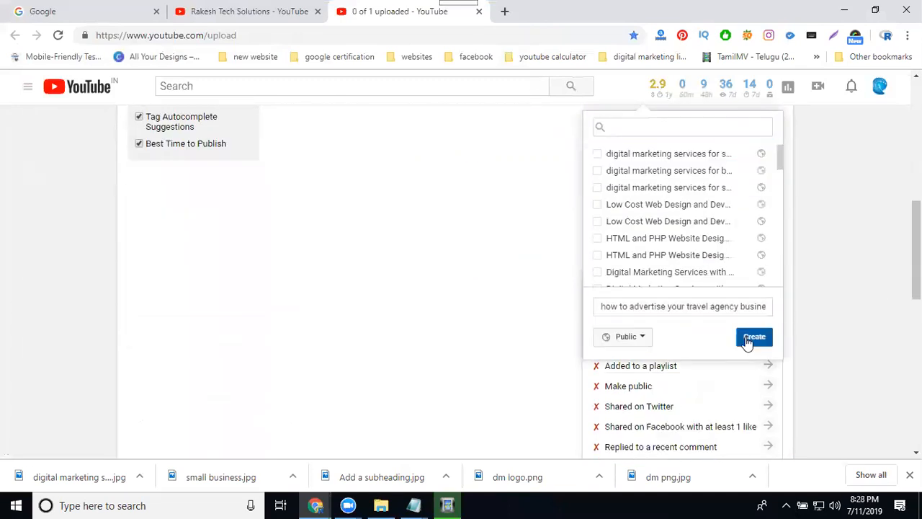
# Create a public playlist named after the video title and add the video to it
pyautogui.click(755, 337)
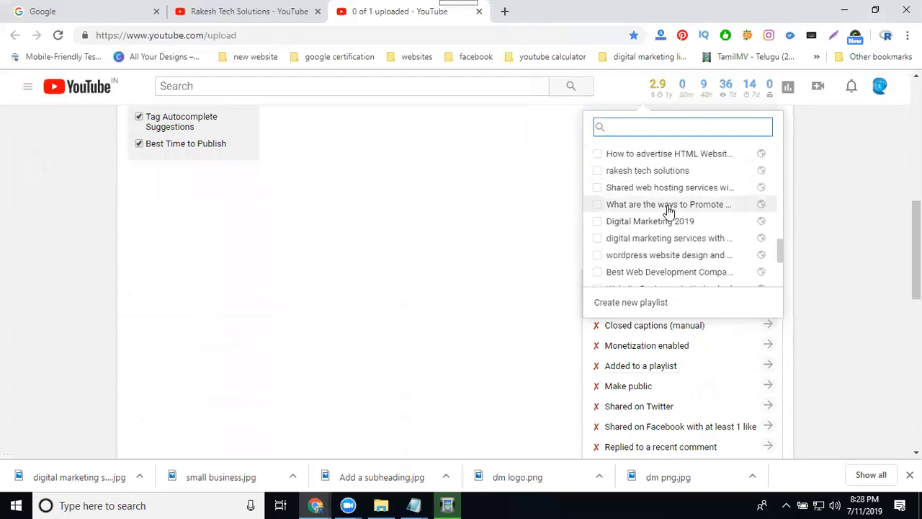
pyautogui.click(597, 222)
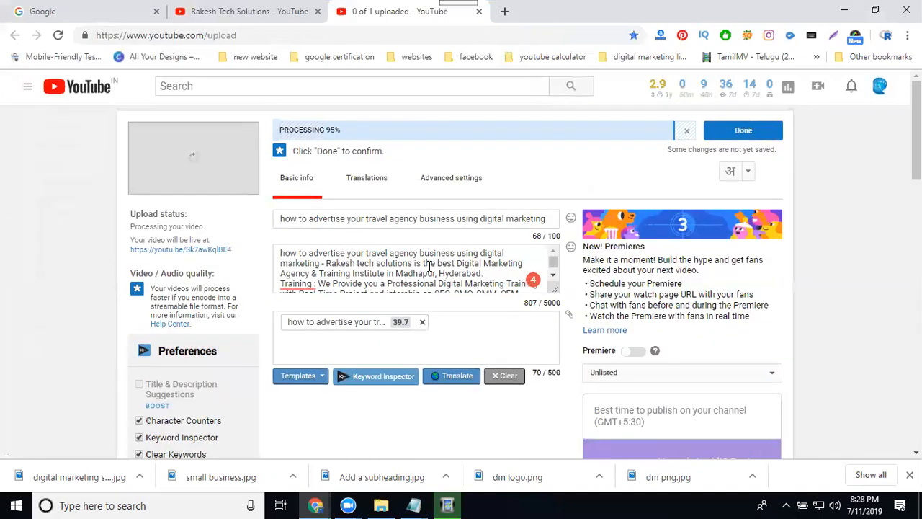
# Browse Downloads for a custom thumbnail and tick the vidIQ tags social media marketing, social media, digital marketing
pyautogui.click(451, 177)
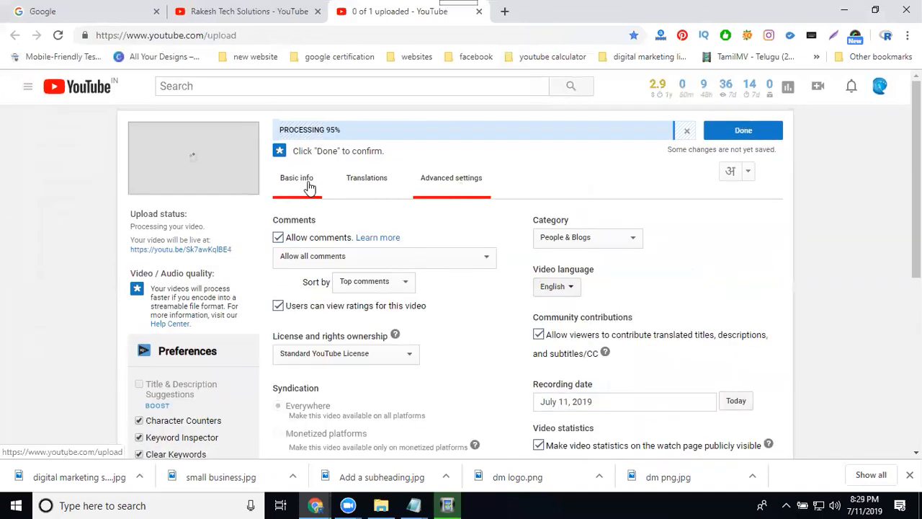
pyautogui.scroll(-3)
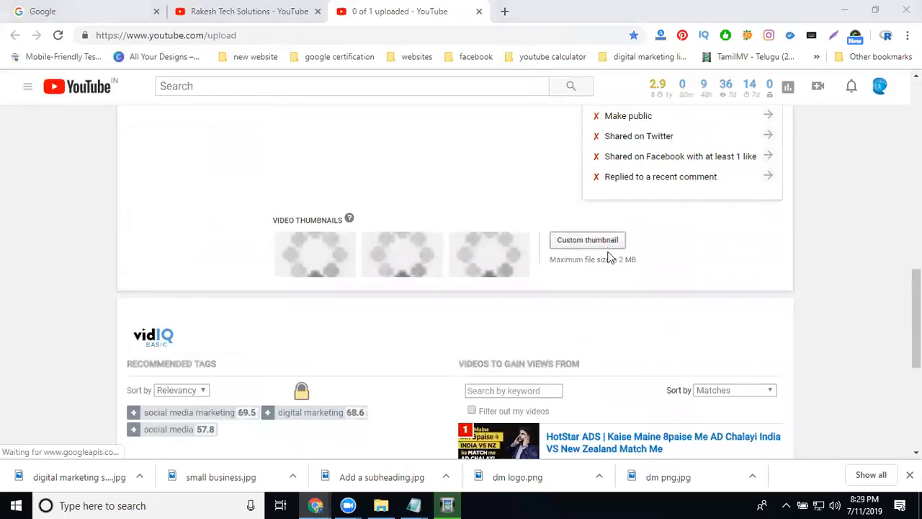
pyautogui.click(588, 240)
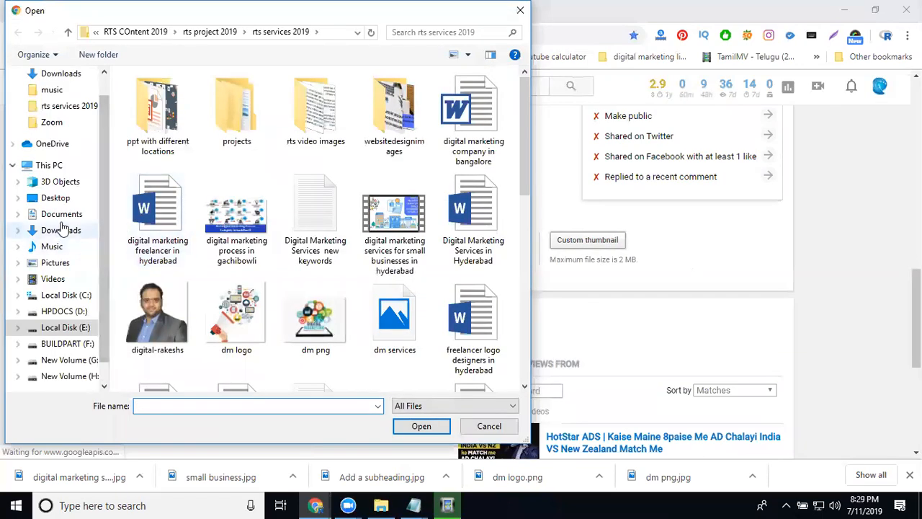
pyautogui.click(61, 230)
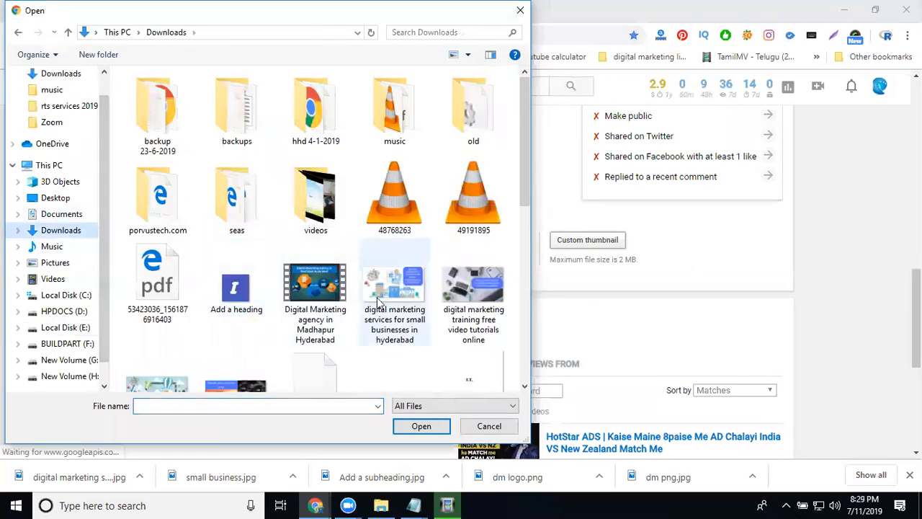
pyautogui.scroll(-3)
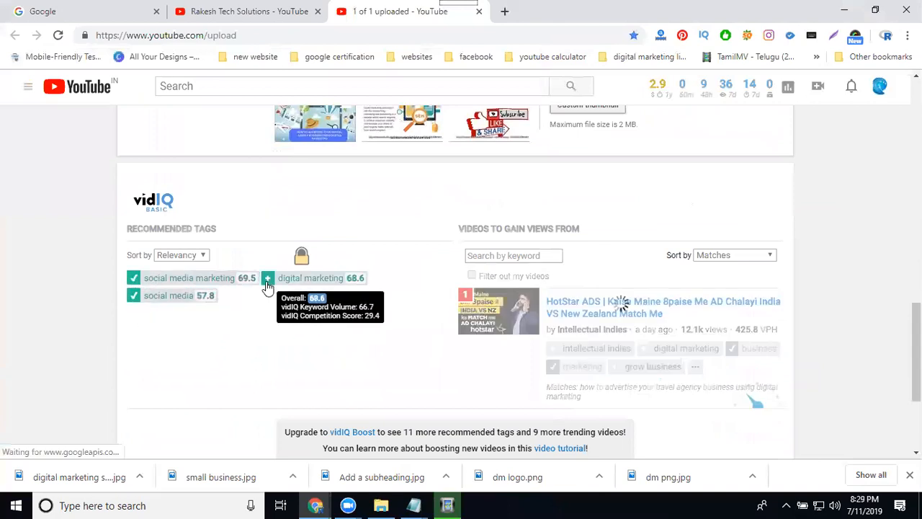
pyautogui.scroll(3)
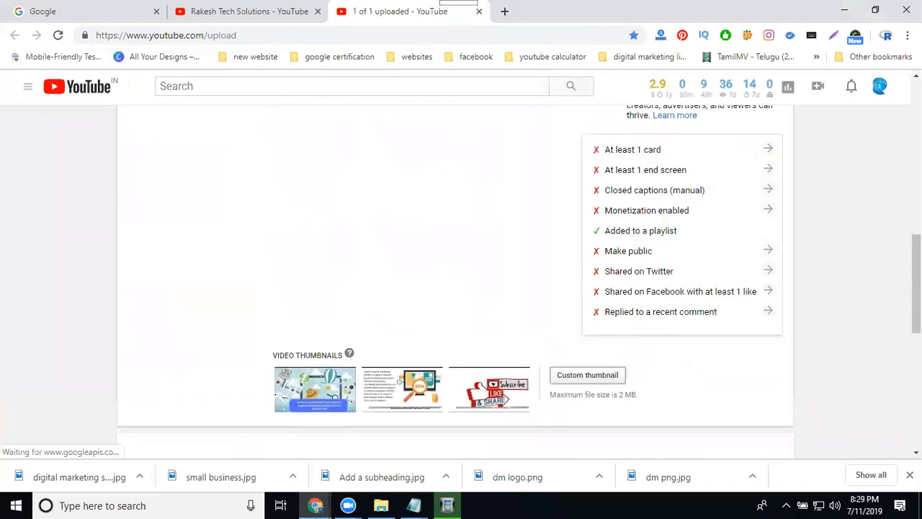
# Set the 'how to advertise your travel agency business' image from Downloads as the custom thumbnail
pyautogui.click(588, 375)
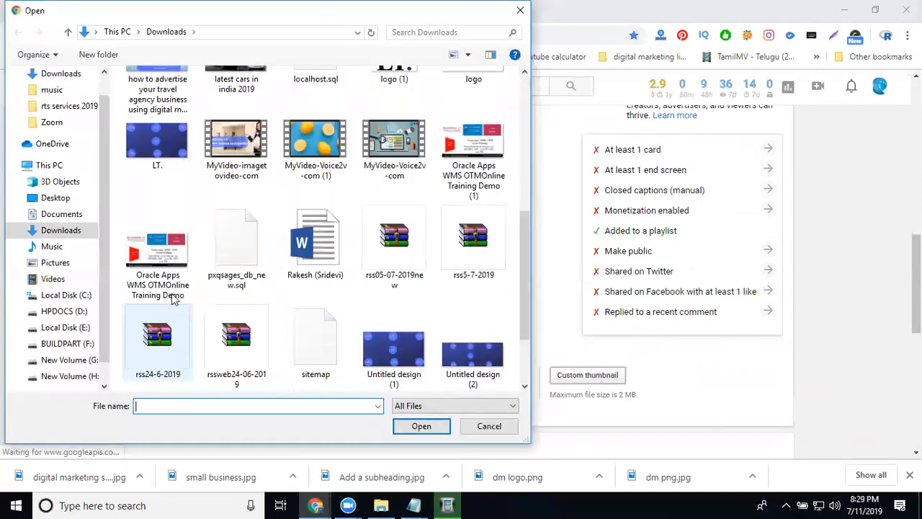
pyautogui.click(157, 230)
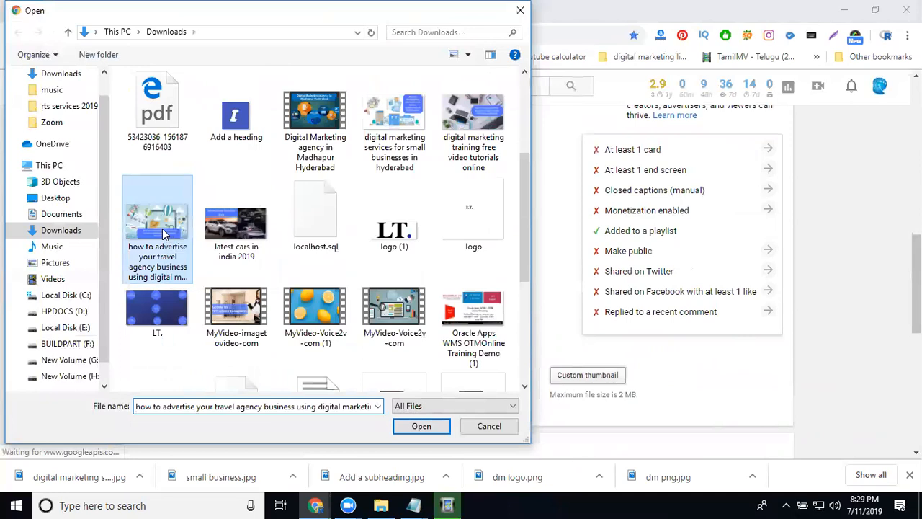
pyautogui.click(421, 427)
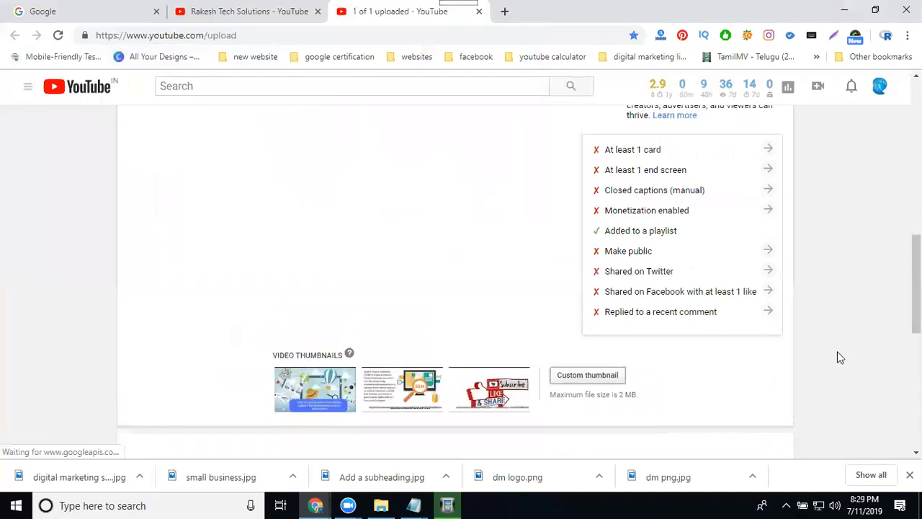
pyautogui.moveTo(602, 381)
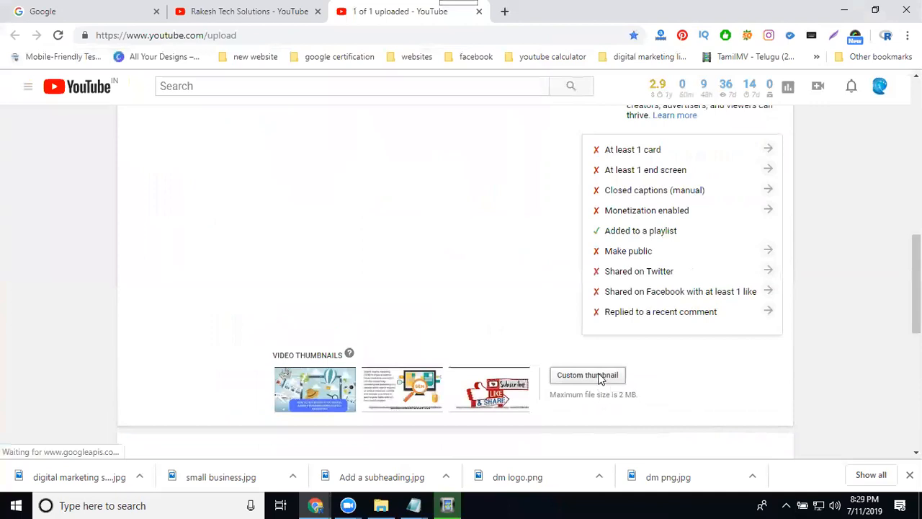
pyautogui.click(588, 375)
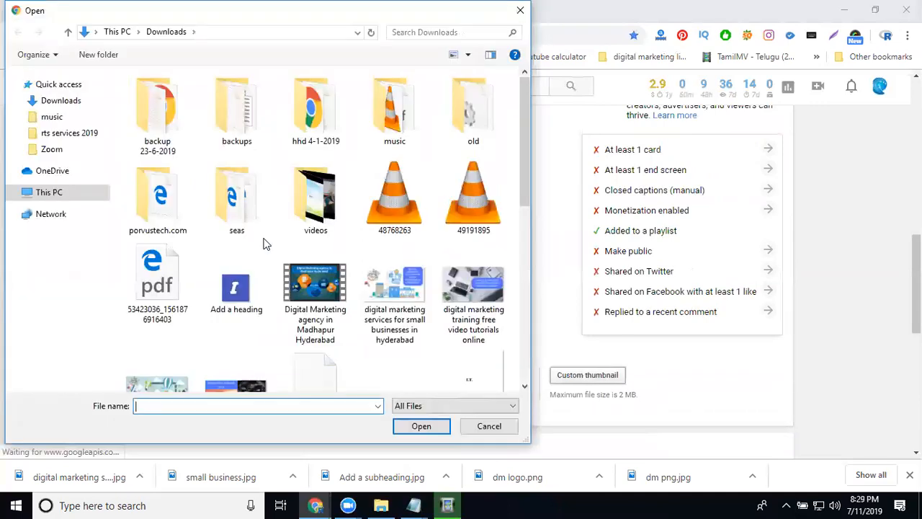
pyautogui.scroll(-3)
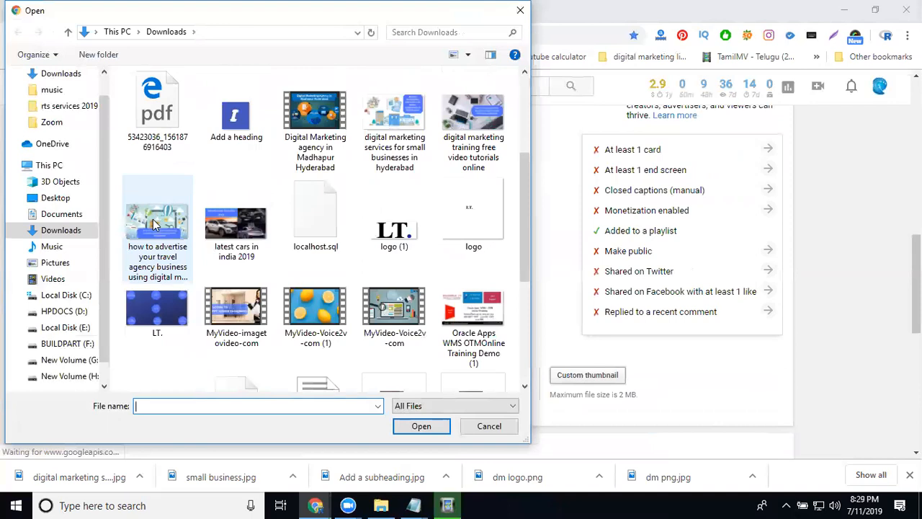
pyautogui.click(421, 427)
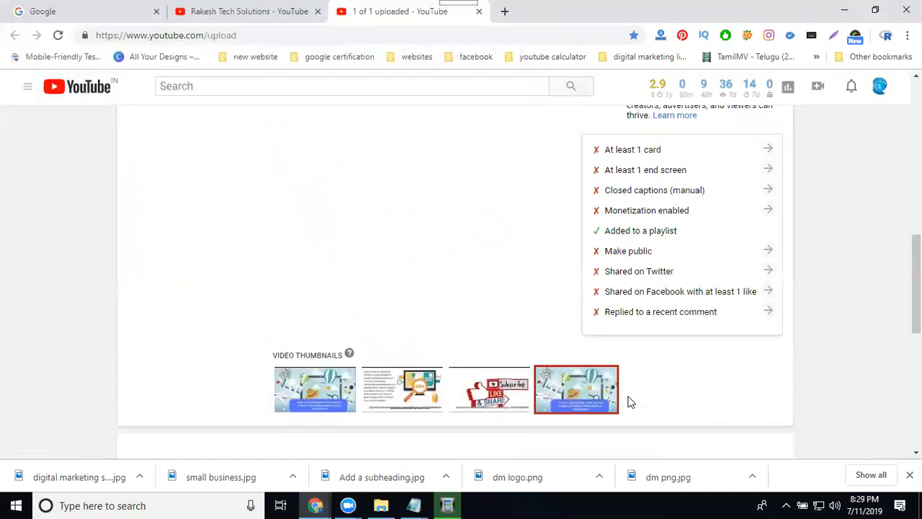
pyautogui.scroll(3)
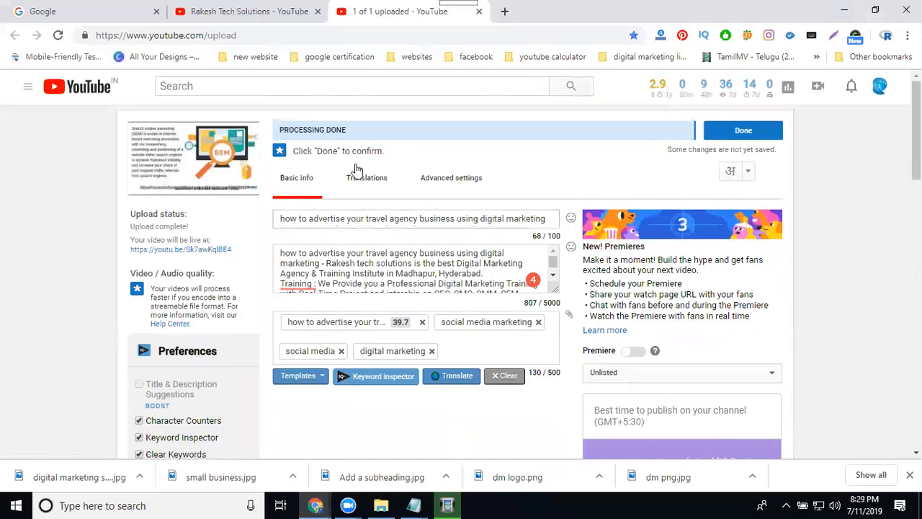
pyautogui.moveTo(729, 124)
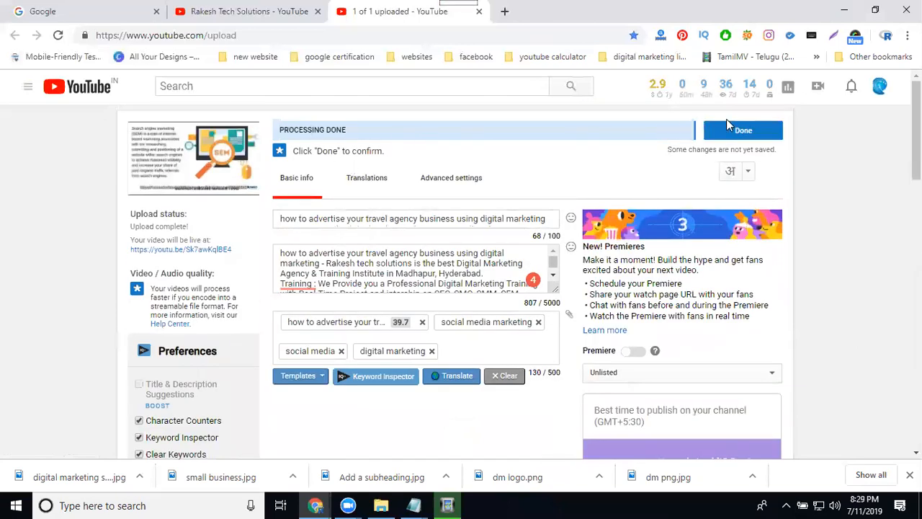
# Save all changes to the uploaded video and leave the edit form via Done
pyautogui.click(744, 130)
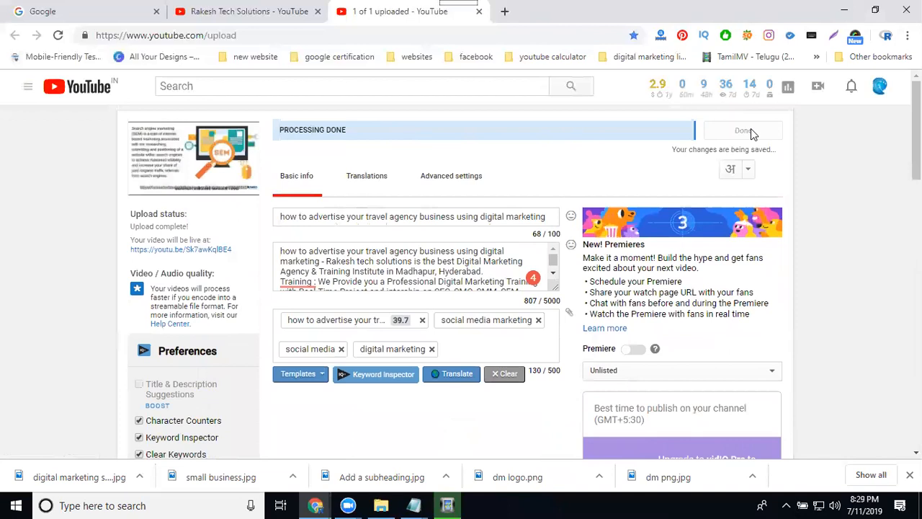
pyautogui.click(743, 130)
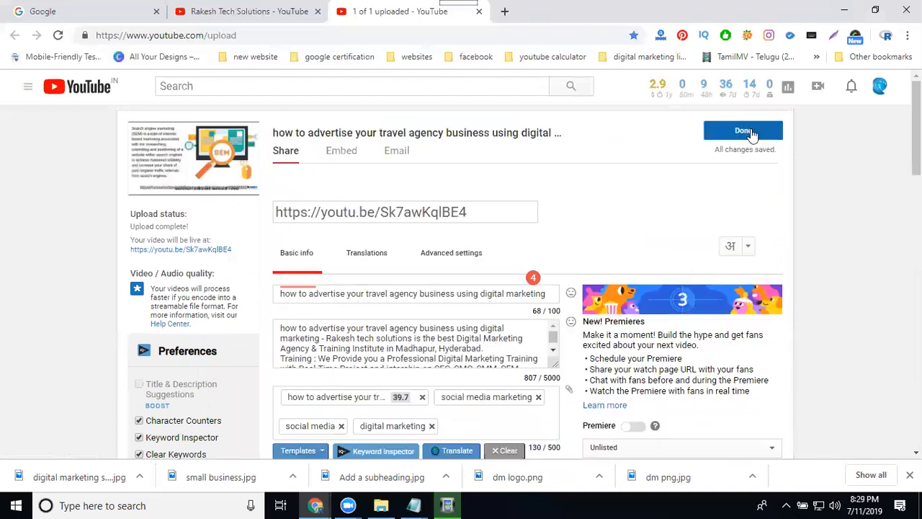
pyautogui.click(744, 129)
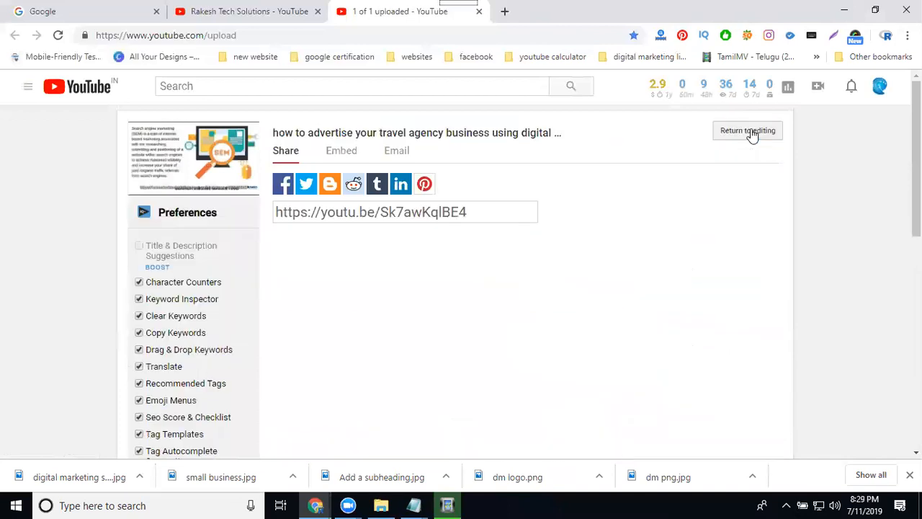